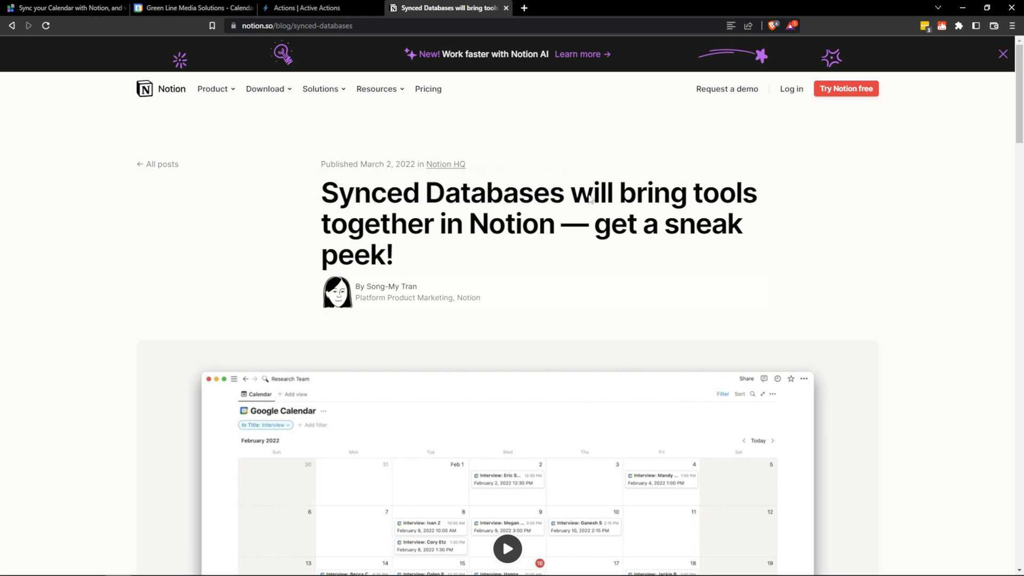
- Scroll through the Notion Automations landing page to review the calendar-sync features
{"action": "scroll", "scroll_direction": "down", "scroll_amount": 3}
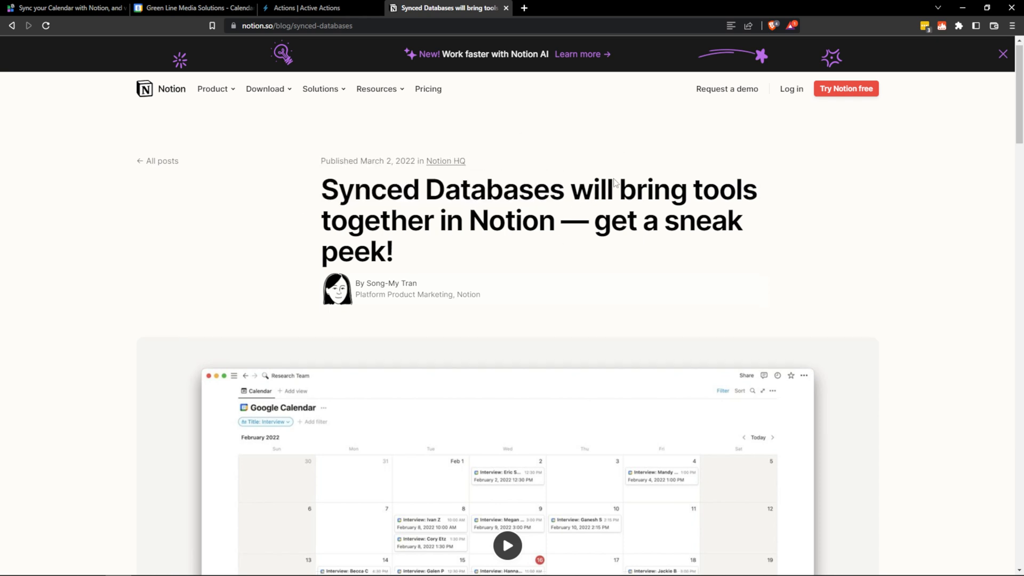
{"action": "scroll", "scroll_direction": "down", "scroll_amount": 3}
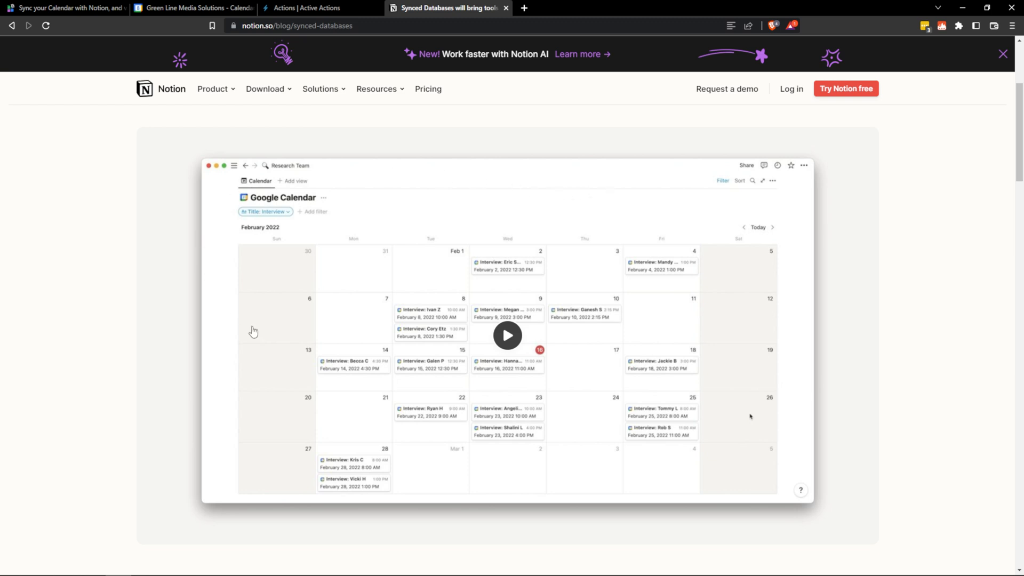
{"action": "mouse_move", "coordinate": [725, 307]}
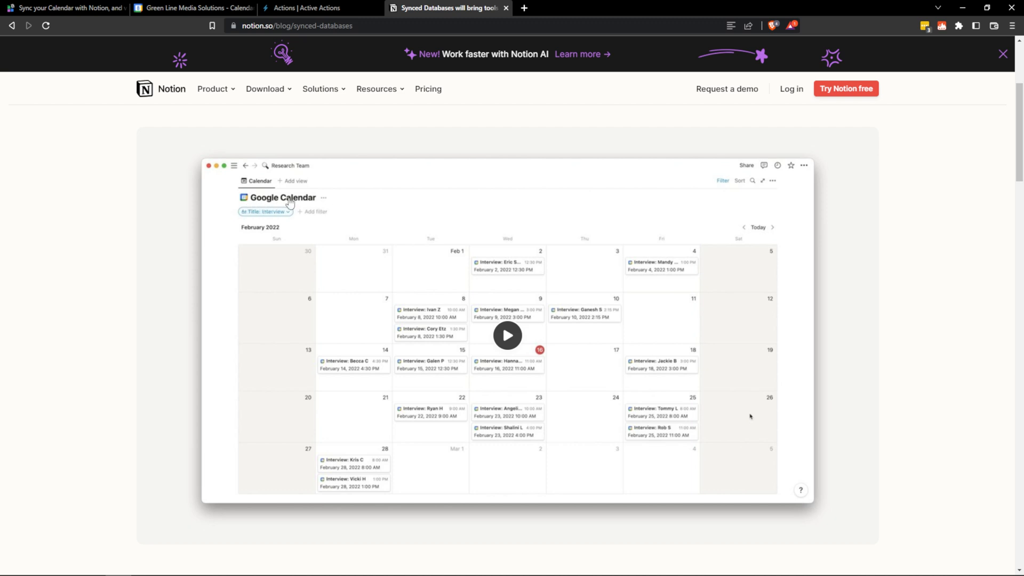
{"action": "mouse_move", "coordinate": [425, 220]}
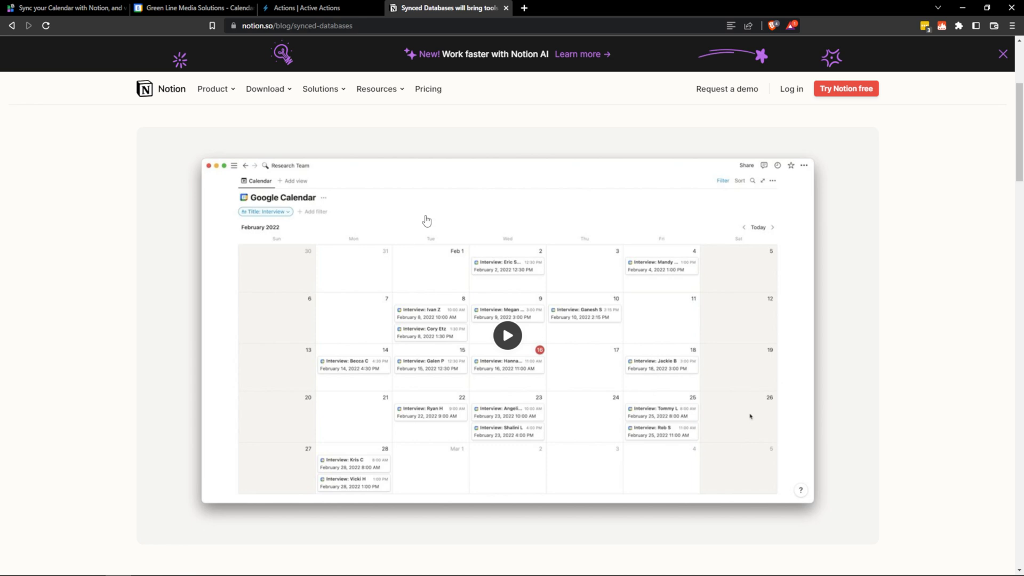
{"action": "left_click", "coordinate": [65, 8]}
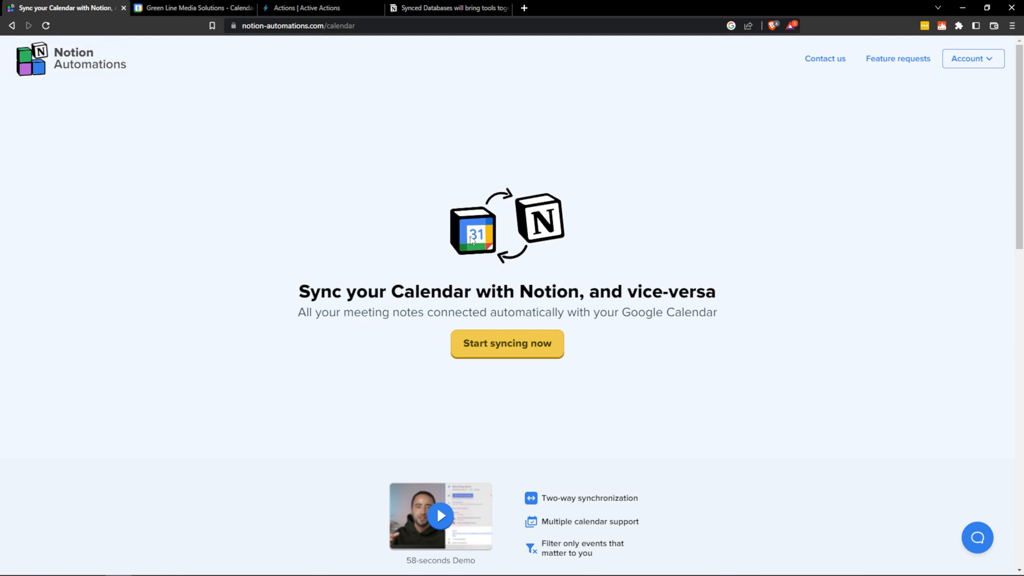
{"action": "mouse_move", "coordinate": [408, 311]}
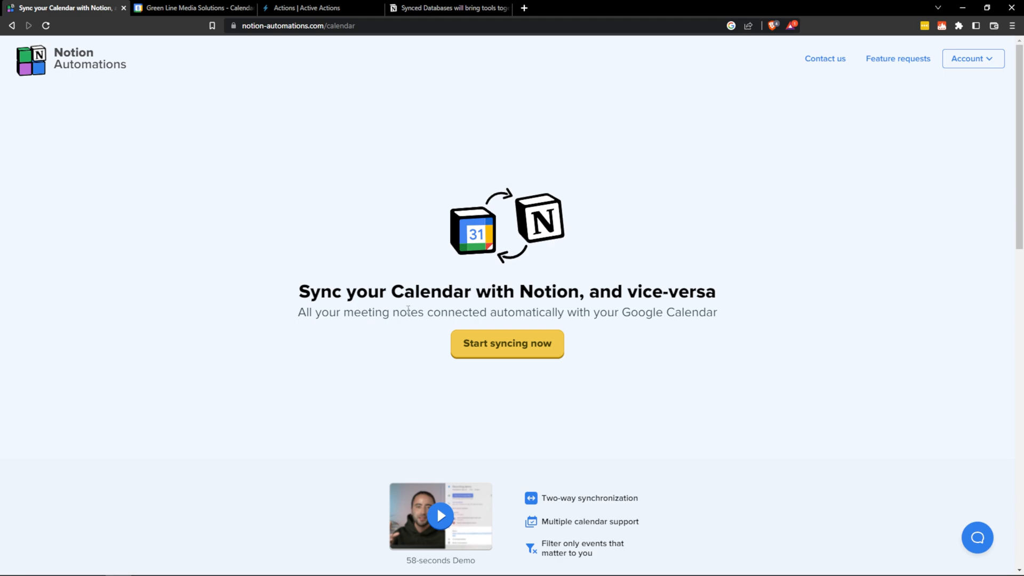
{"action": "scroll", "scroll_direction": "down", "scroll_amount": 3}
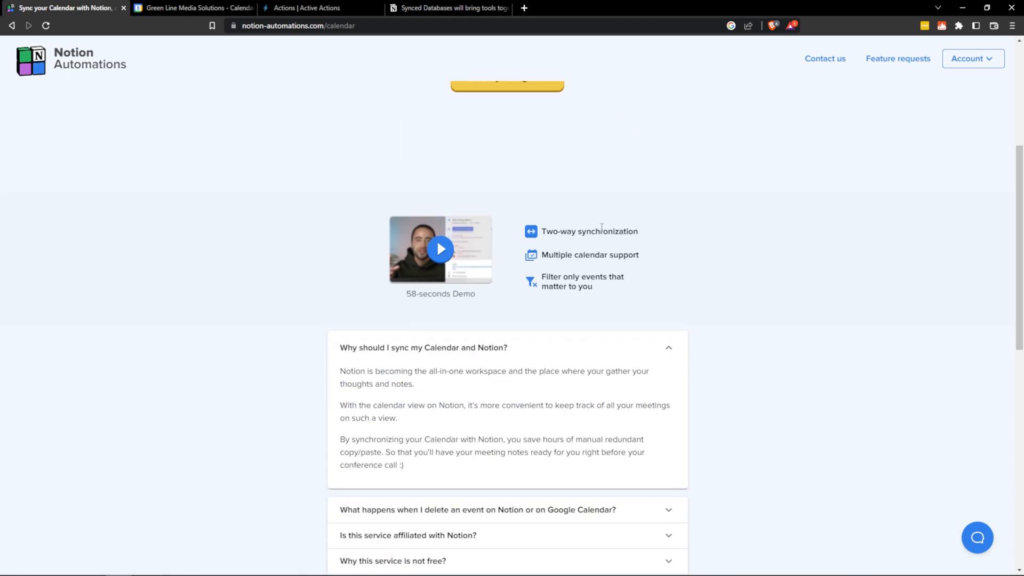
{"action": "scroll", "scroll_direction": "down", "scroll_amount": 3}
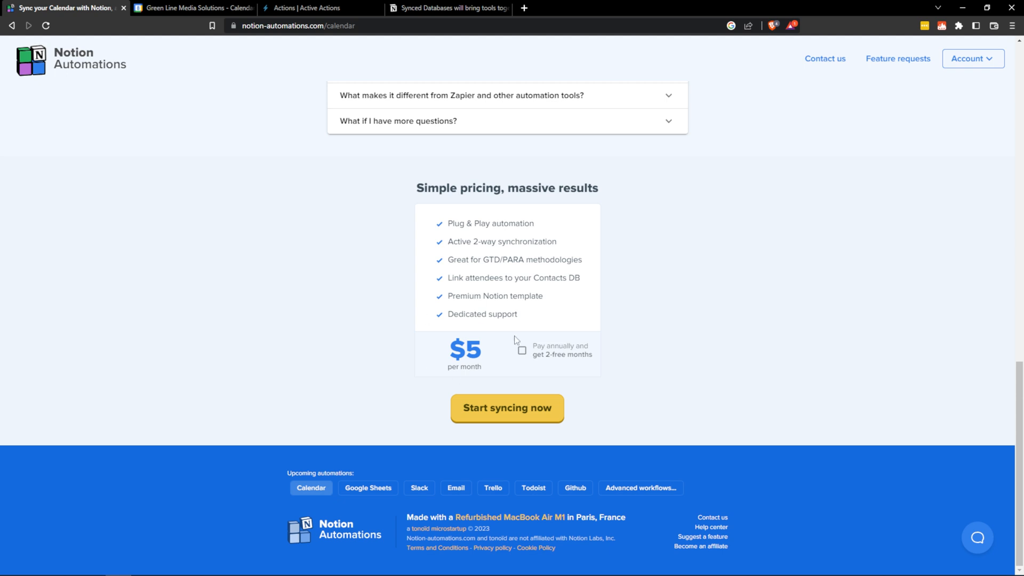
{"action": "mouse_move", "coordinate": [424, 255]}
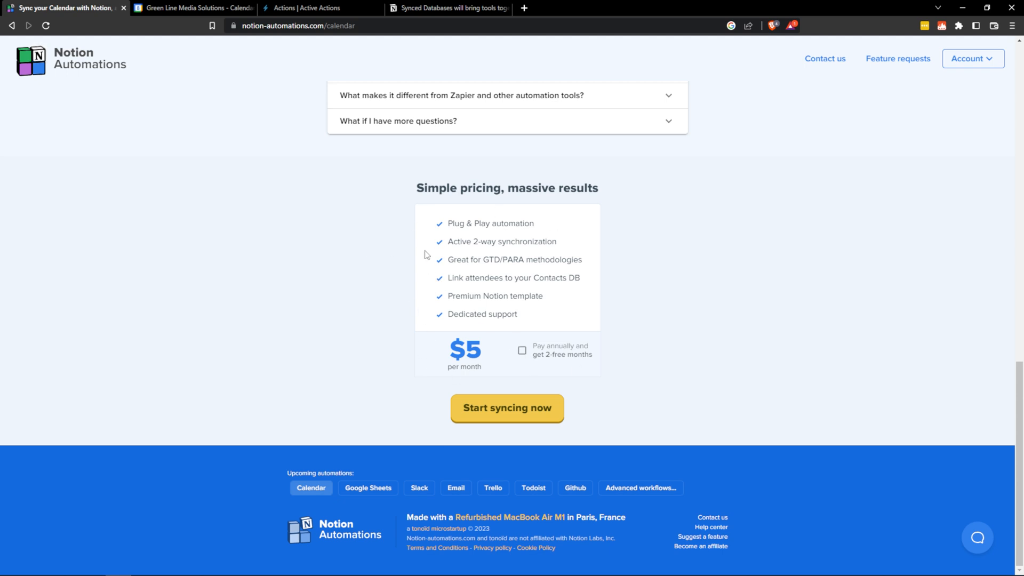
{"action": "mouse_move", "coordinate": [624, 326]}
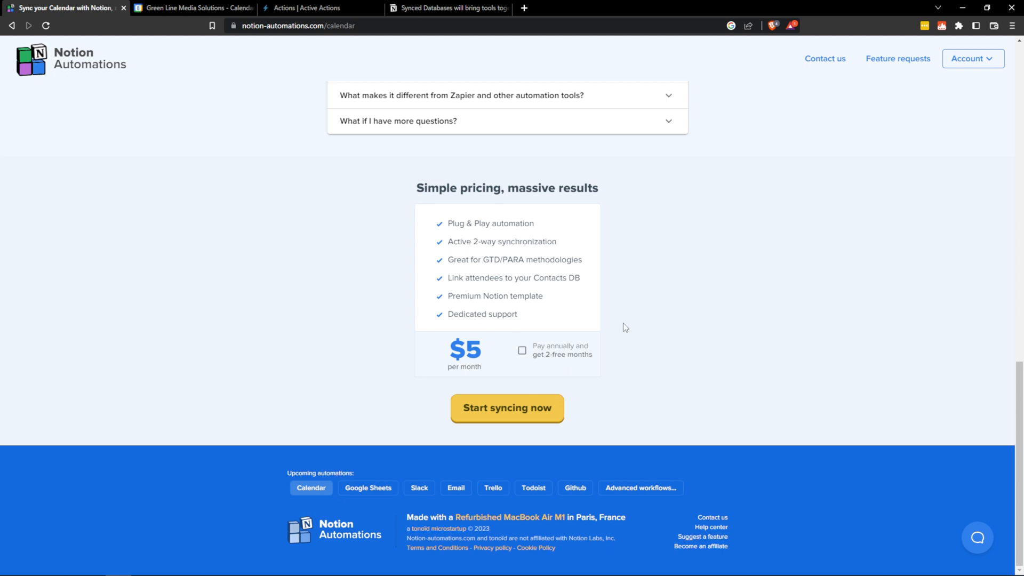
{"action": "scroll", "scroll_direction": "up", "scroll_amount": 3}
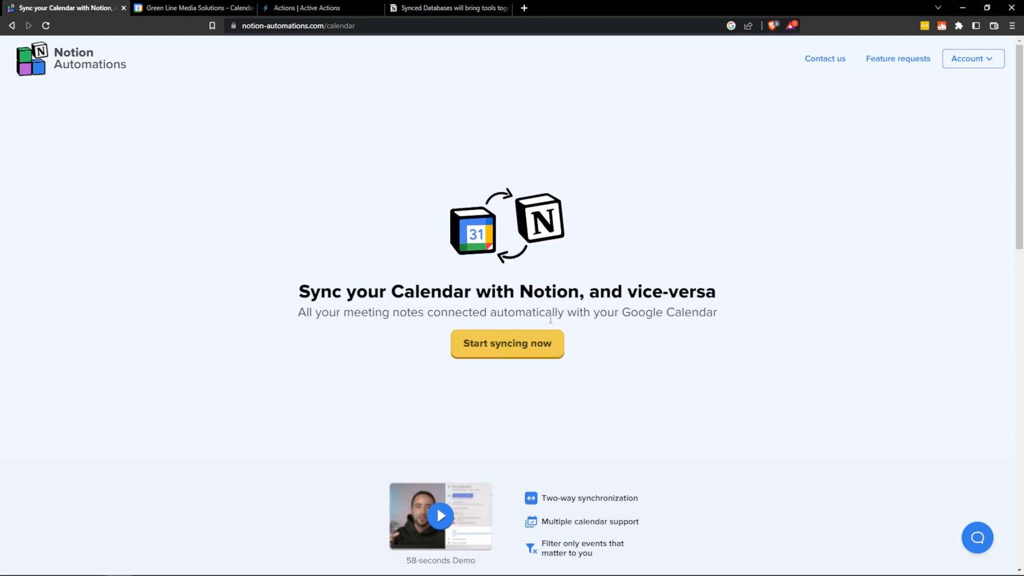
{"action": "mouse_move", "coordinate": [774, 283]}
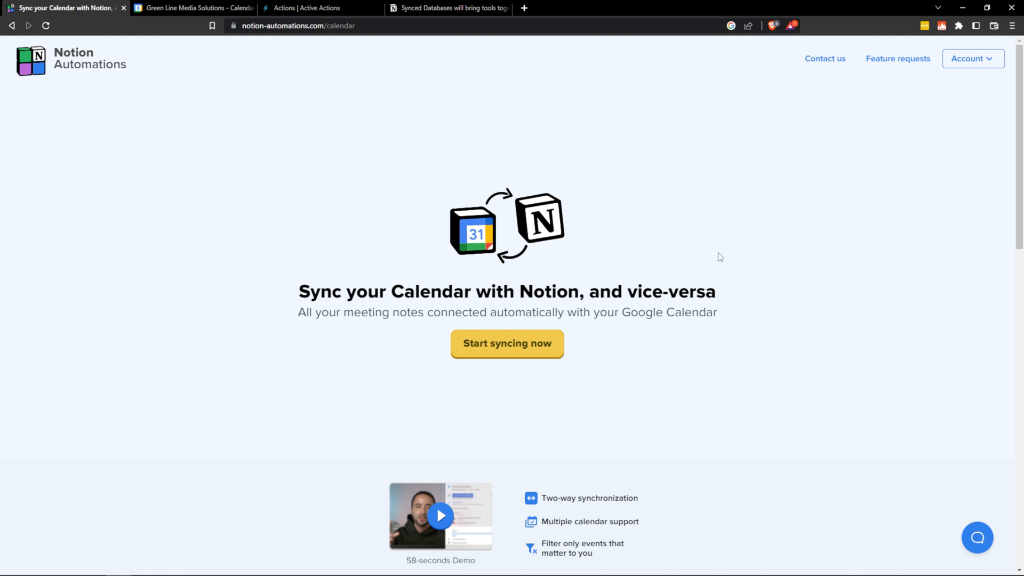
{"action": "mouse_move", "coordinate": [631, 229]}
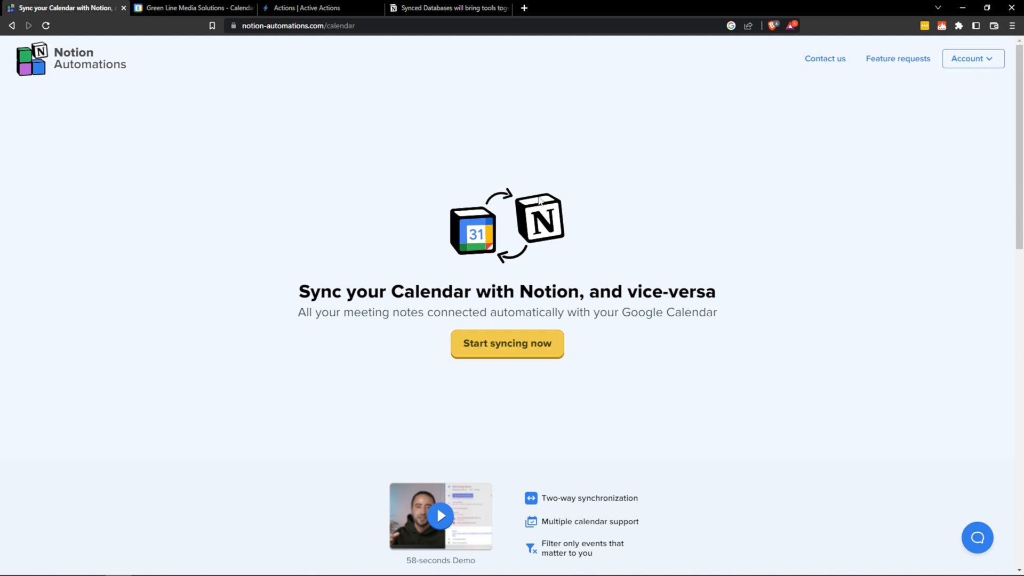
{"action": "mouse_move", "coordinate": [710, 213]}
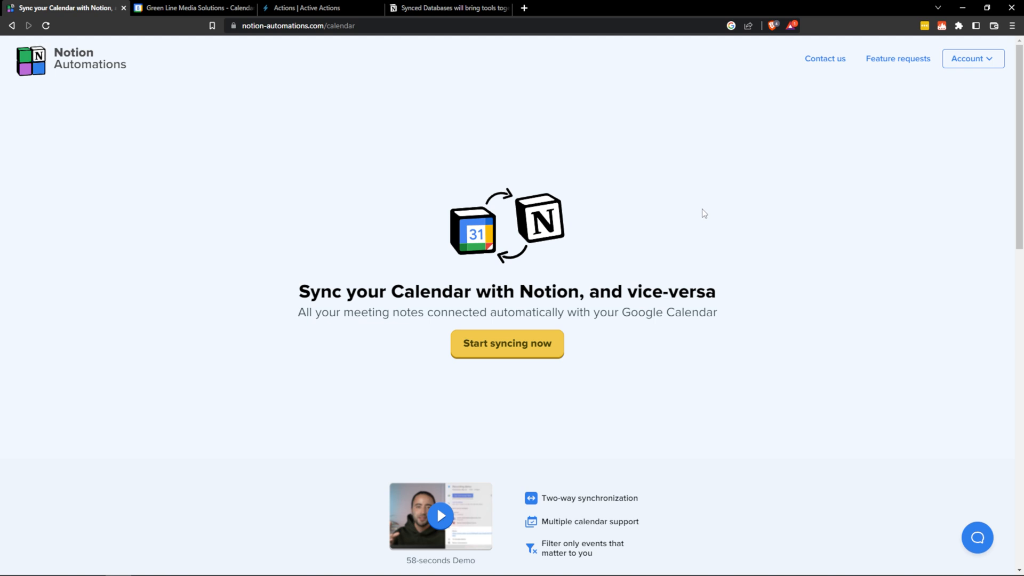
{"action": "mouse_move", "coordinate": [727, 216]}
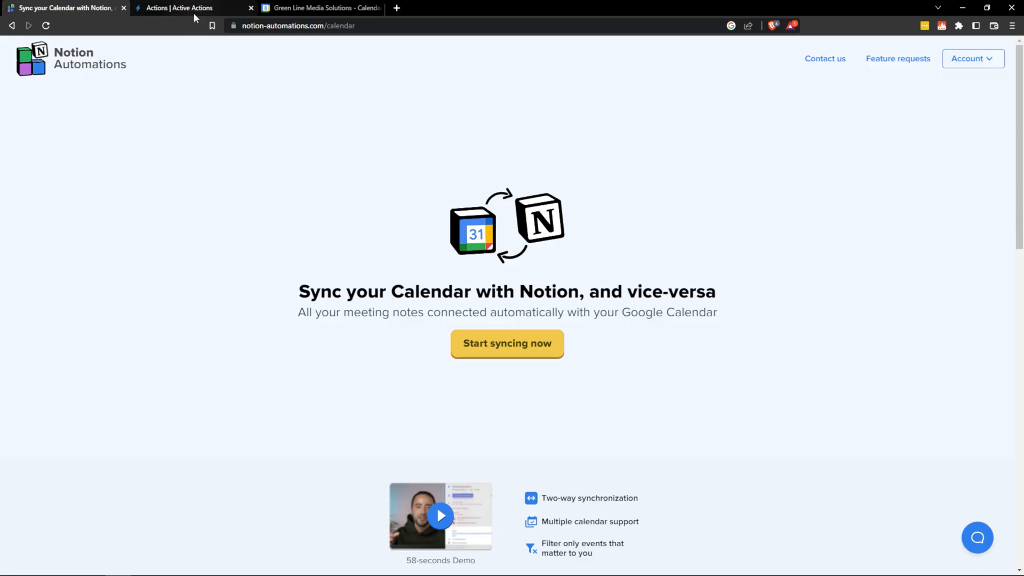
- Bring up the Notion workspace Home page and open the Actions database from the Databases block
{"action": "left_click", "coordinate": [190, 7]}
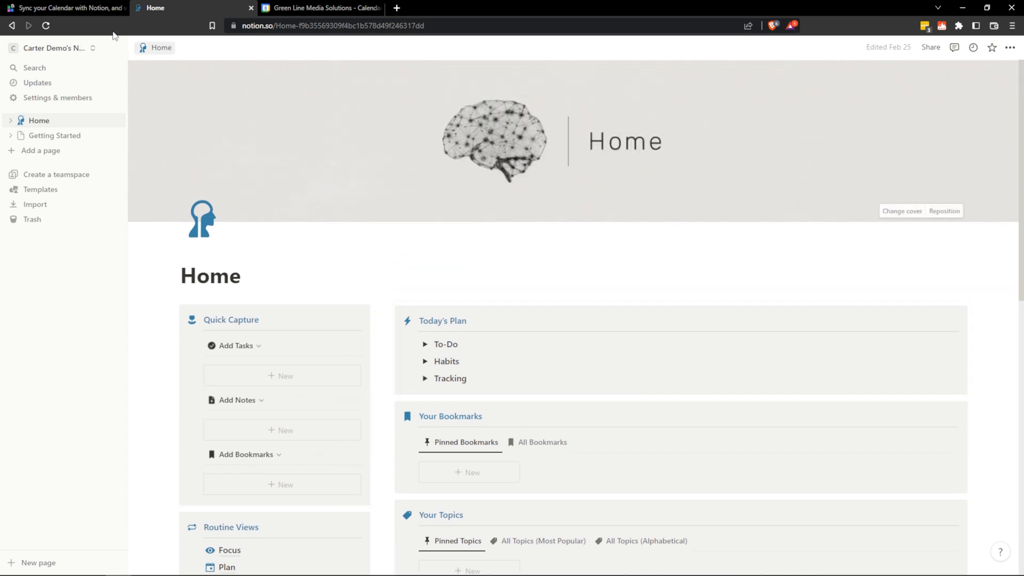
{"action": "left_click", "coordinate": [62, 7]}
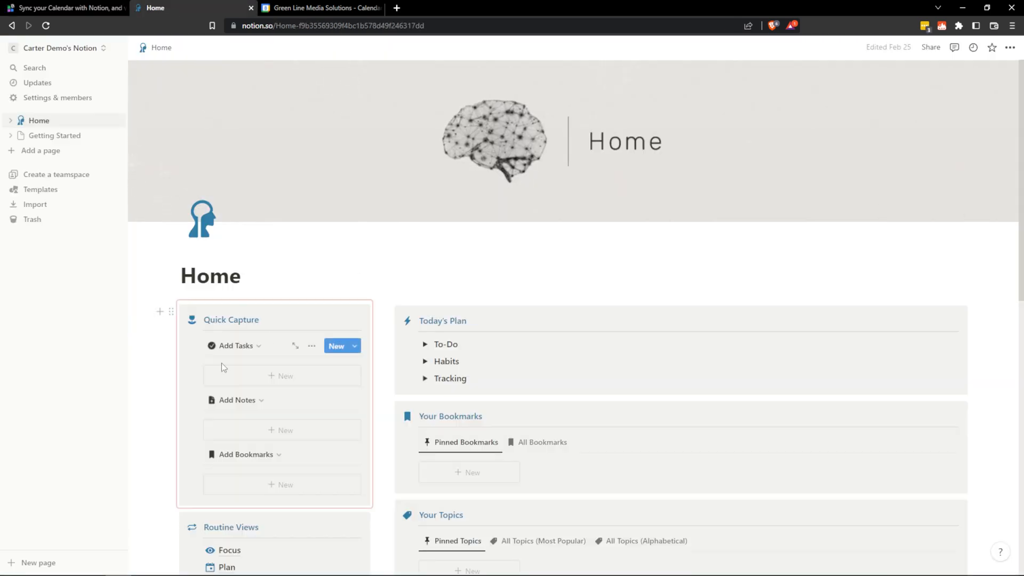
{"action": "scroll", "scroll_direction": "down", "scroll_amount": 3}
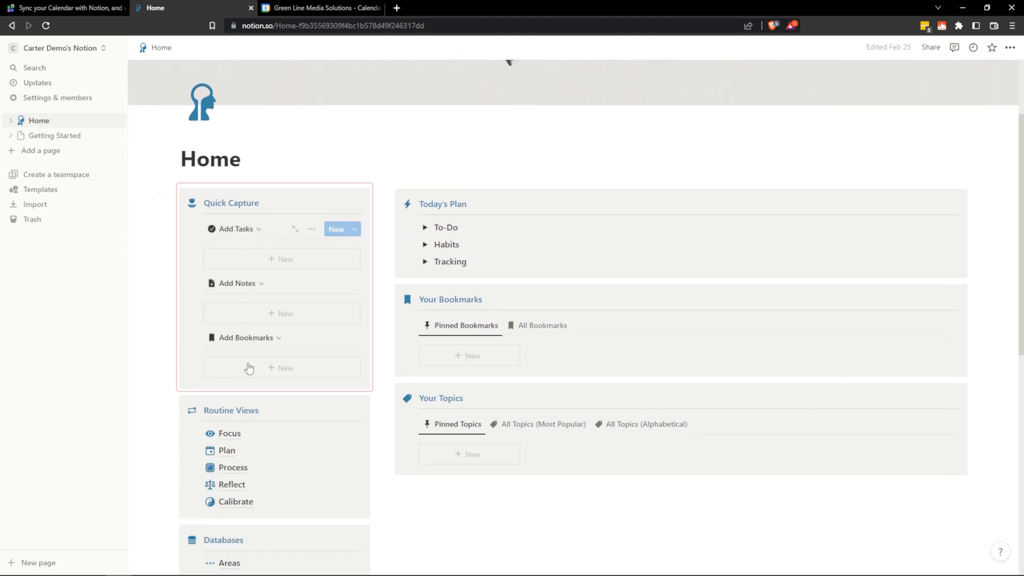
{"action": "scroll", "scroll_direction": "down", "scroll_amount": 3}
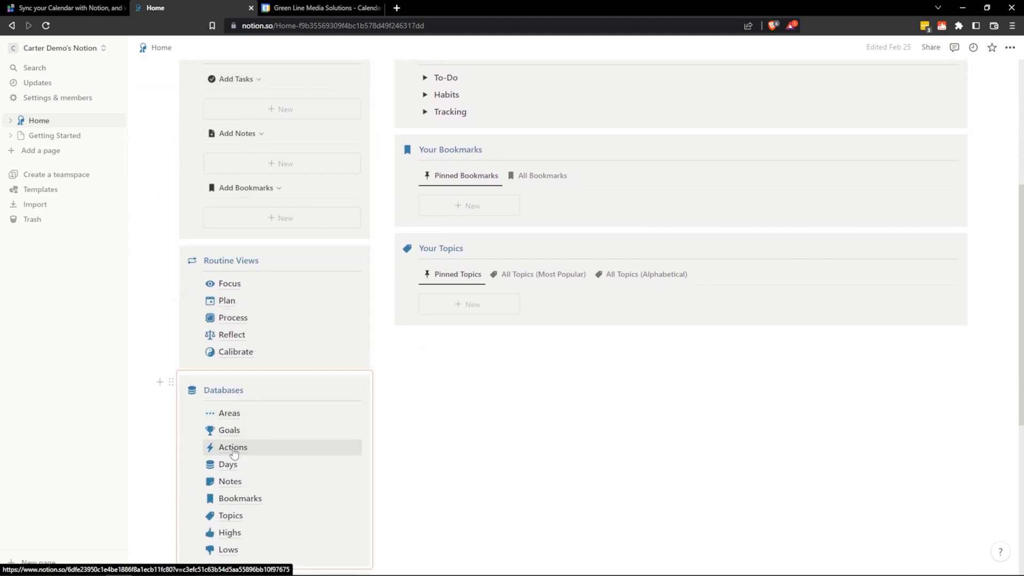
{"action": "left_click", "coordinate": [232, 446]}
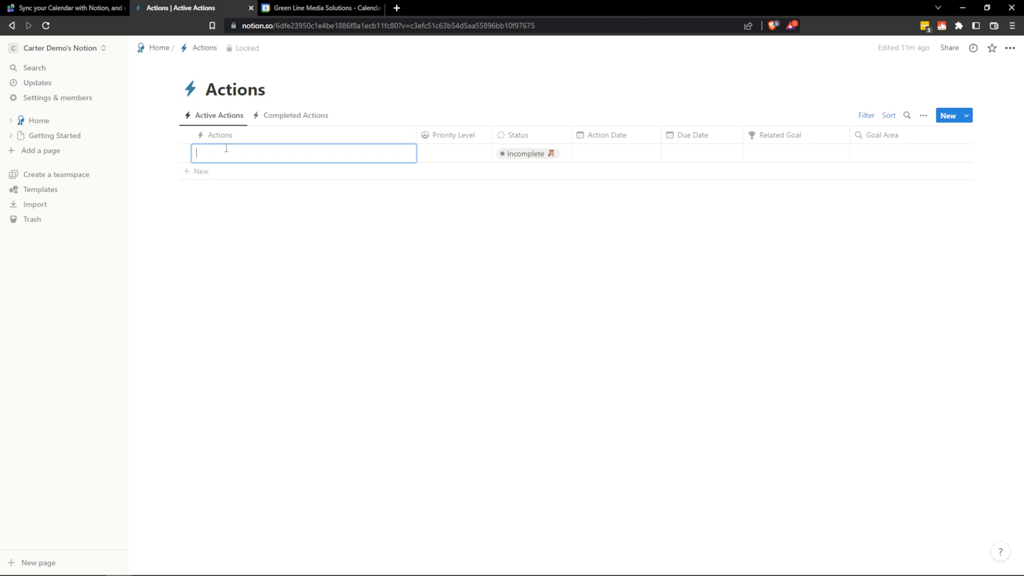
- Title the new action row 'Create a Notion Automations Tutorial'
{"action": "type", "text": "Create"}
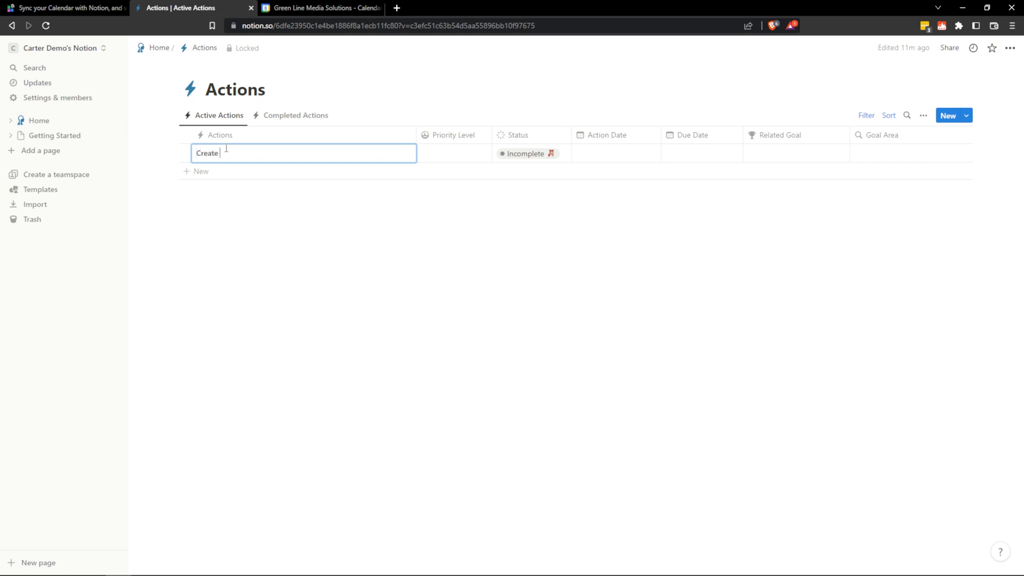
{"action": "type", "text": "a Notion Autoa"}
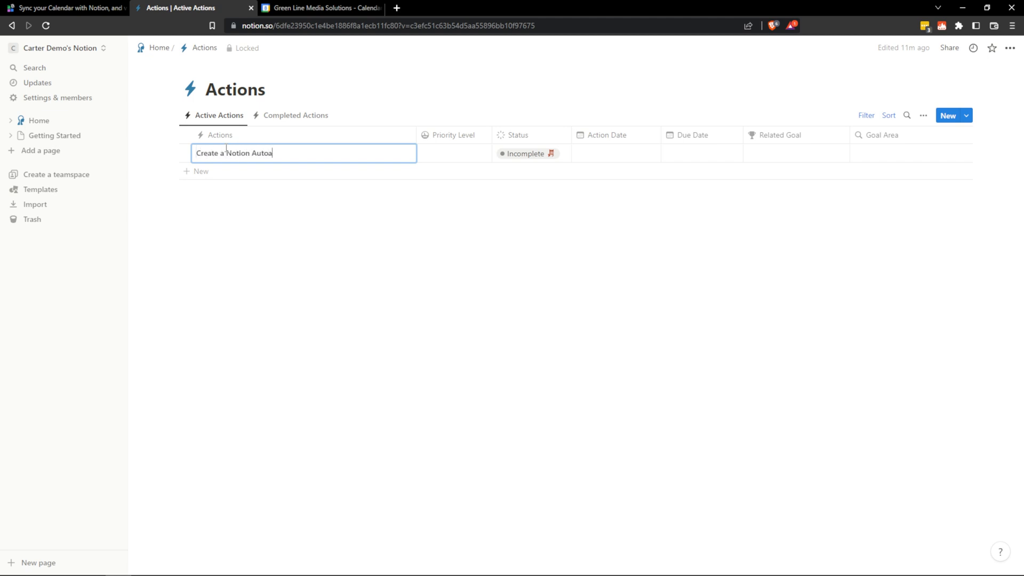
{"action": "type", "text": "mations Tutorial"}
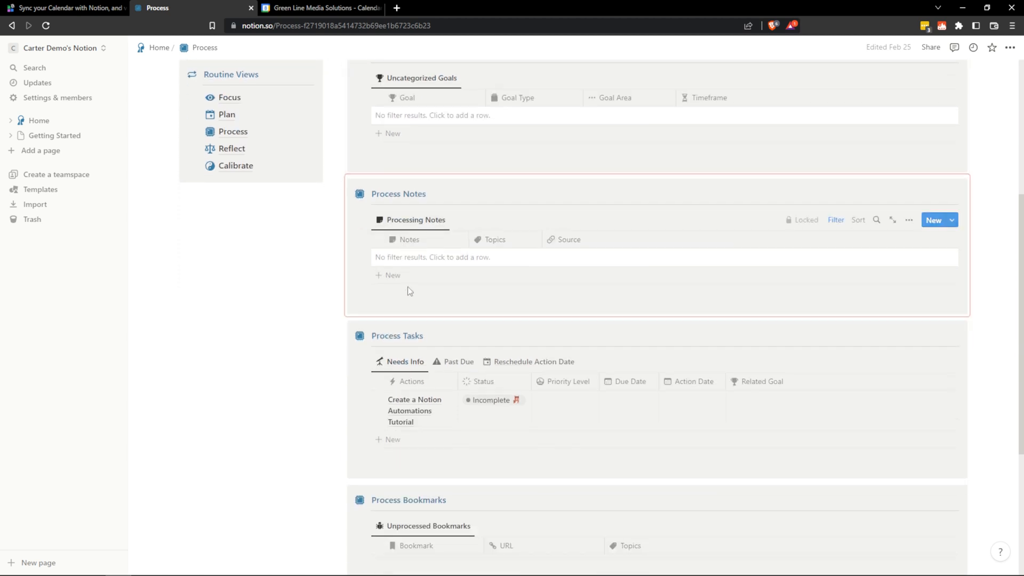
- Set the tutorial action's Action Date to March 8, 2023 on the Process page
{"action": "scroll", "scroll_direction": "down", "scroll_amount": 3}
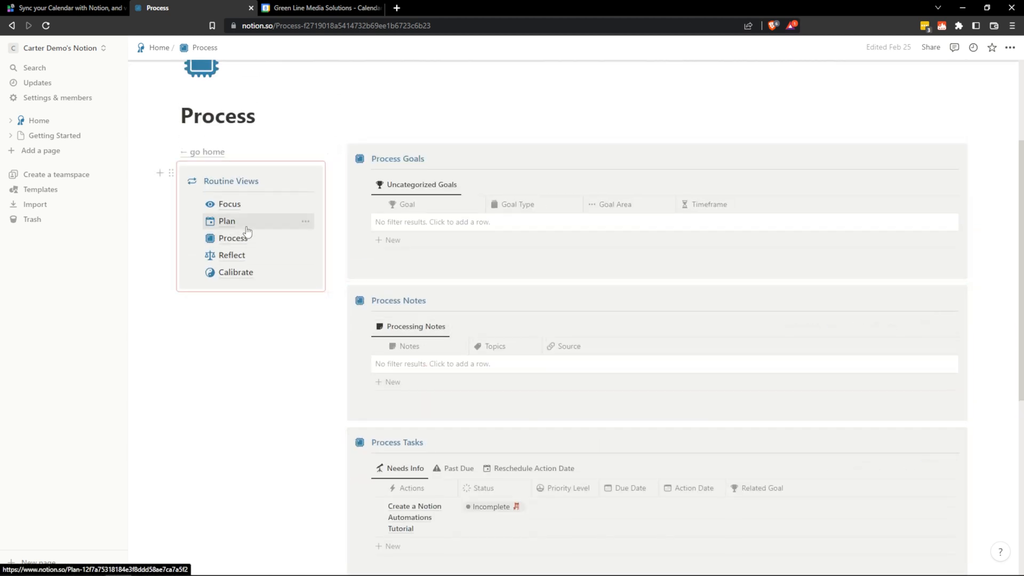
{"action": "mouse_move", "coordinate": [231, 255]}
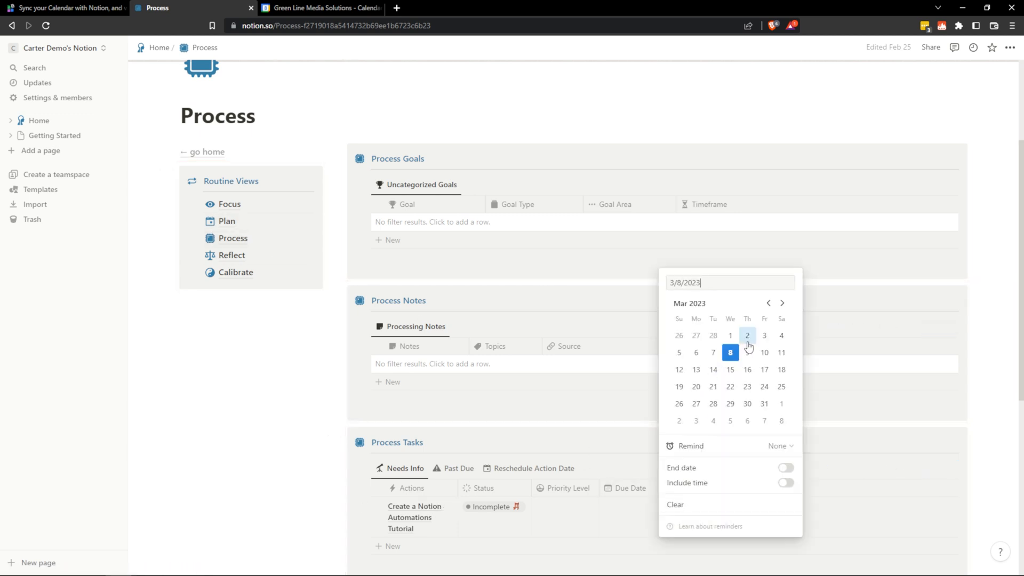
{"action": "left_click", "coordinate": [226, 221]}
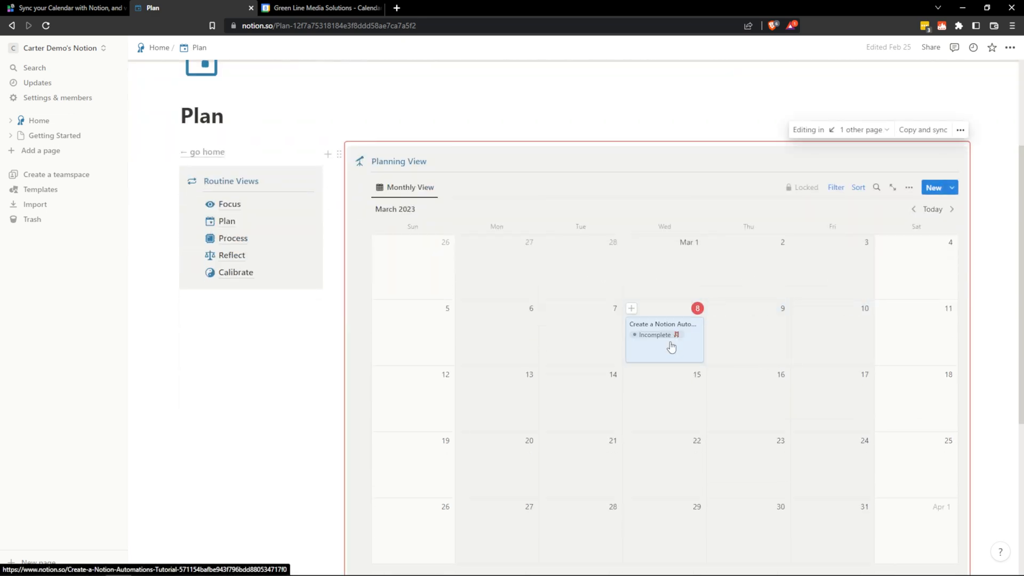
- Drag the 'Create a Notion Auto…' card from March 8 to March 9 in the Monthly View
{"action": "left_click_drag", "start_coordinate": [663, 338], "coordinate": [748, 338]}
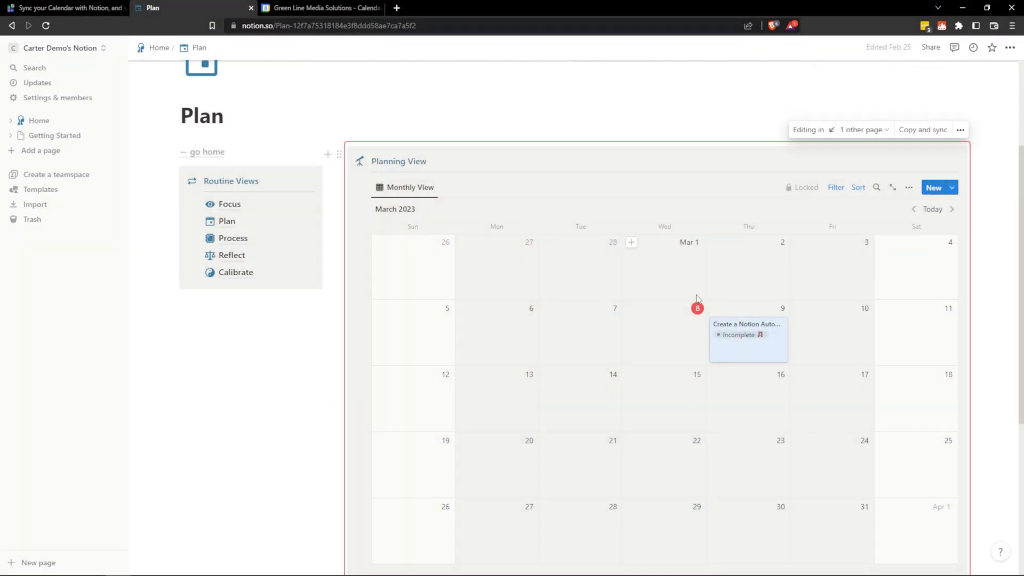
{"action": "mouse_move", "coordinate": [290, 213]}
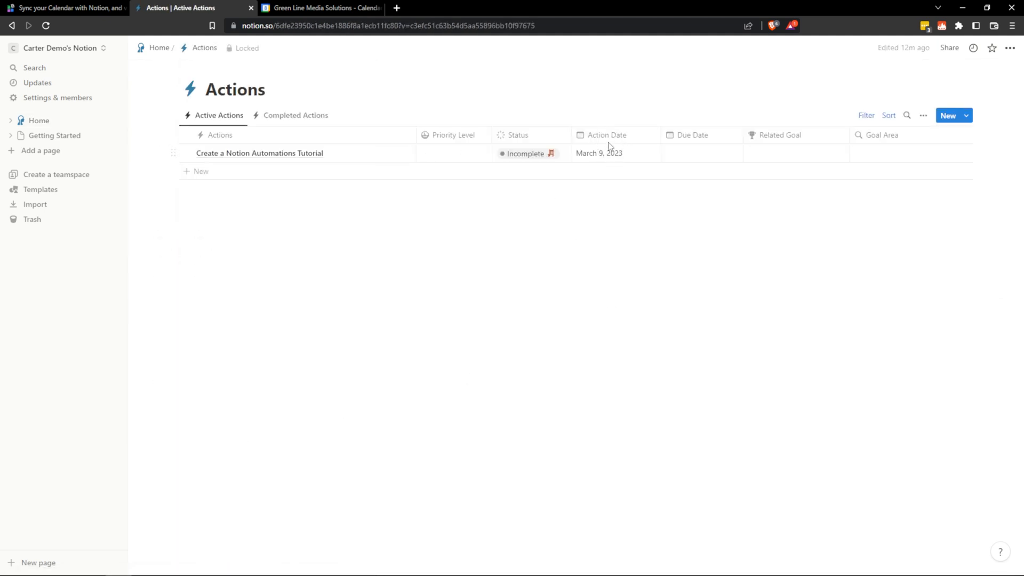
{"action": "mouse_move", "coordinate": [606, 135]}
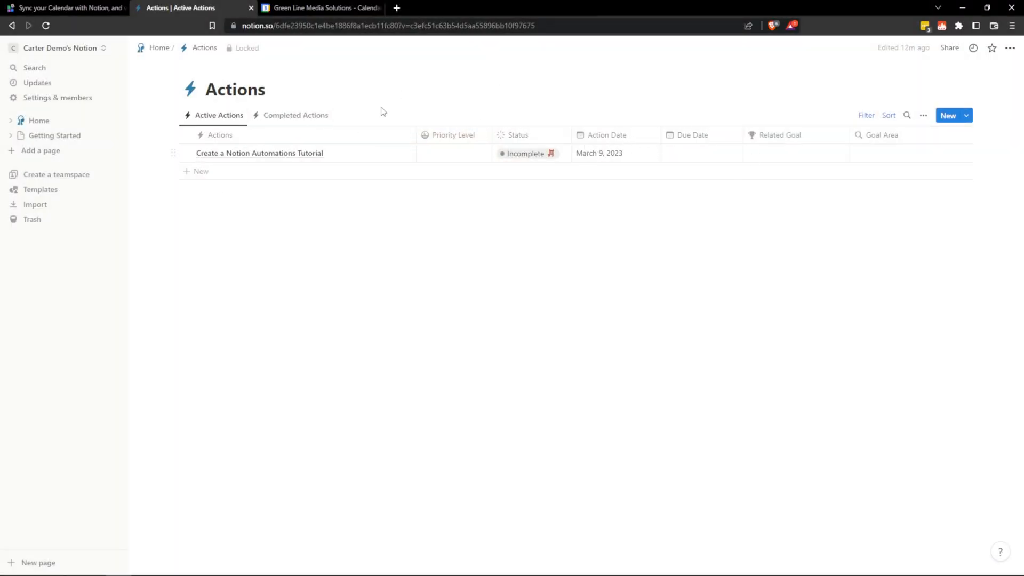
{"action": "mouse_move", "coordinate": [38, 121]}
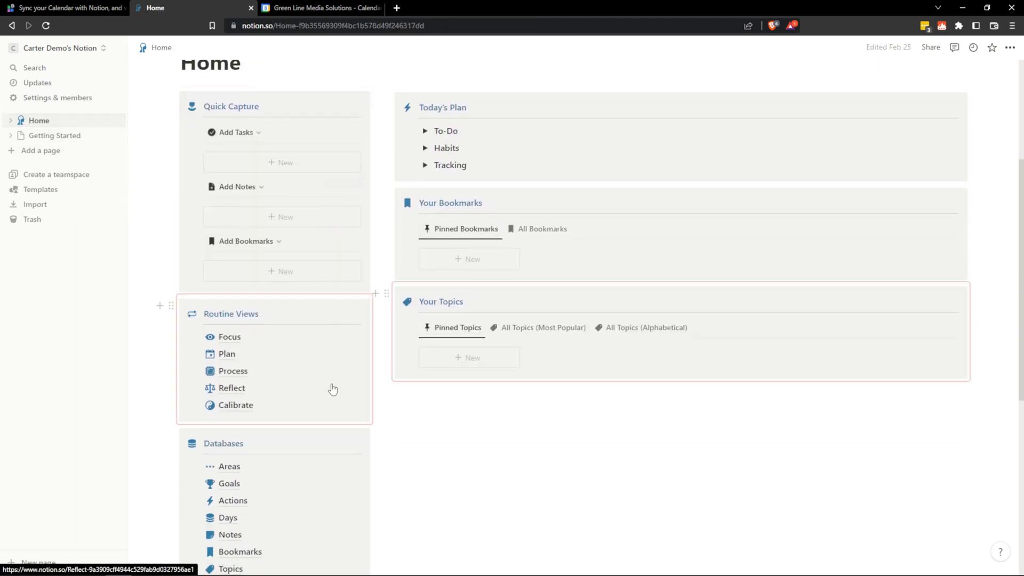
- Open the Plan routine view from Home and scroll to its March 2023 Monthly View calendar
{"action": "left_click", "coordinate": [226, 353]}
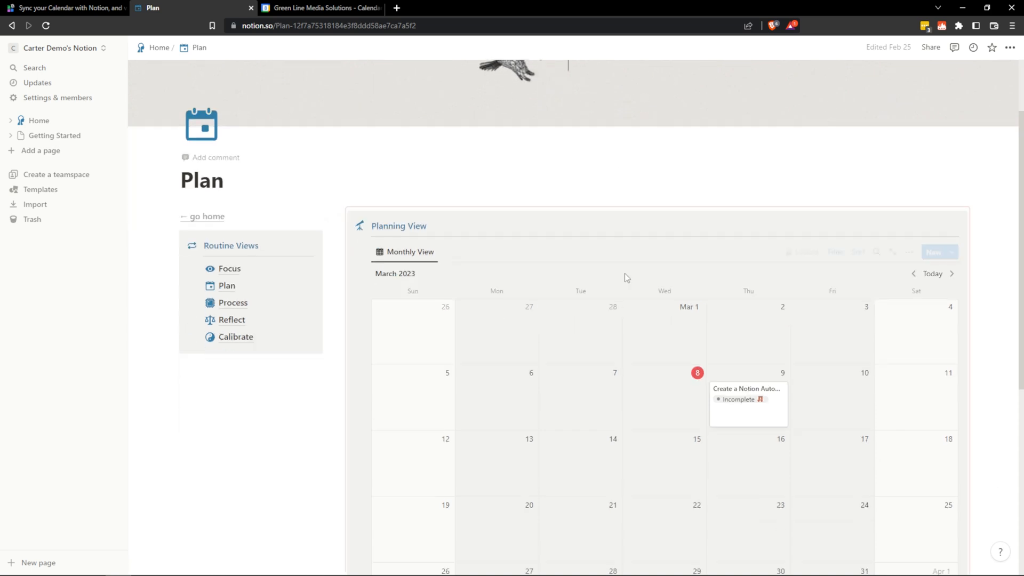
{"action": "scroll", "scroll_direction": "down", "scroll_amount": 3}
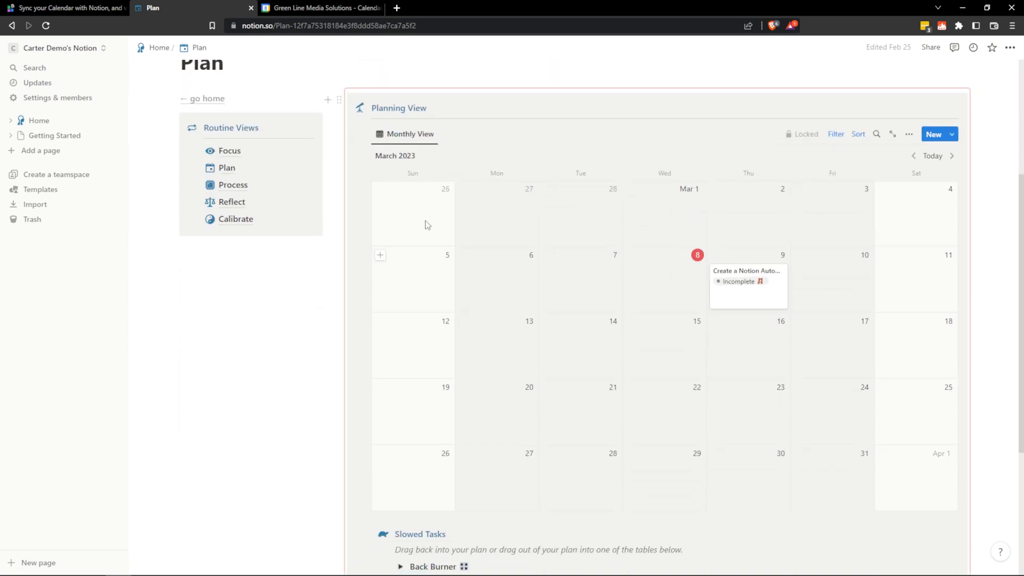
{"action": "mouse_move", "coordinate": [750, 293]}
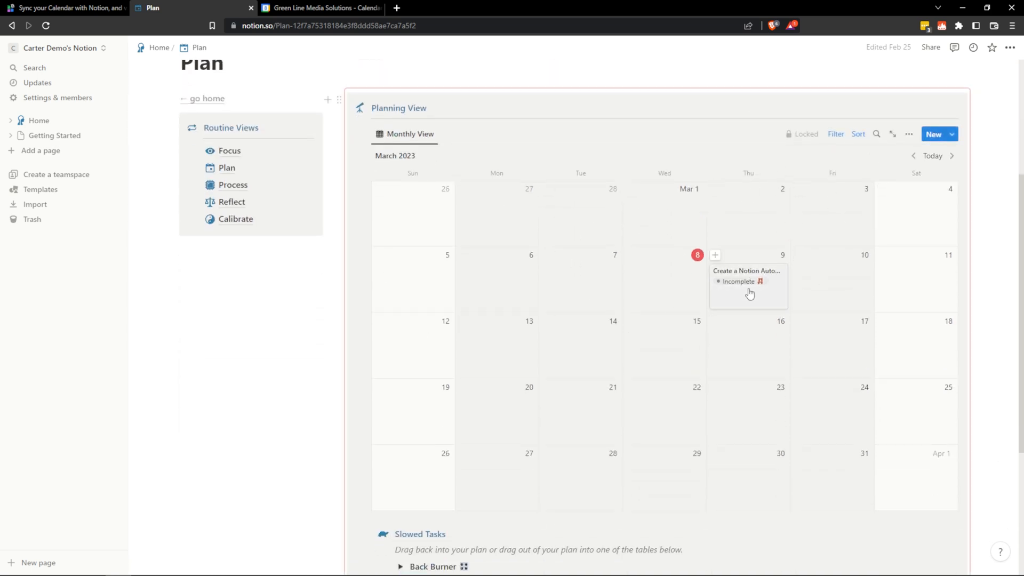
{"action": "left_click", "coordinate": [320, 8]}
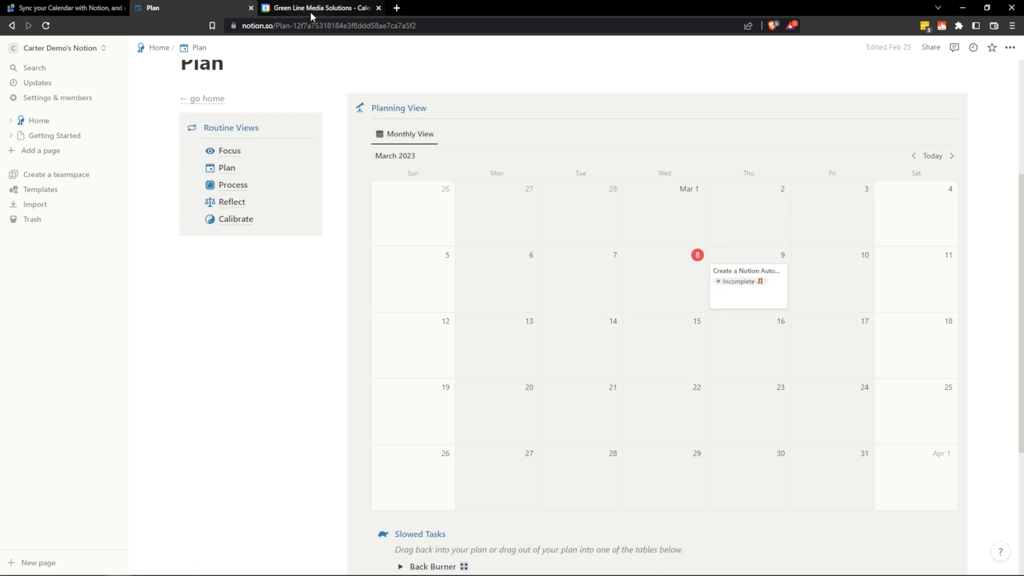
- Switch to Google Calendar's March 2023 month and start a new event on Friday, March 10
{"action": "left_click", "coordinate": [319, 7]}
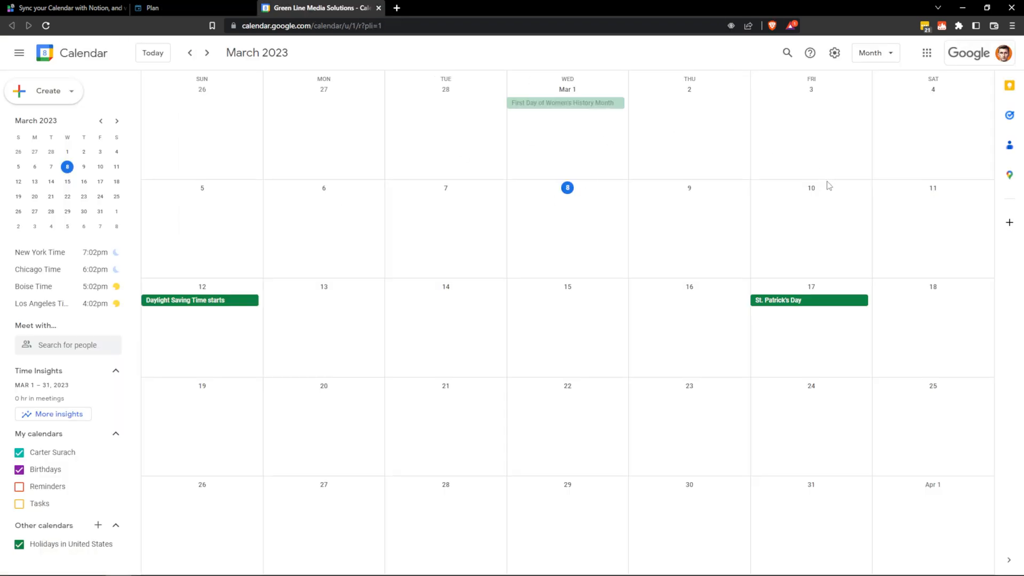
{"action": "mouse_move", "coordinate": [529, 261]}
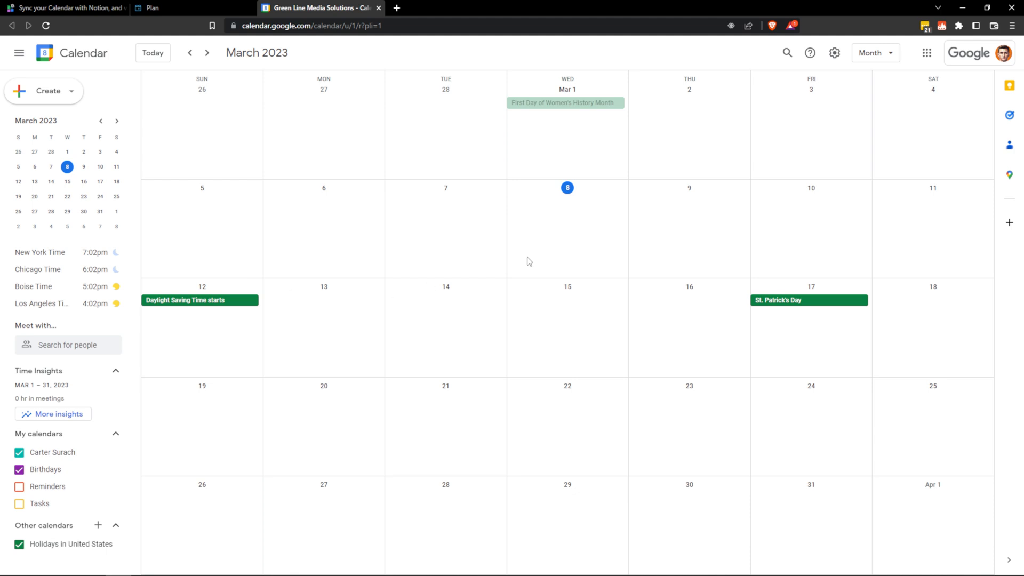
{"action": "left_click", "coordinate": [809, 228]}
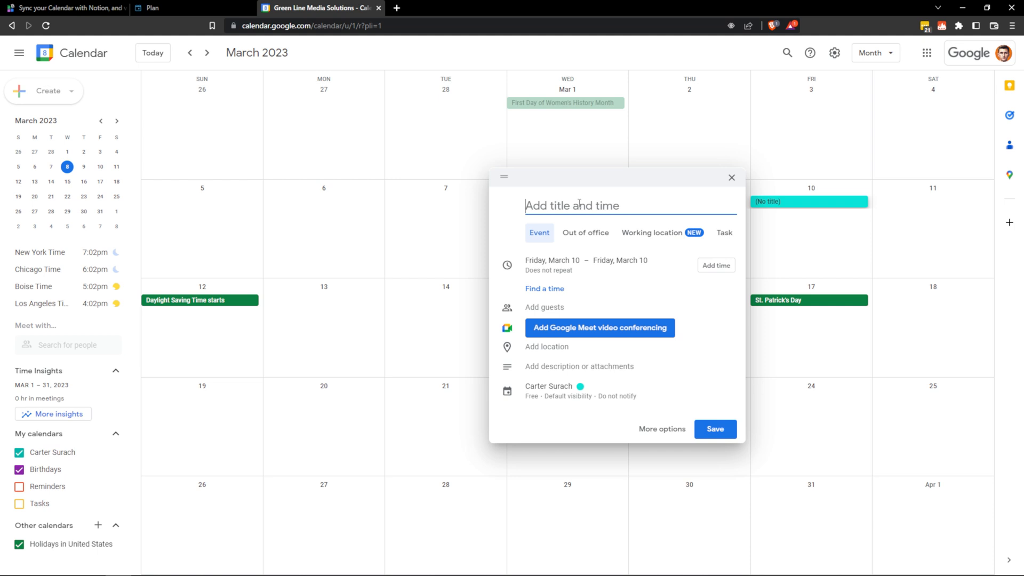
- Save a 'Workout for 45 minutes' event on March 10 starting at 8:00am
{"action": "type", "text": "Wro"}
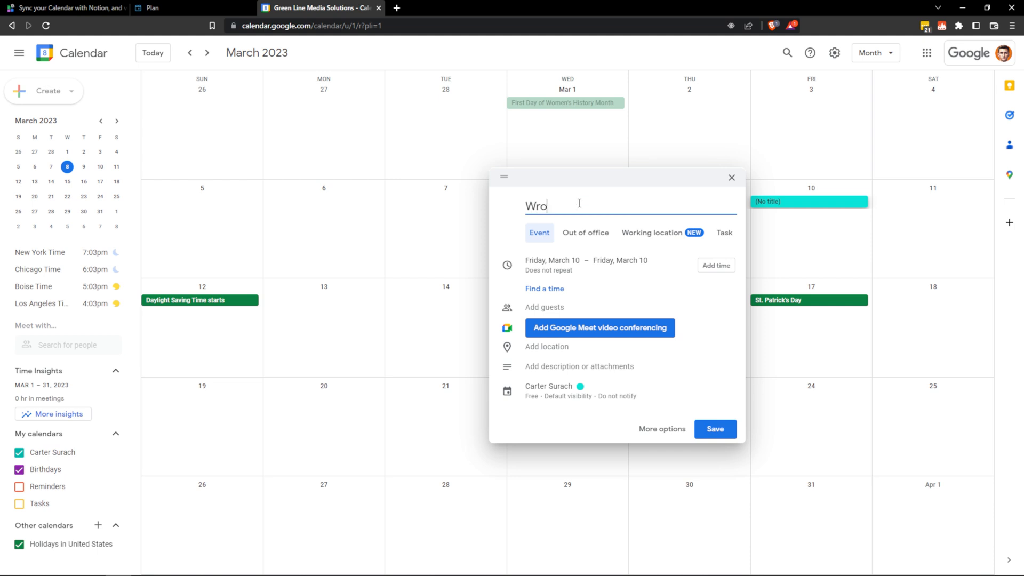
{"action": "type", "text": "Workout for 45 m"}
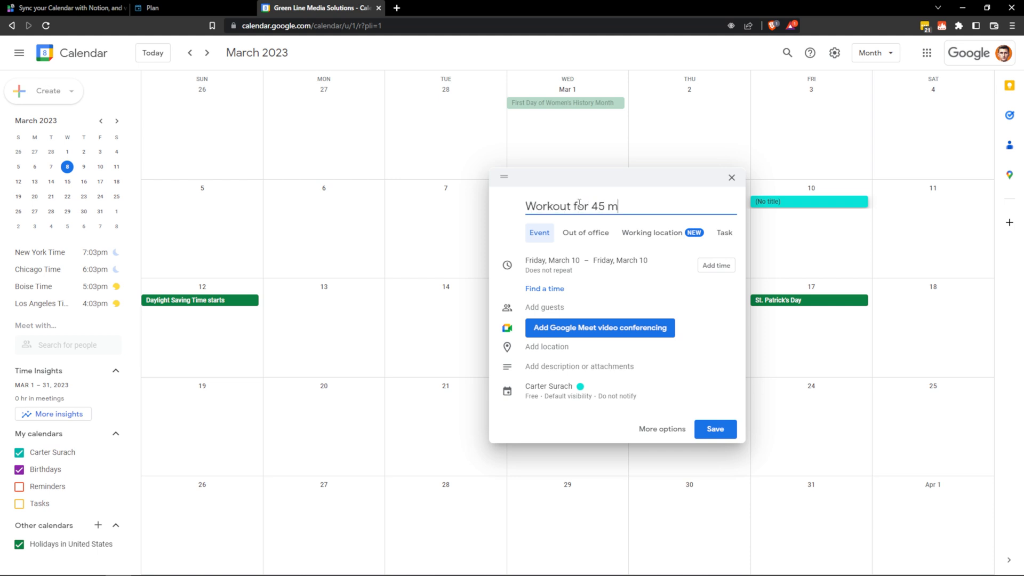
{"action": "type", "text": "inutes"}
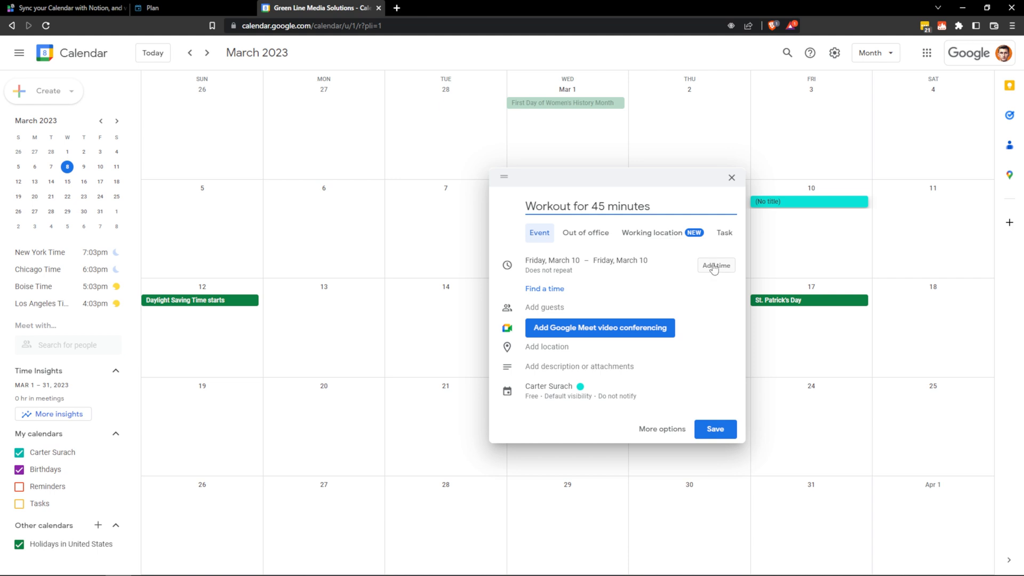
{"action": "left_click", "coordinate": [716, 266]}
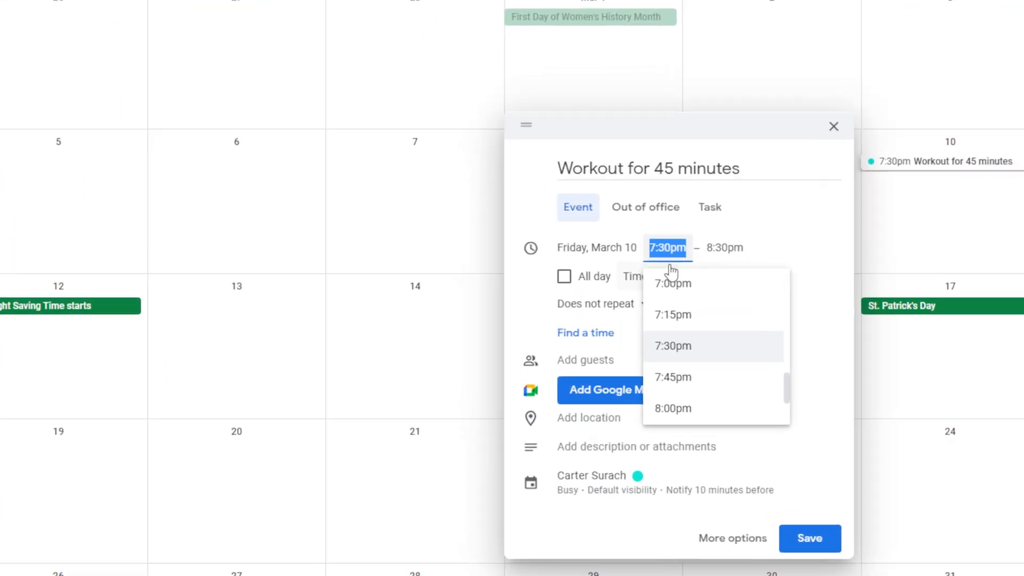
{"action": "type", "text": "7"}
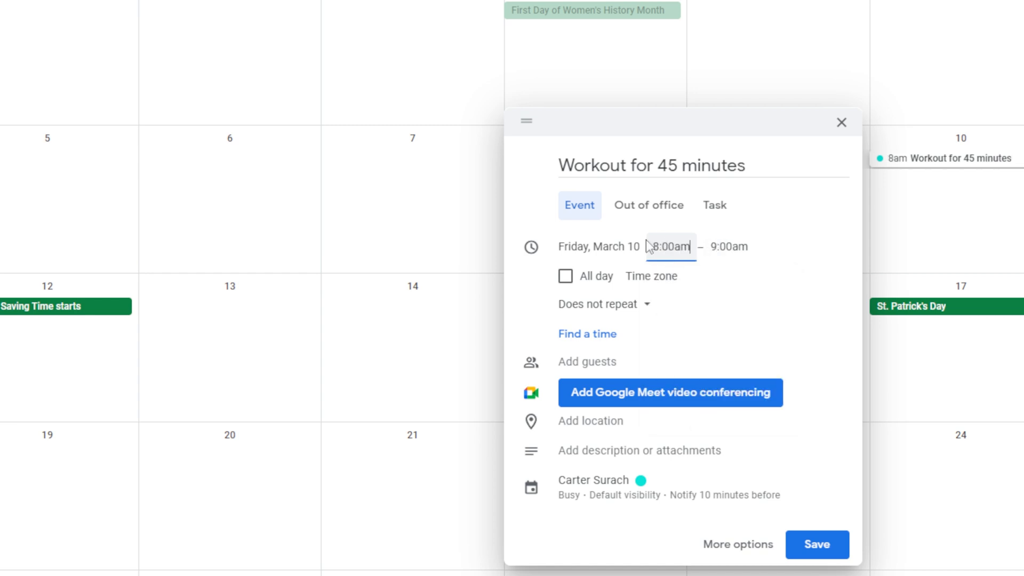
{"action": "left_click", "coordinate": [816, 544]}
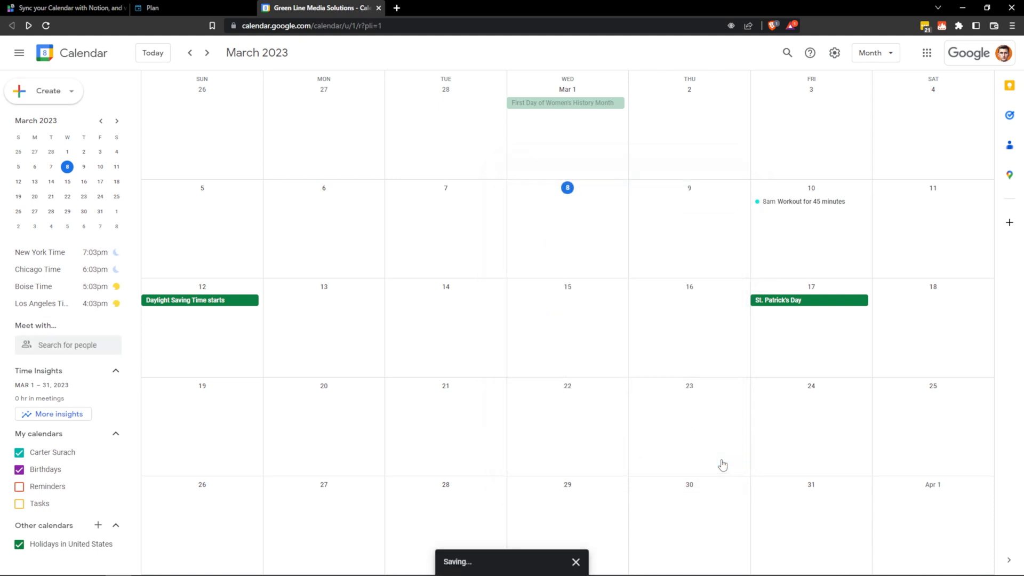
- Edit the workout event so it repeats Weekly on Friday
{"action": "left_click", "coordinate": [801, 202]}
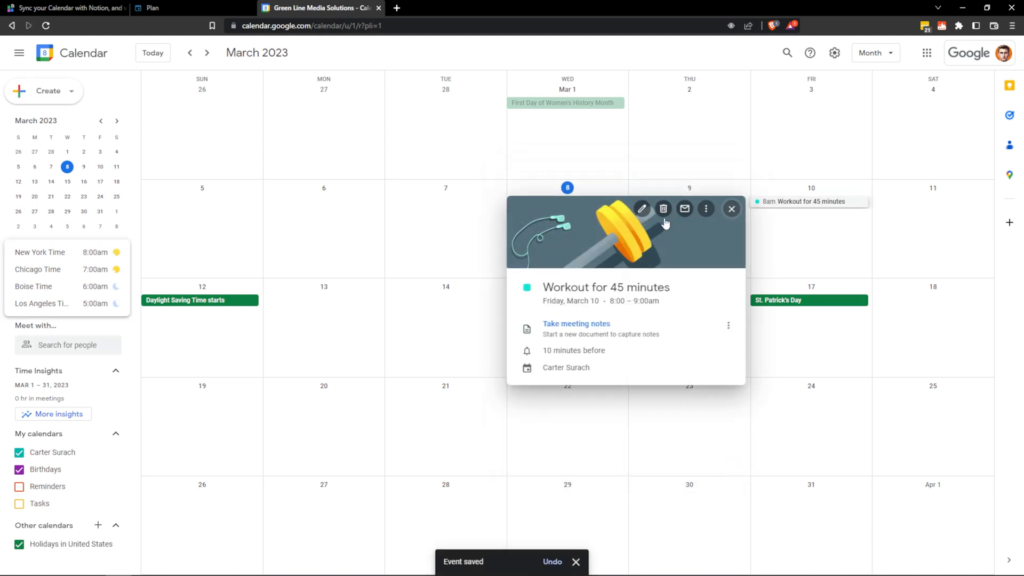
{"action": "left_click", "coordinate": [642, 208]}
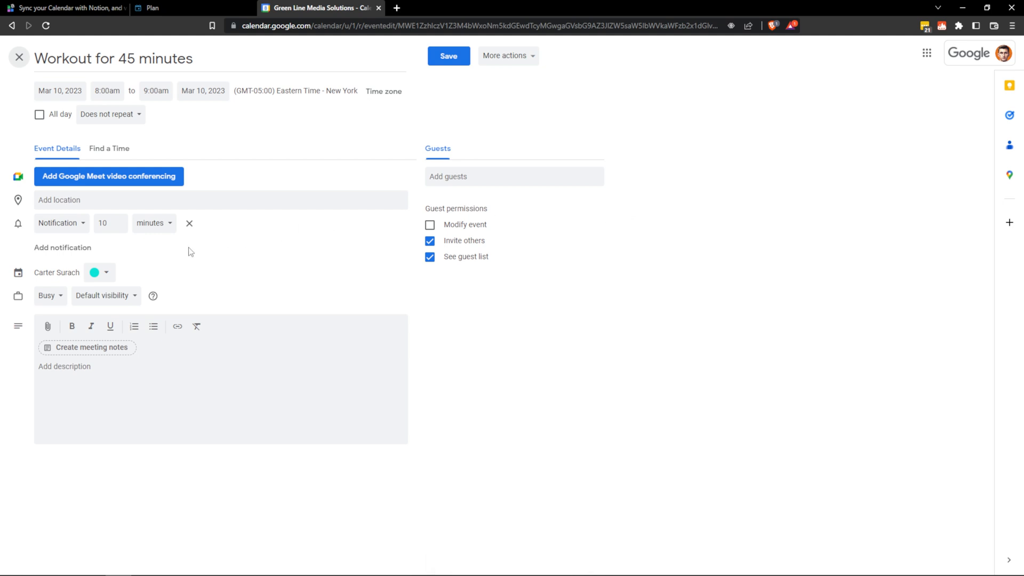
{"action": "mouse_move", "coordinate": [123, 124]}
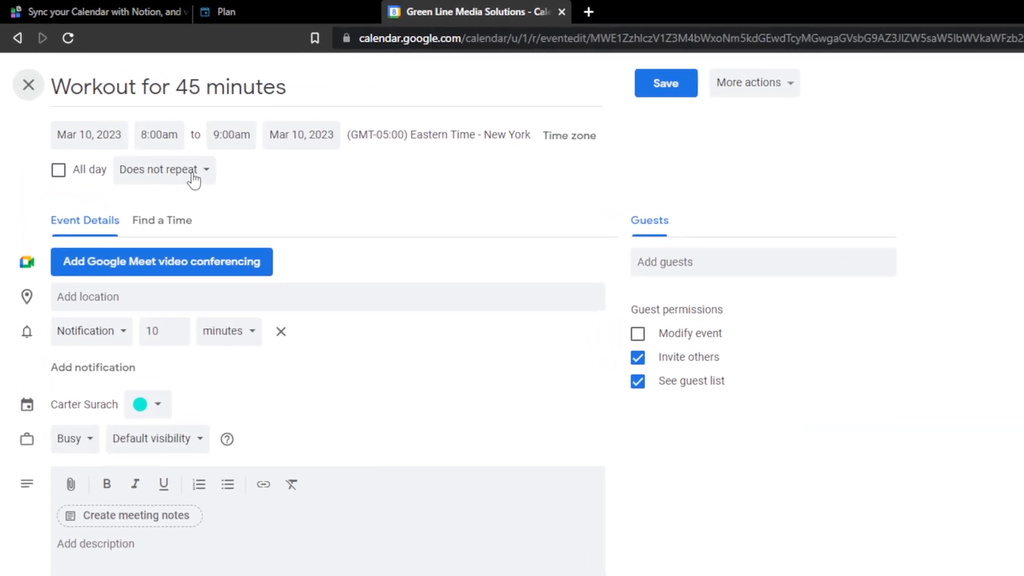
{"action": "left_click", "coordinate": [158, 170]}
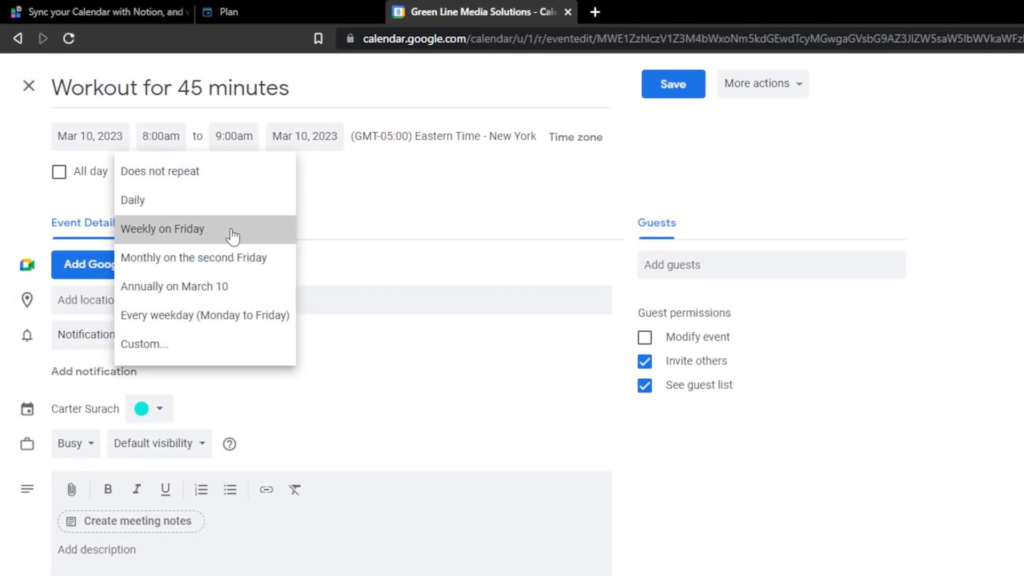
{"action": "left_click", "coordinate": [27, 85]}
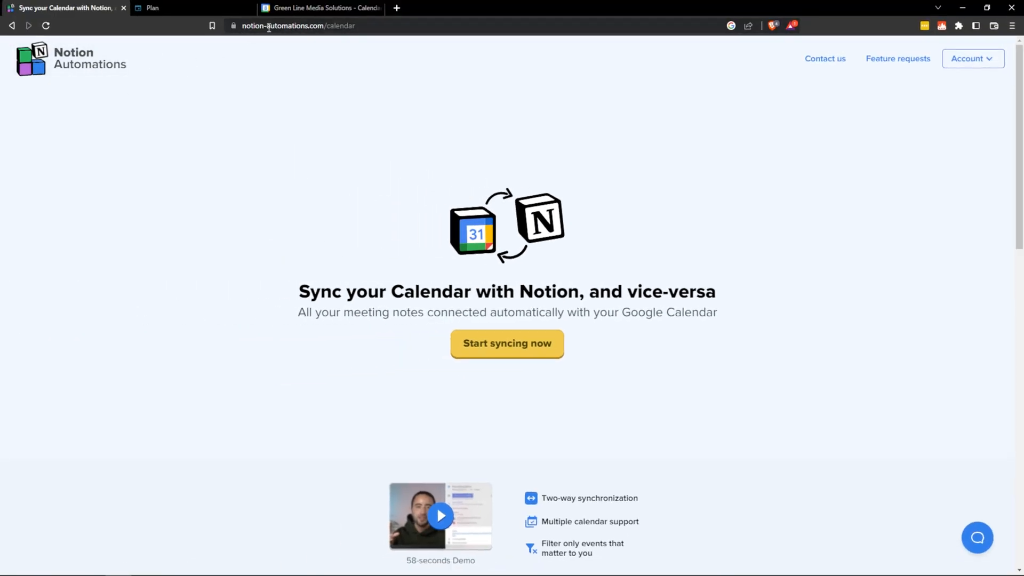
{"action": "mouse_move", "coordinate": [526, 359]}
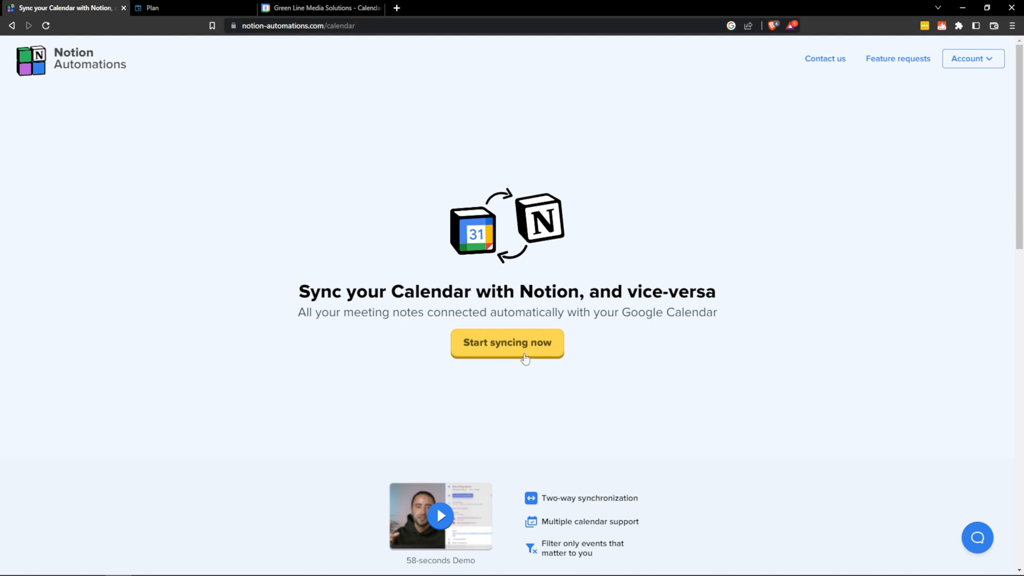
- Start syncing, connect Google Calendar with the chosen Google account and grant its permissions
{"action": "left_click", "coordinate": [507, 343]}
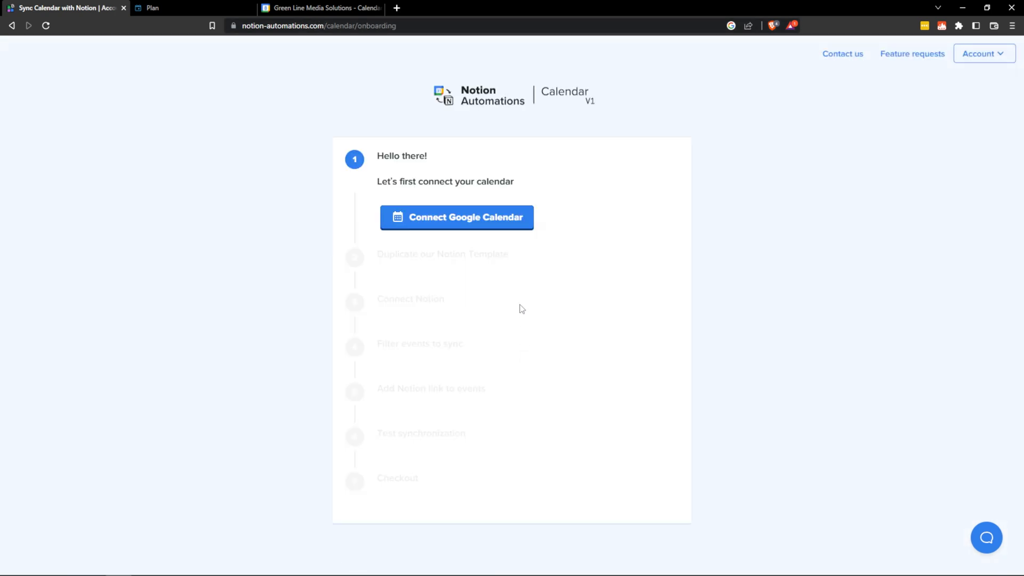
{"action": "left_click", "coordinate": [456, 216]}
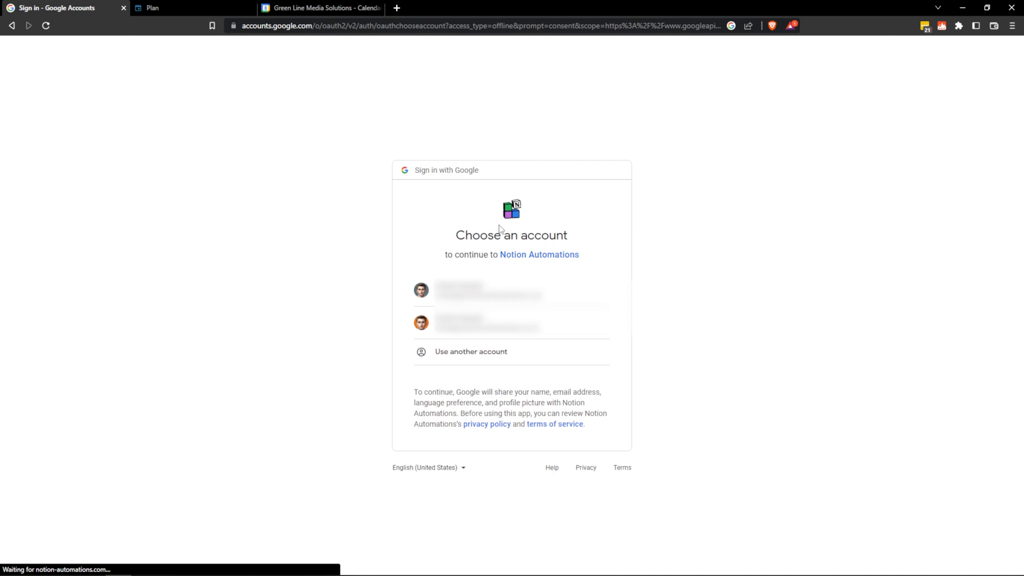
{"action": "left_click", "coordinate": [511, 322]}
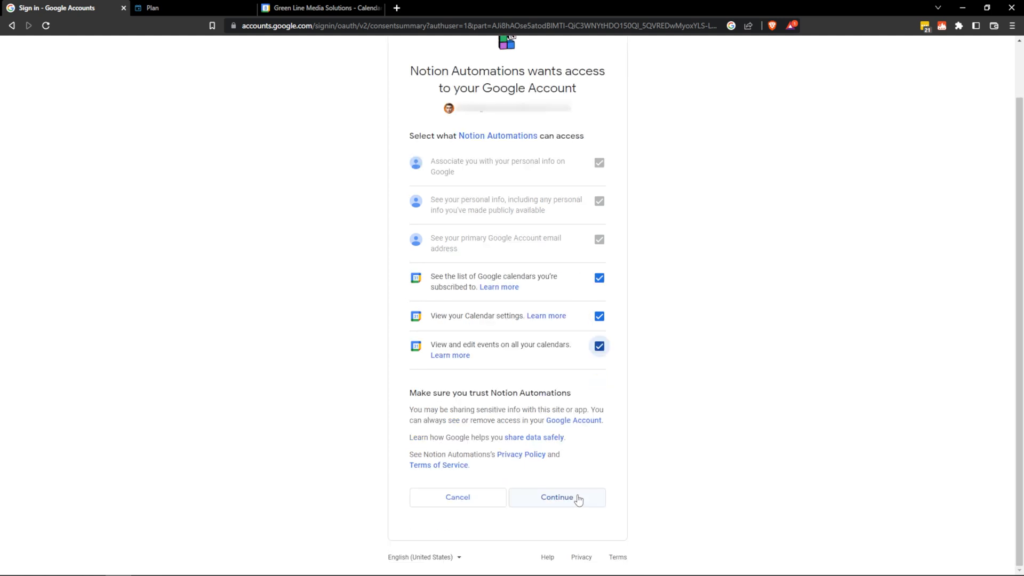
{"action": "left_click", "coordinate": [556, 497]}
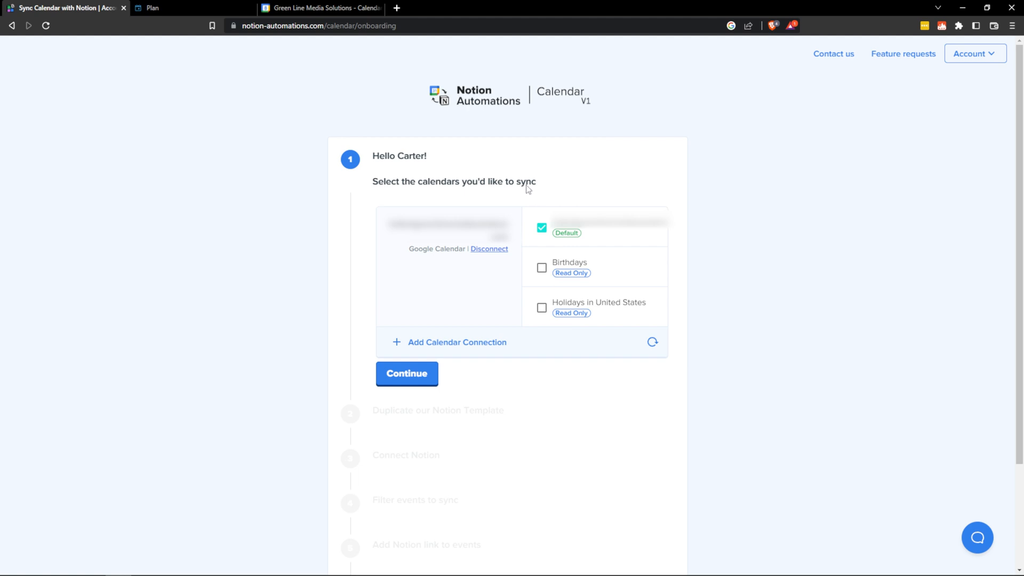
- Hide the Birthdays and Holidays in United States calendars in Google Calendar
{"action": "left_click", "coordinate": [320, 7]}
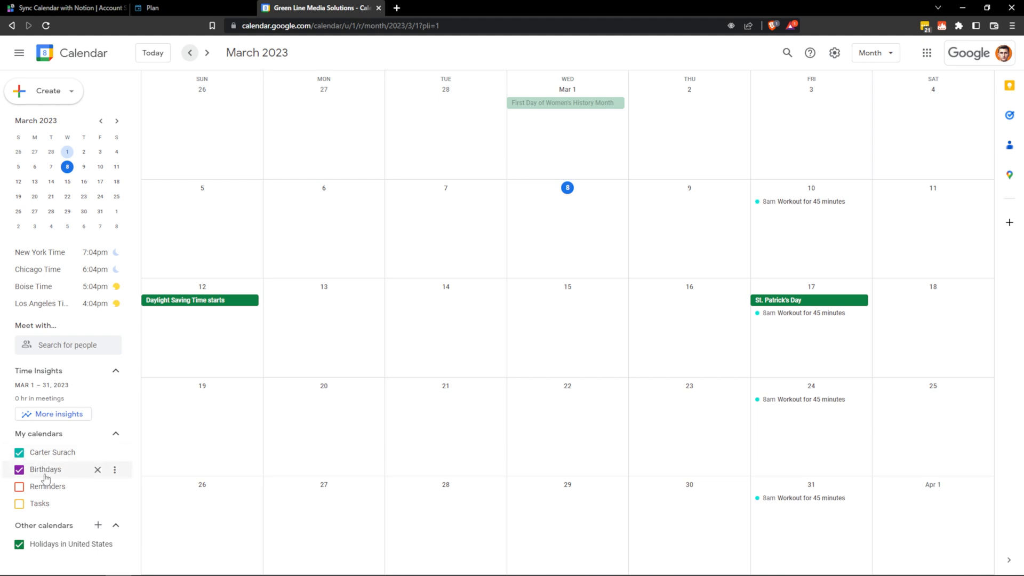
{"action": "mouse_move", "coordinate": [3, 467]}
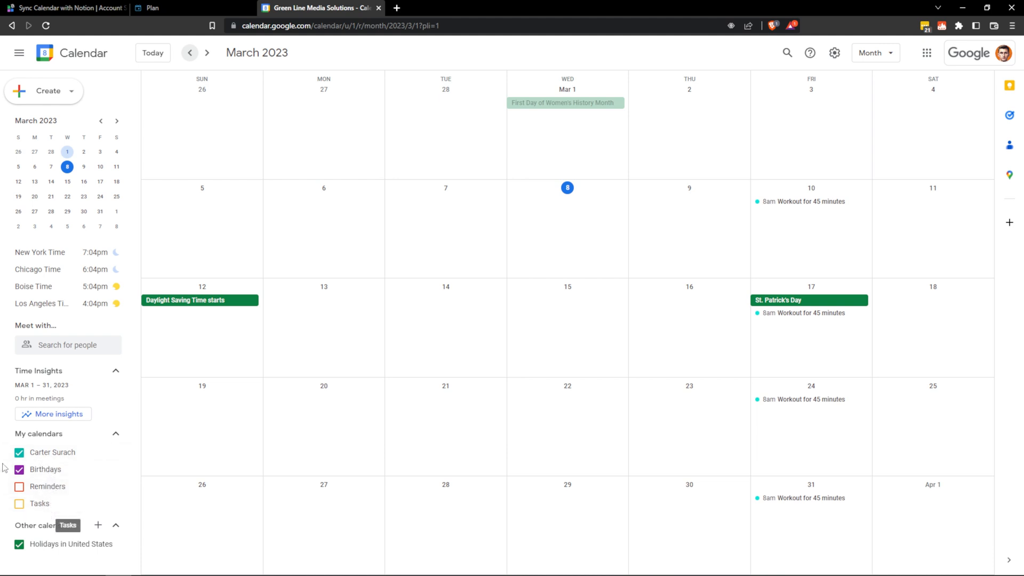
{"action": "left_click", "coordinate": [20, 470]}
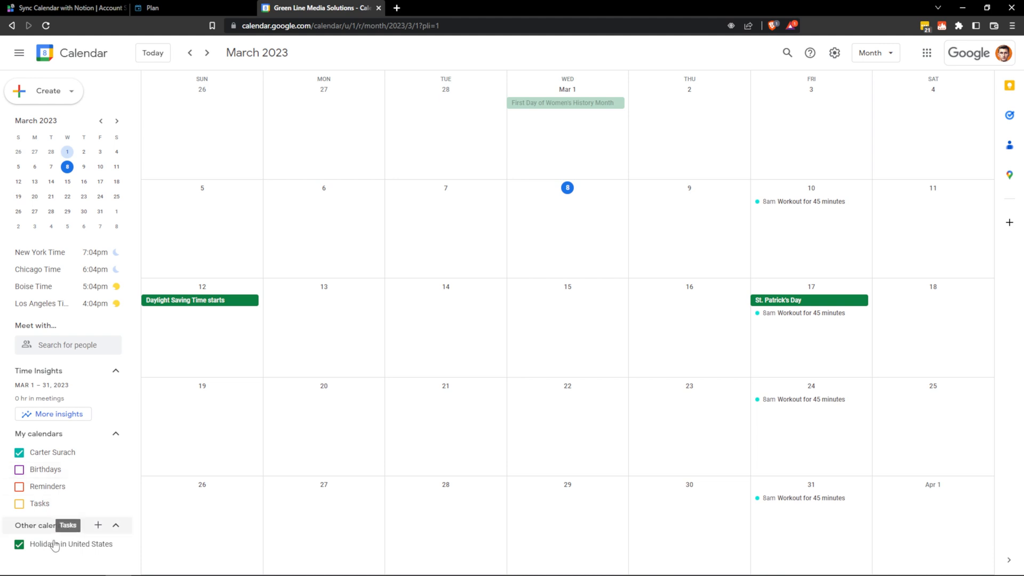
{"action": "left_click", "coordinate": [19, 543]}
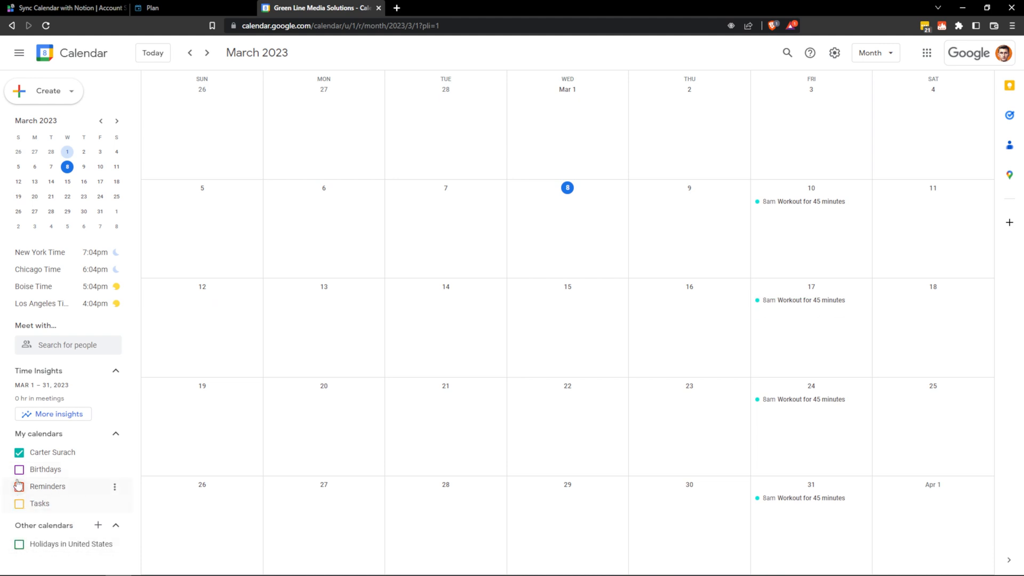
{"action": "mouse_move", "coordinate": [45, 469]}
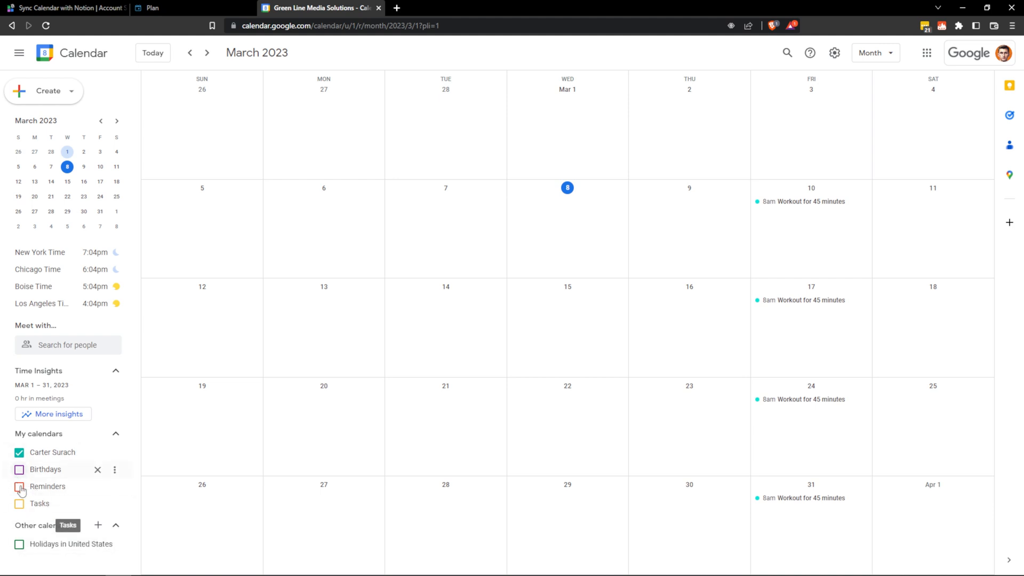
- Return to the Notion Automations sync setup and continue past calendar selection
{"action": "left_click", "coordinate": [62, 8]}
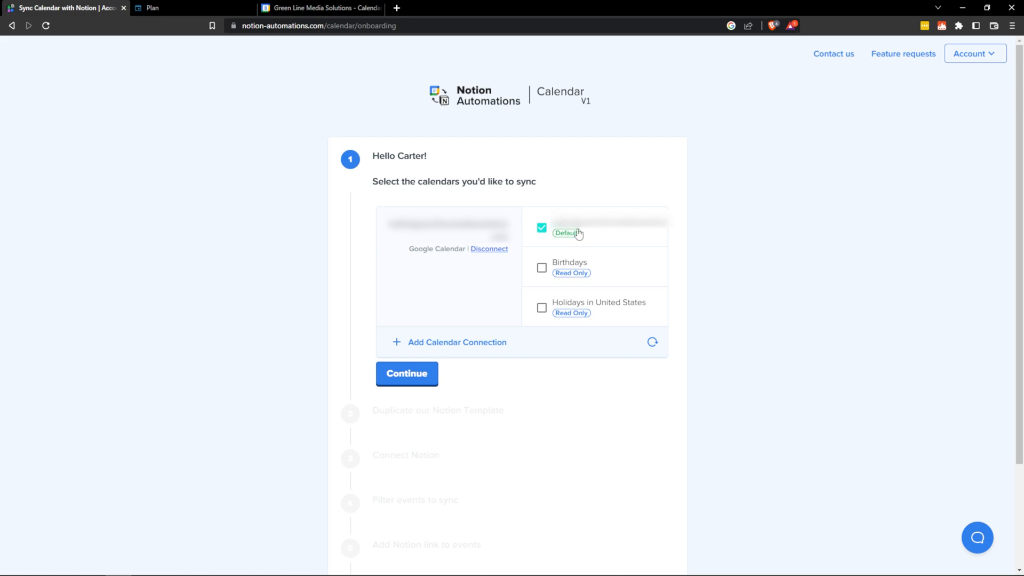
{"action": "left_click", "coordinate": [406, 374]}
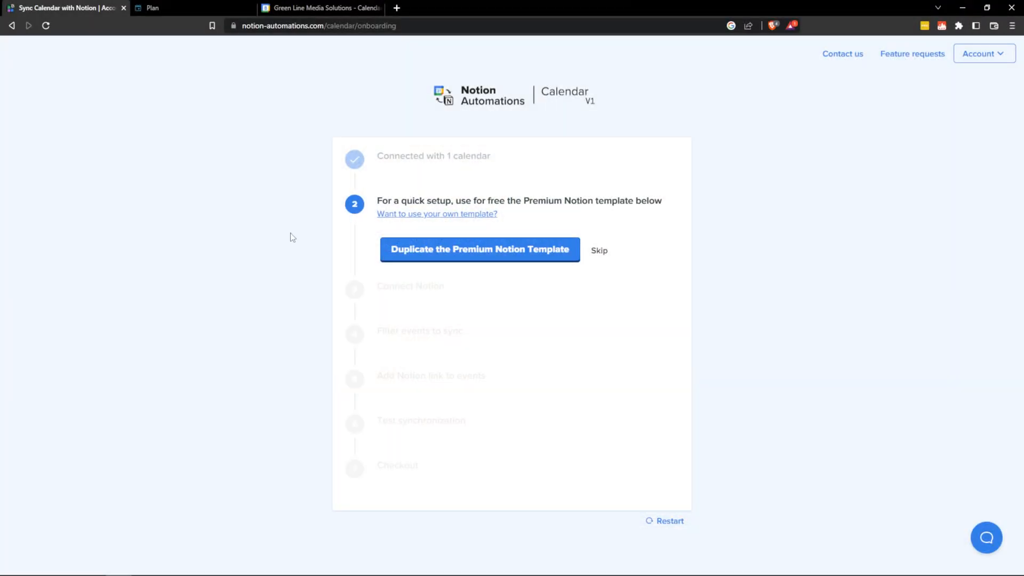
{"action": "mouse_move", "coordinate": [460, 249]}
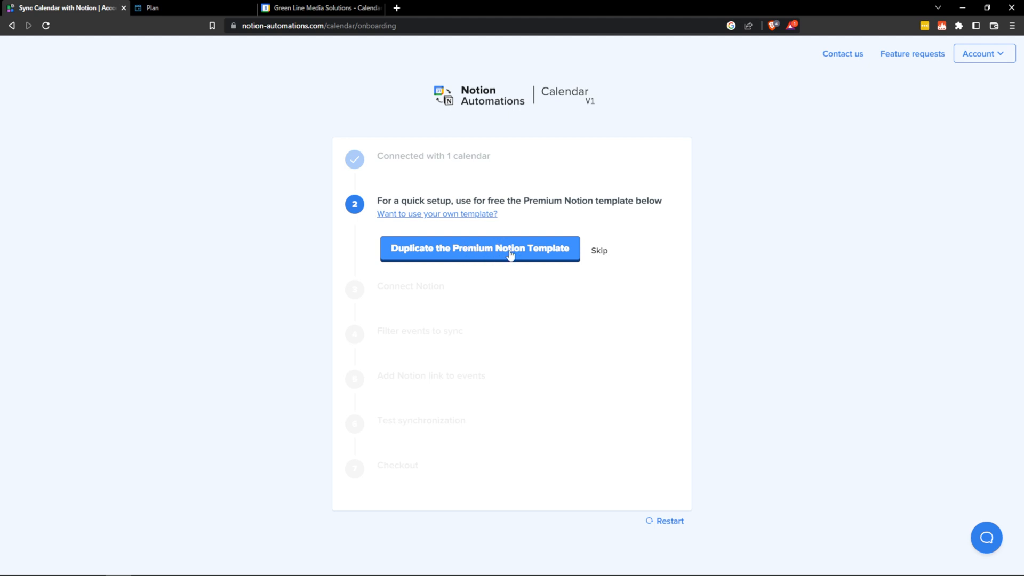
{"action": "mouse_move", "coordinate": [599, 250]}
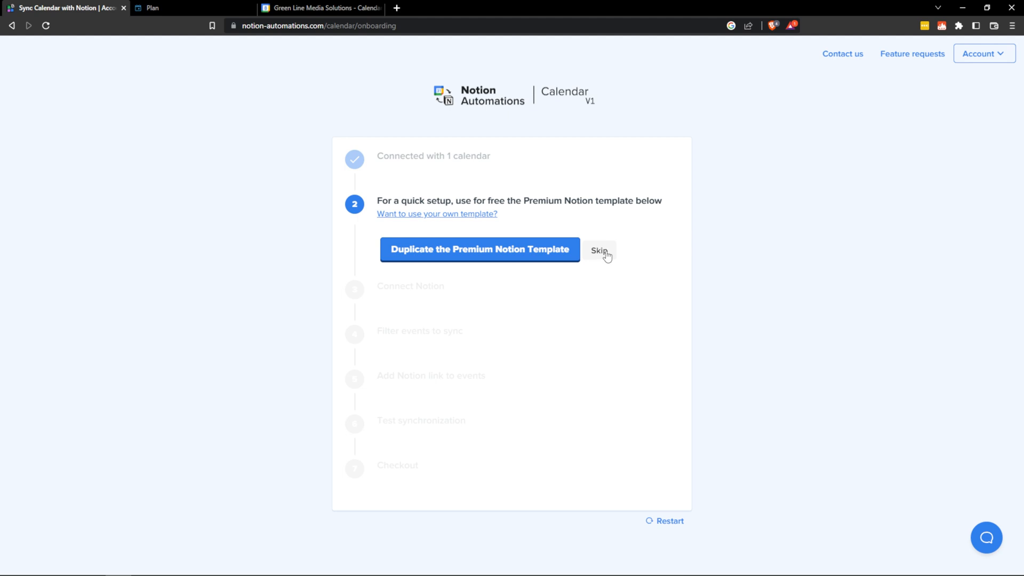
- Skip the premium template and start connecting the Notion account
{"action": "left_click", "coordinate": [599, 249]}
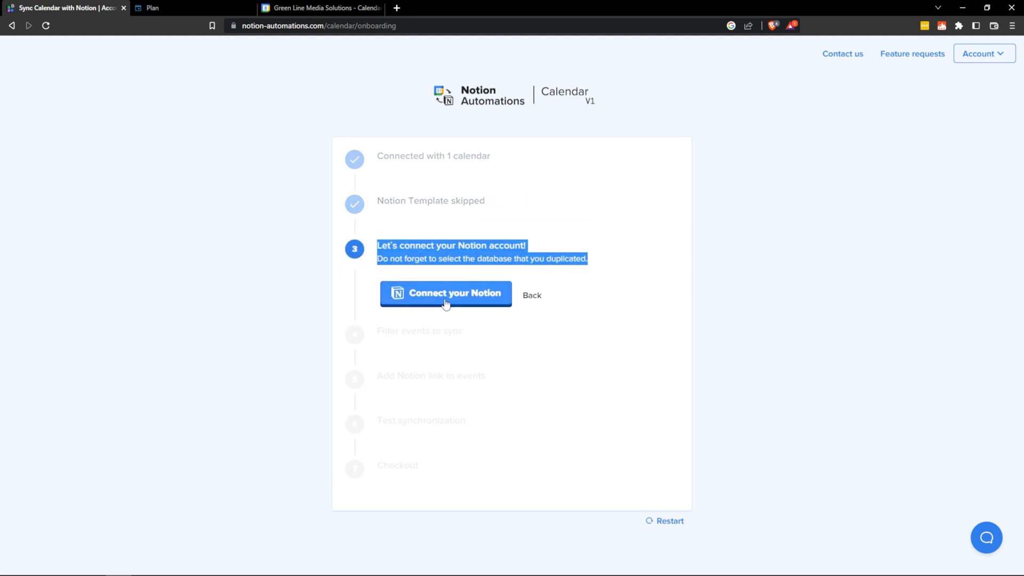
{"action": "left_click", "coordinate": [446, 293]}
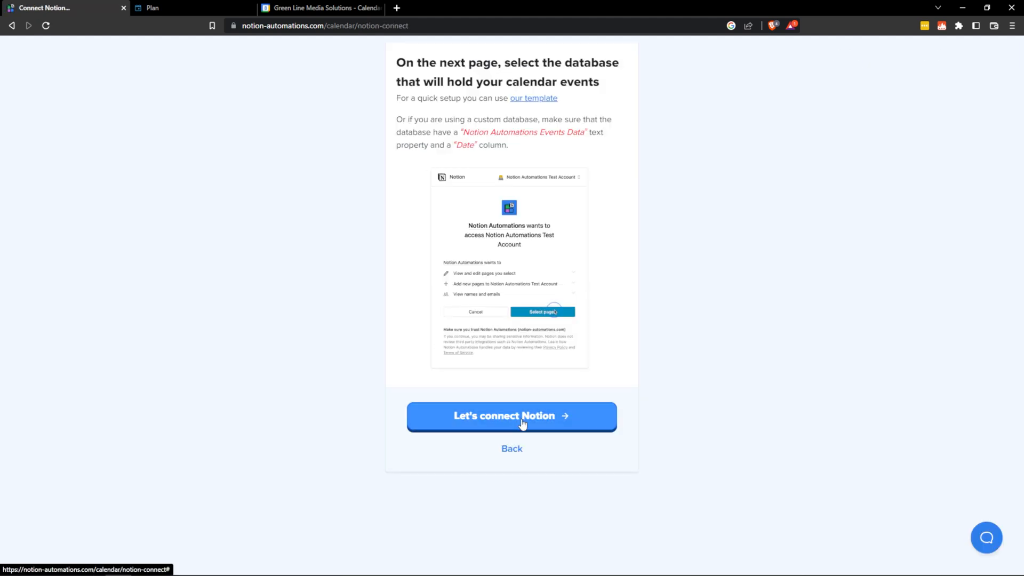
- Authorize the integration in Notion with access to the Home page only
{"action": "left_click", "coordinate": [511, 416]}
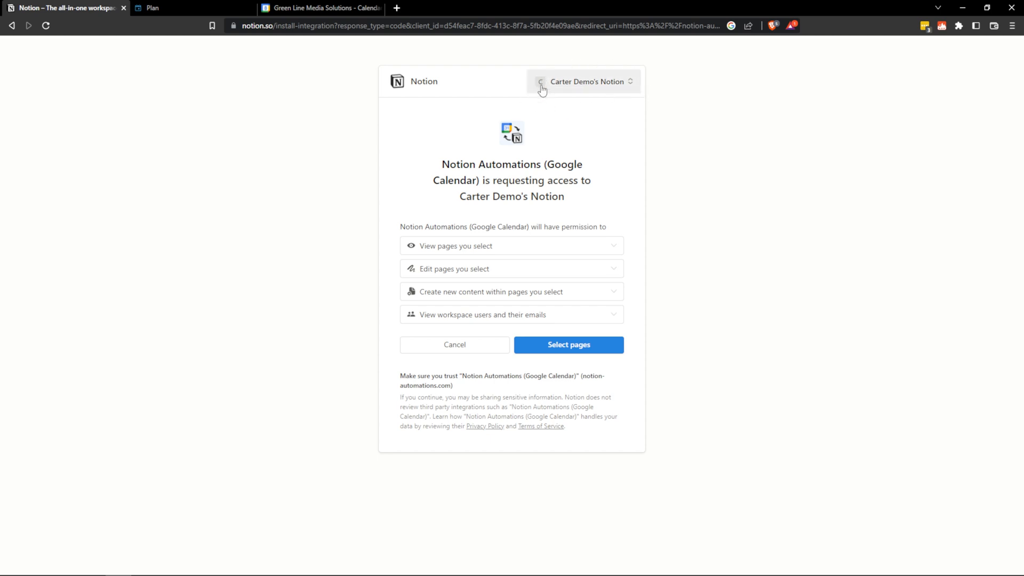
{"action": "left_click", "coordinate": [567, 345]}
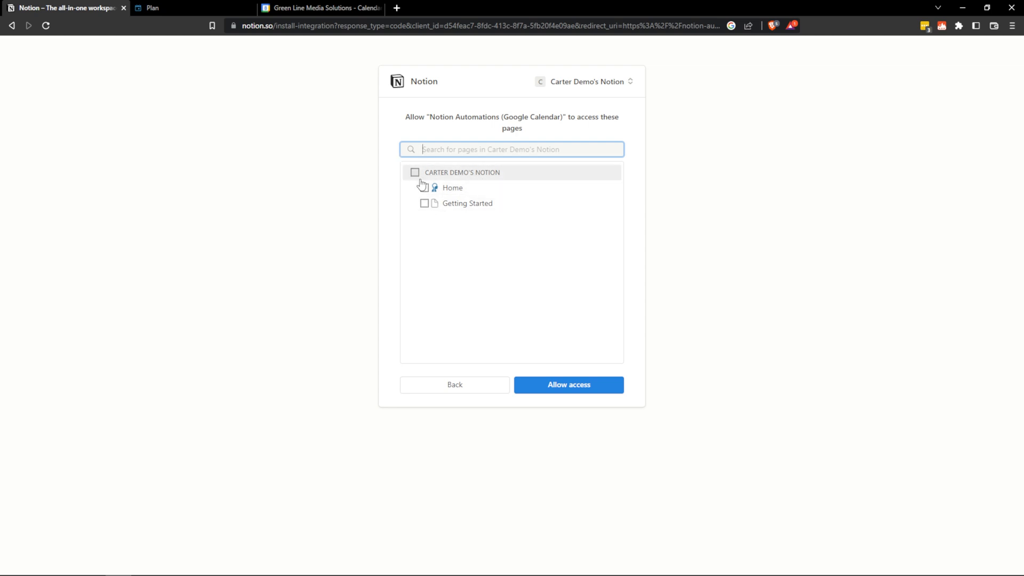
{"action": "mouse_move", "coordinate": [452, 188]}
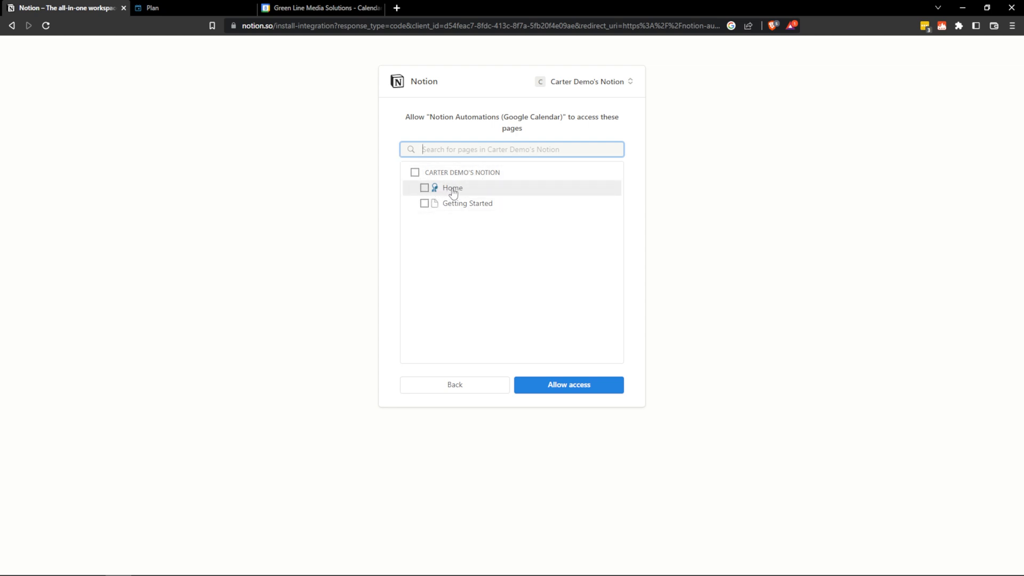
{"action": "mouse_move", "coordinate": [461, 191]}
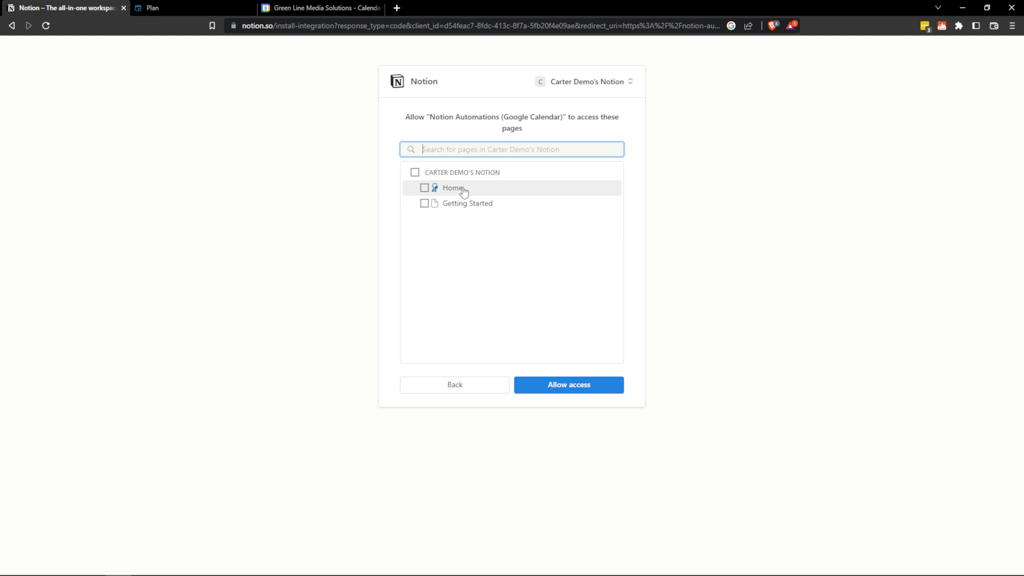
{"action": "left_click", "coordinate": [425, 187]}
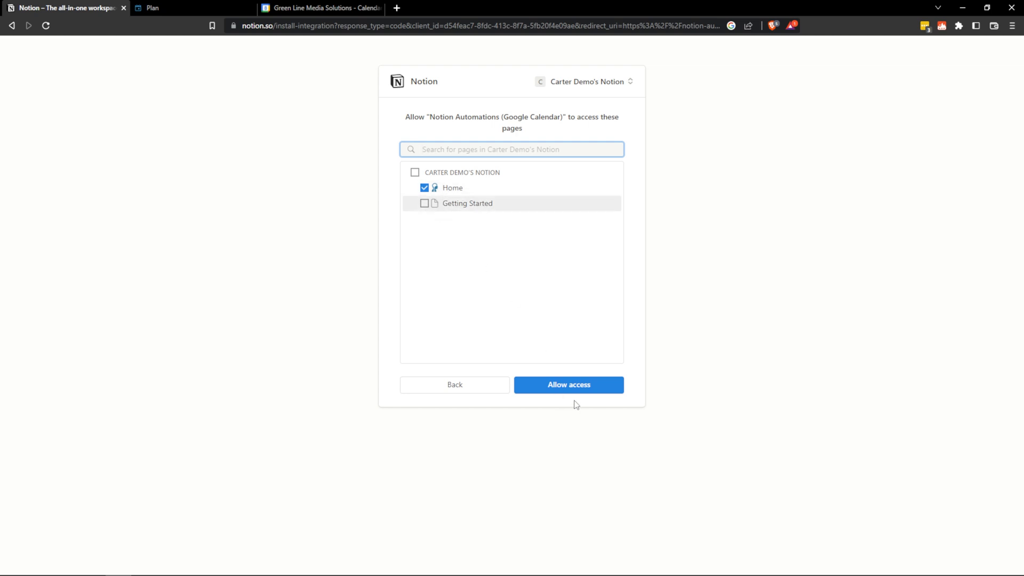
{"action": "left_click", "coordinate": [568, 385]}
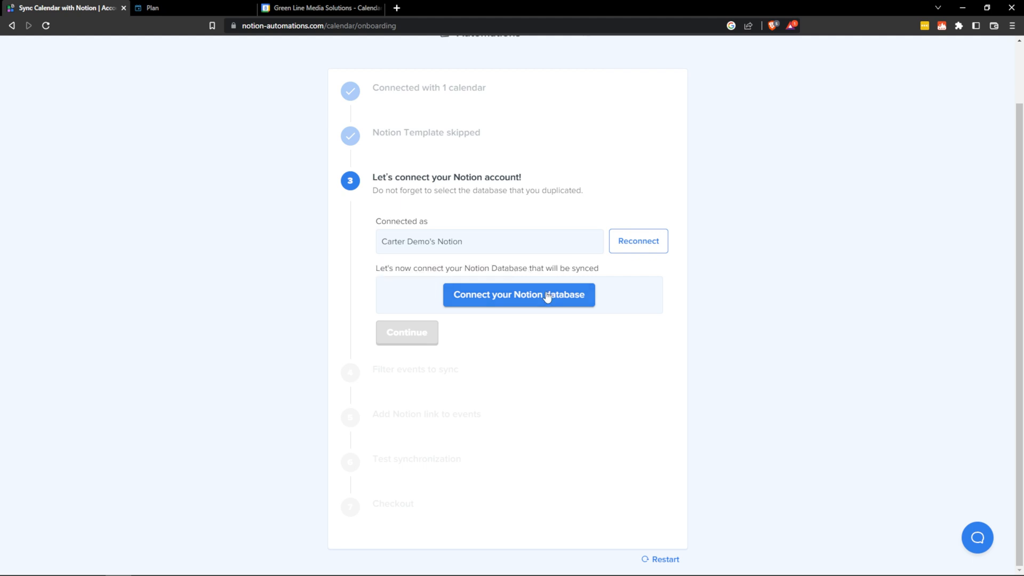
- Start the database connection guide and move to its add-connection step
{"action": "left_click", "coordinate": [520, 295]}
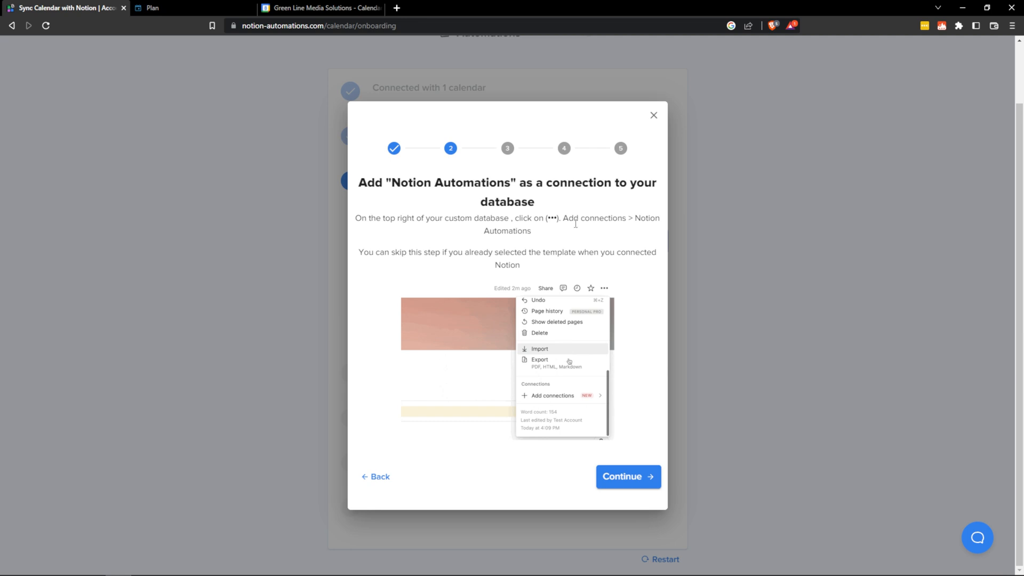
{"action": "left_click", "coordinate": [182, 7]}
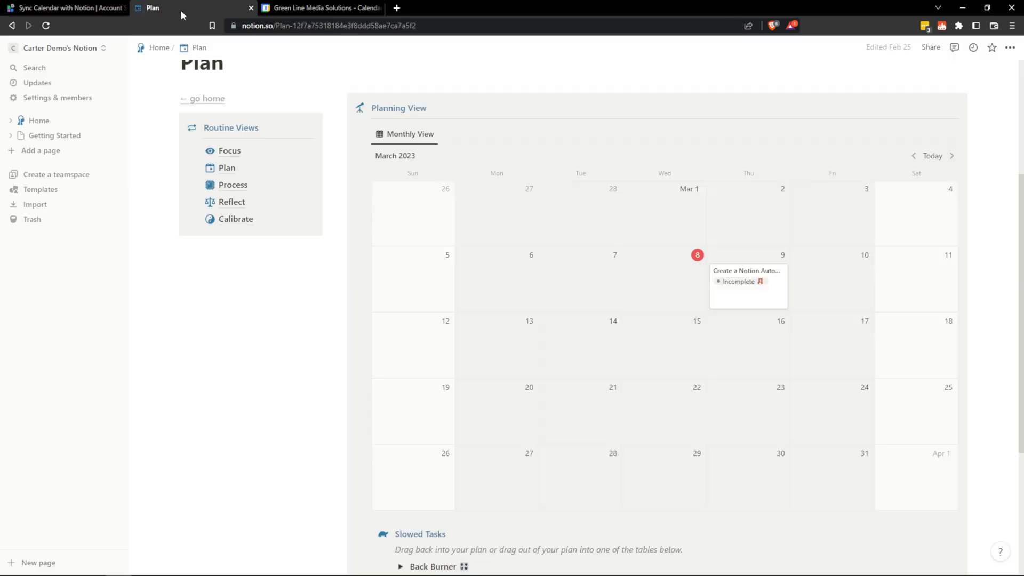
{"action": "left_click", "coordinate": [206, 98]}
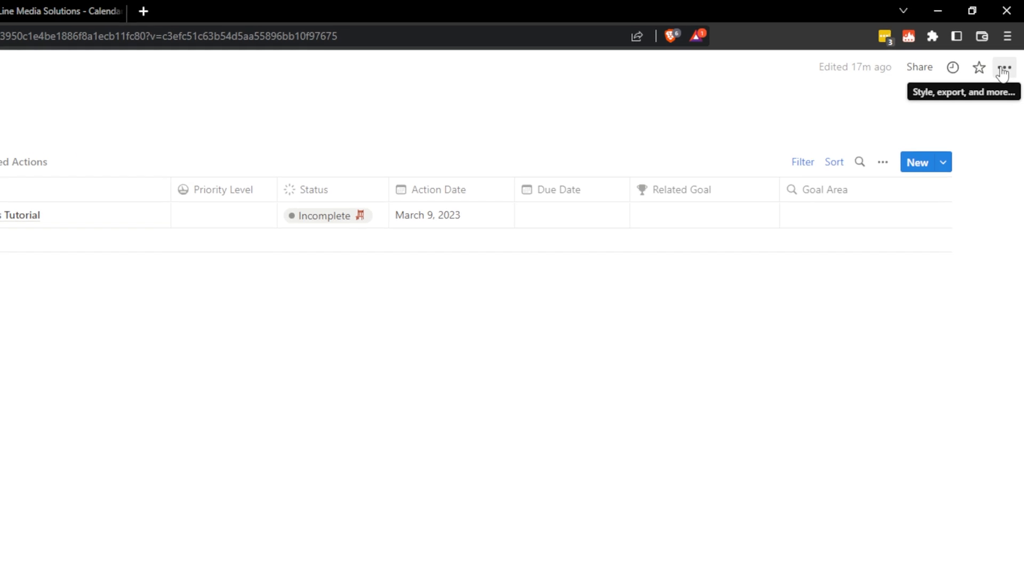
{"action": "left_click", "coordinate": [1003, 68]}
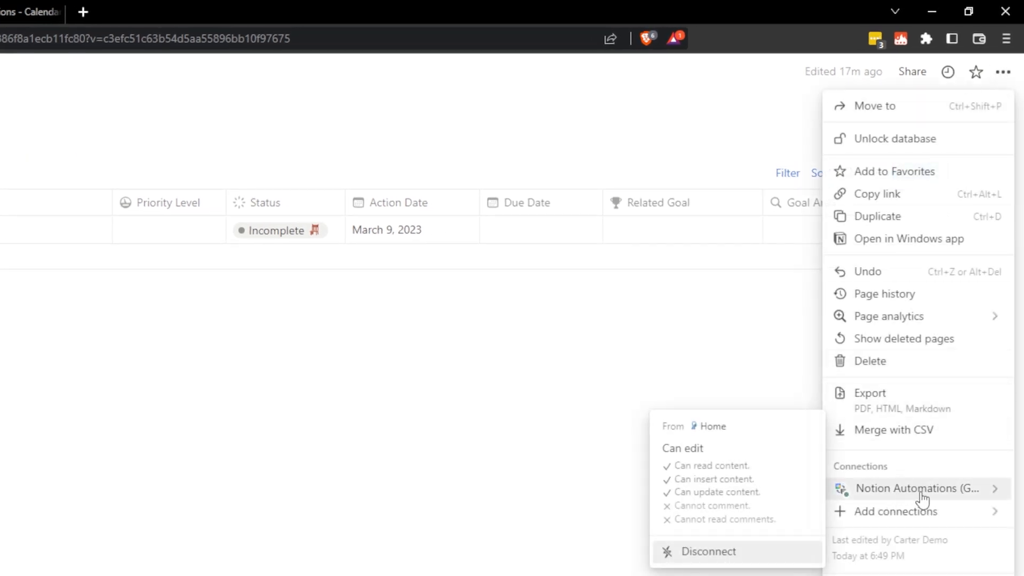
{"action": "mouse_move", "coordinate": [896, 511]}
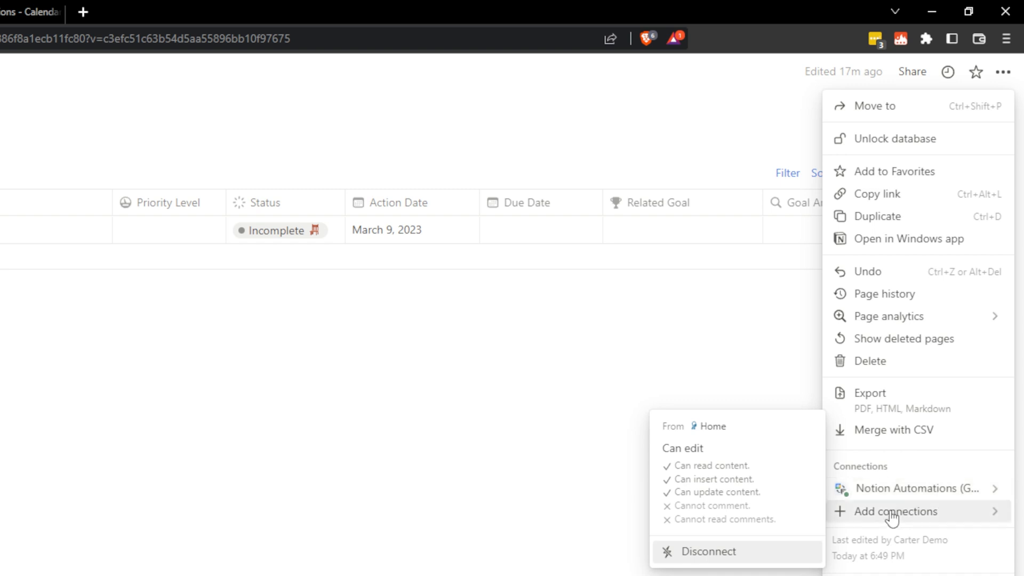
{"action": "left_click", "coordinate": [897, 511]}
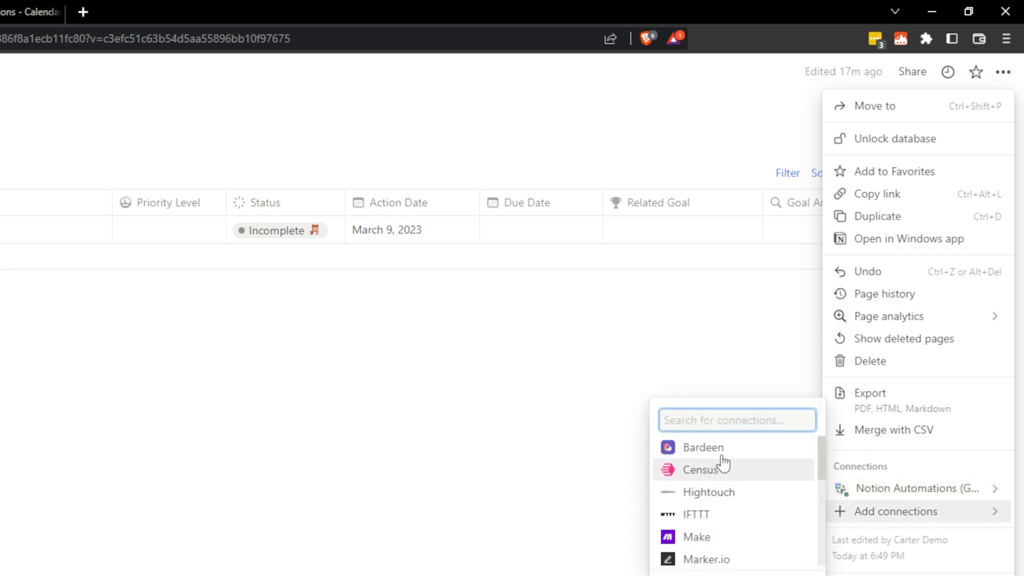
{"action": "type", "text": "notion automations"}
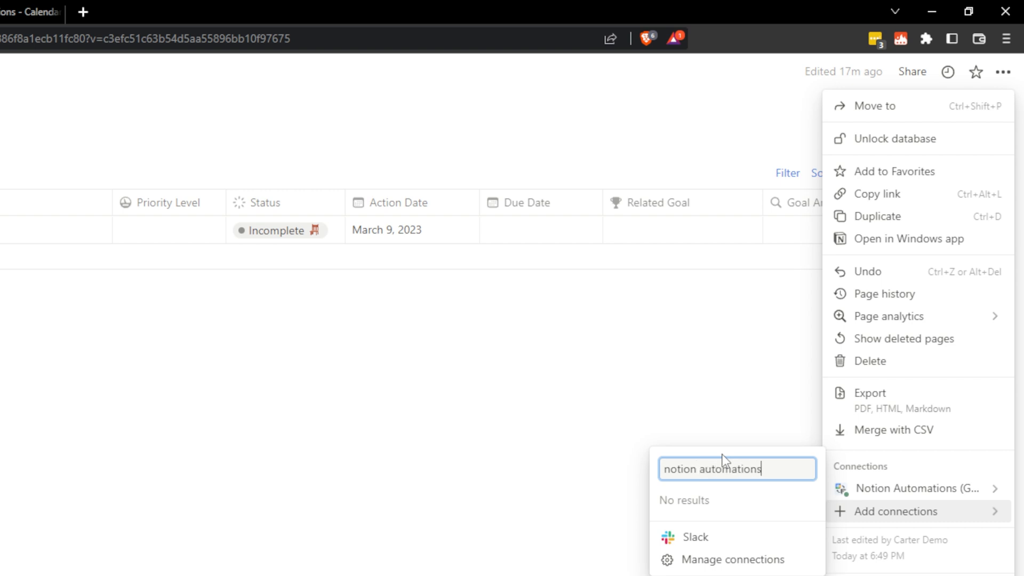
{"action": "mouse_move", "coordinate": [721, 506]}
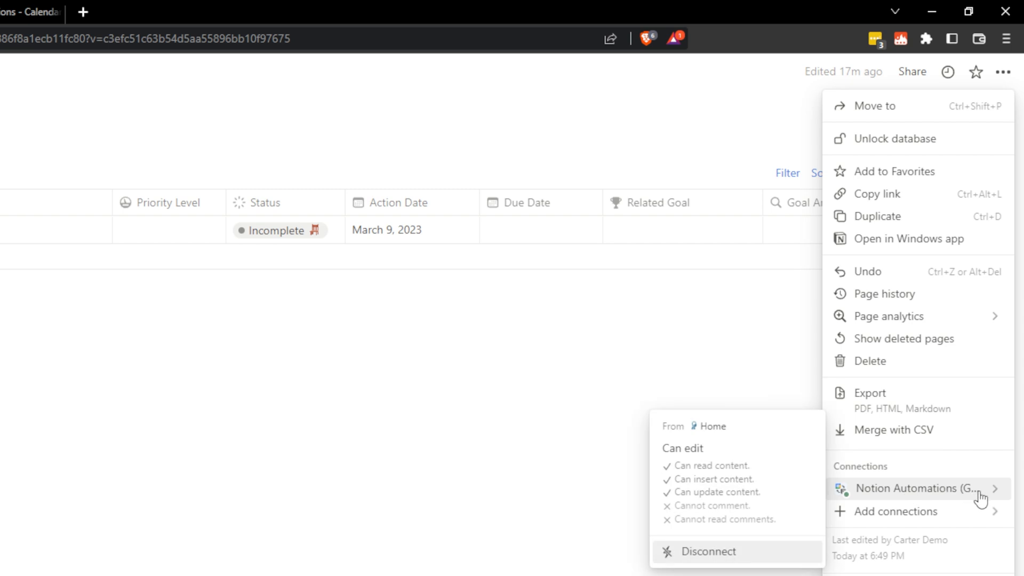
{"action": "left_click", "coordinate": [45, 8]}
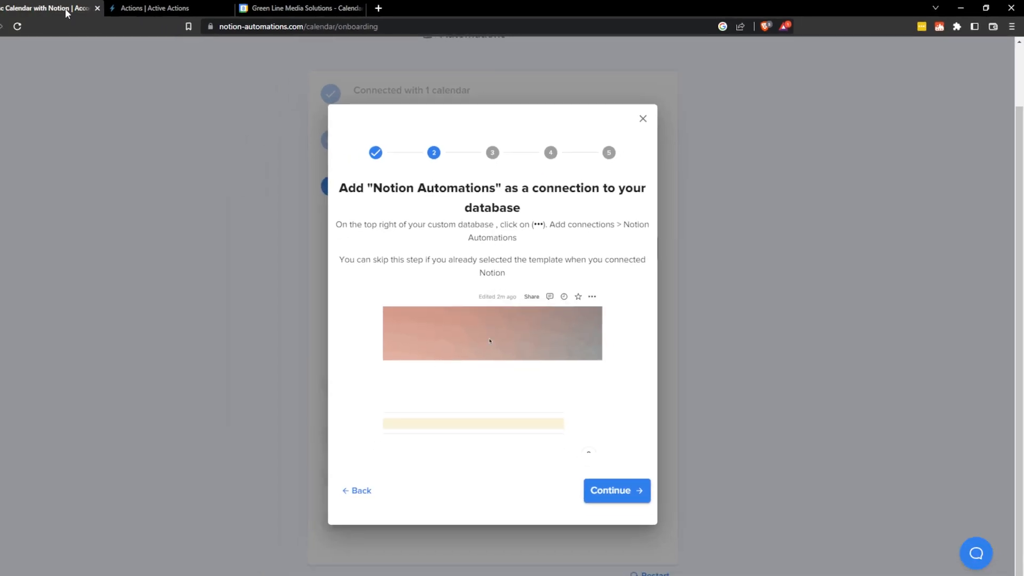
- Continue past the add-connection step to the required Date and Events Data properties step
{"action": "left_click", "coordinate": [615, 490]}
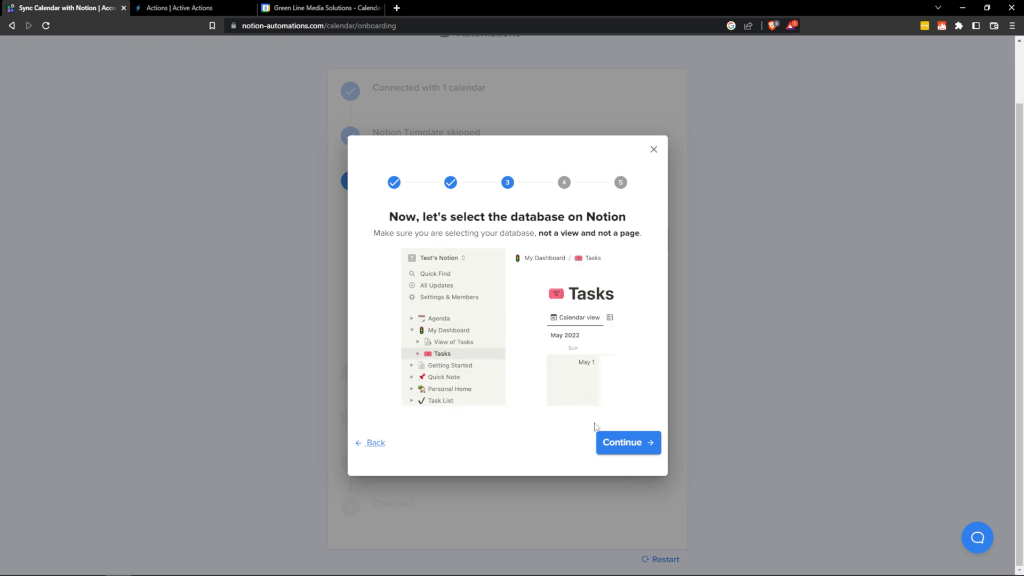
{"action": "left_click", "coordinate": [626, 442]}
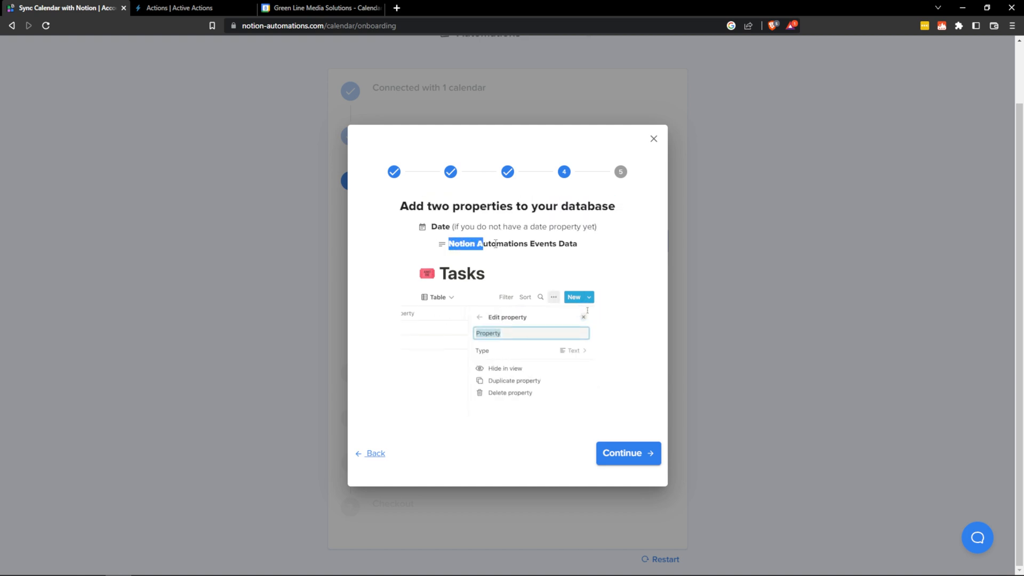
{"action": "type", "text": "Notion Automations Tutorial"}
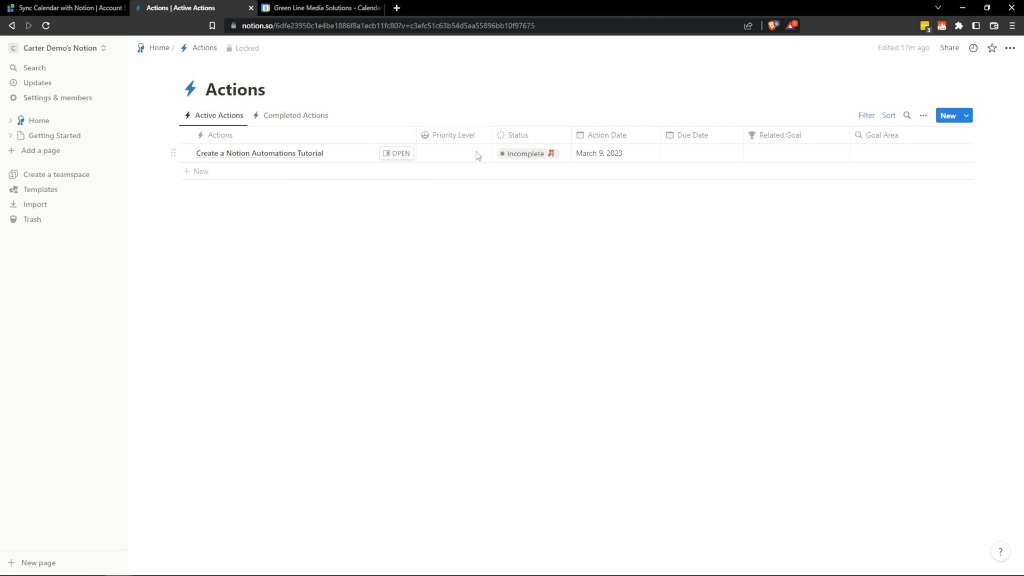
{"action": "mouse_move", "coordinate": [838, 143]}
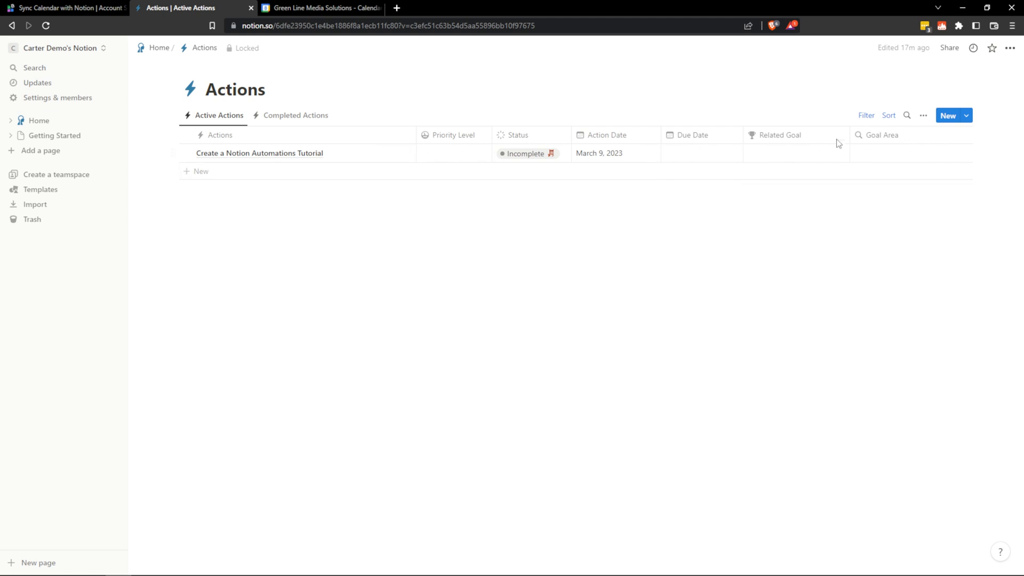
{"action": "mouse_move", "coordinate": [250, 59]}
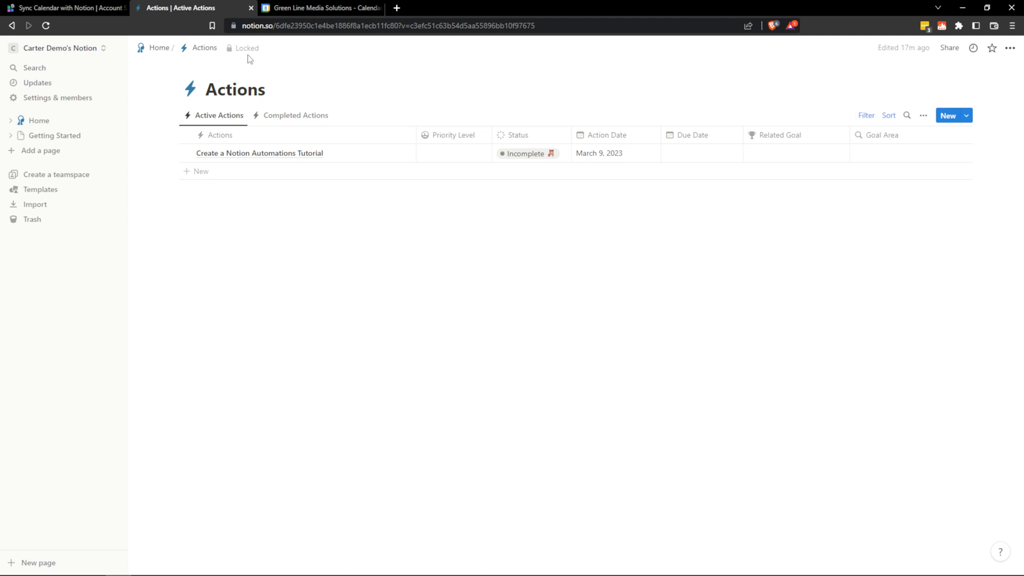
- Unlock the Actions database and add a Text property named 'Notion Automations Events Data'
{"action": "left_click", "coordinate": [247, 48]}
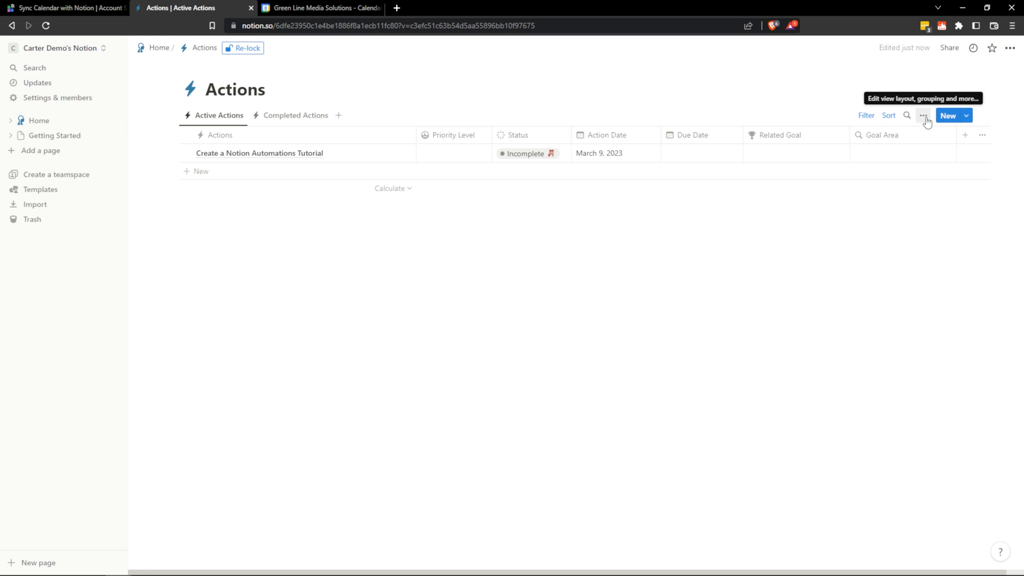
{"action": "left_click", "coordinate": [922, 115]}
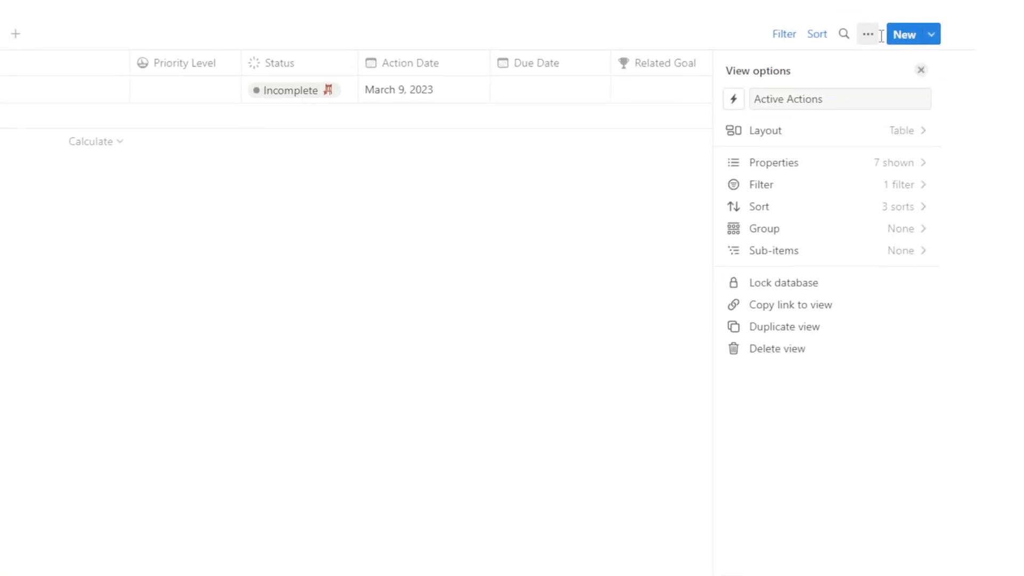
{"action": "left_click", "coordinate": [772, 162]}
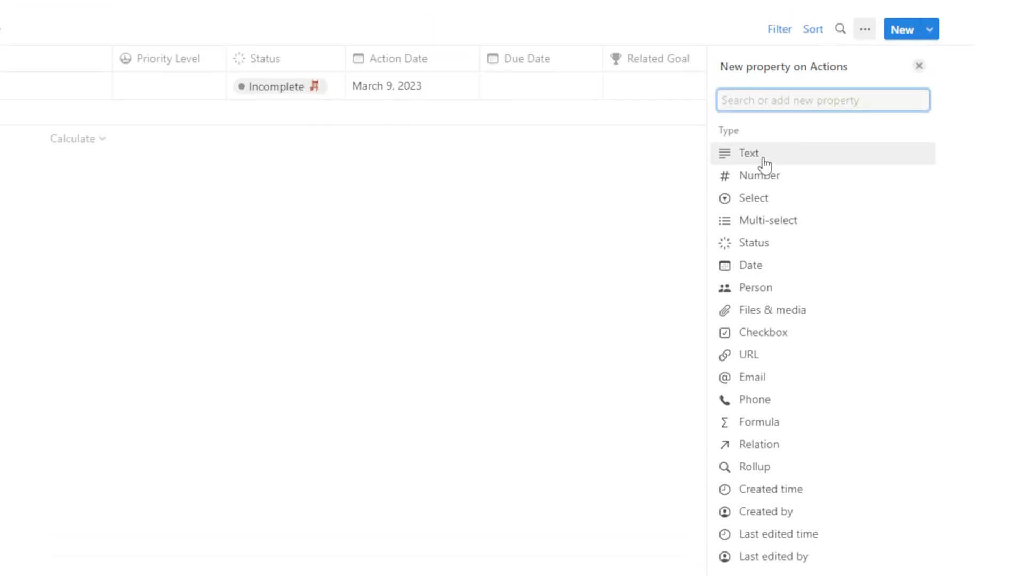
{"action": "left_click", "coordinate": [749, 153]}
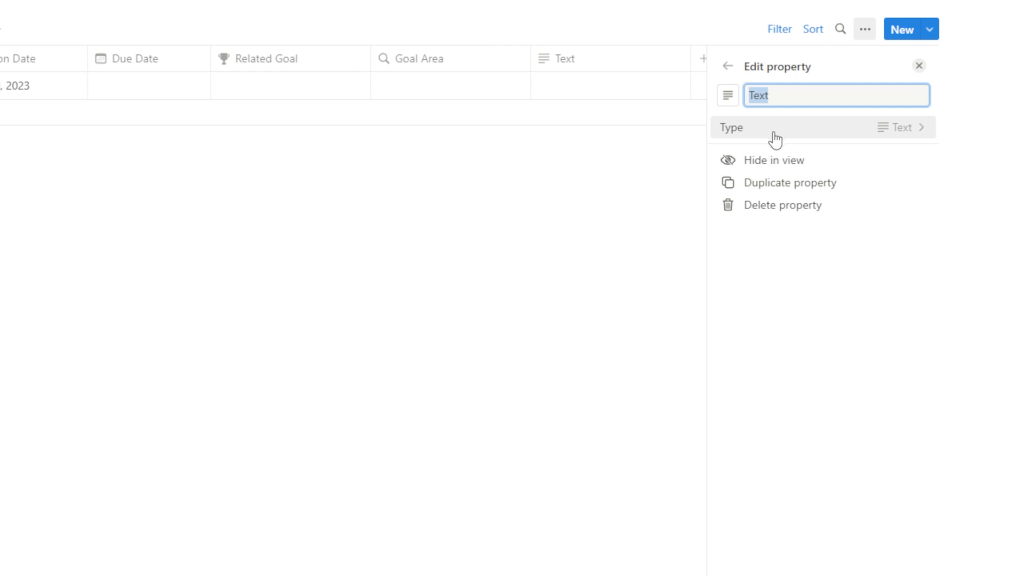
{"action": "type", "text": "Notion Automations Events Data"}
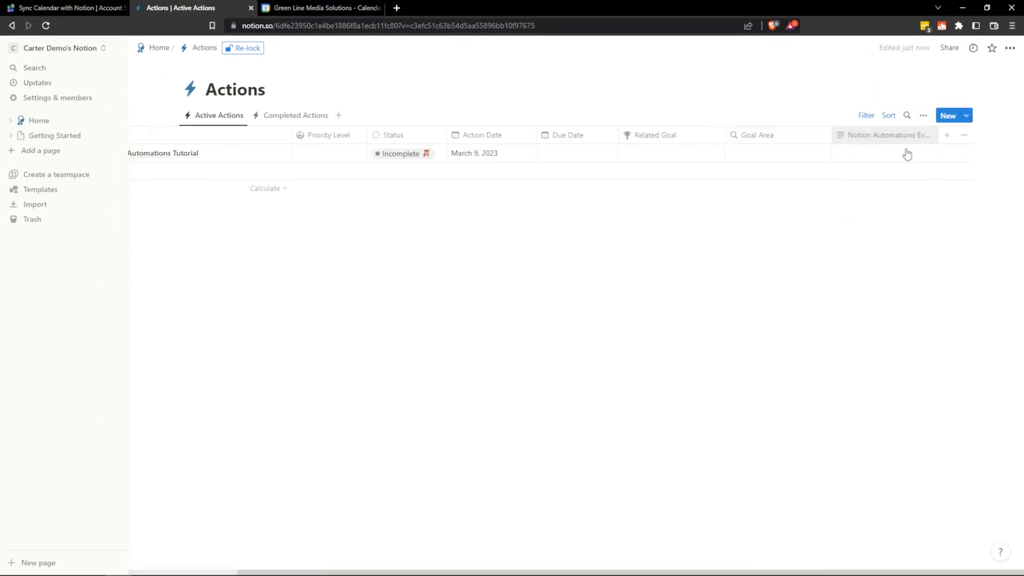
{"action": "left_click", "coordinate": [483, 136]}
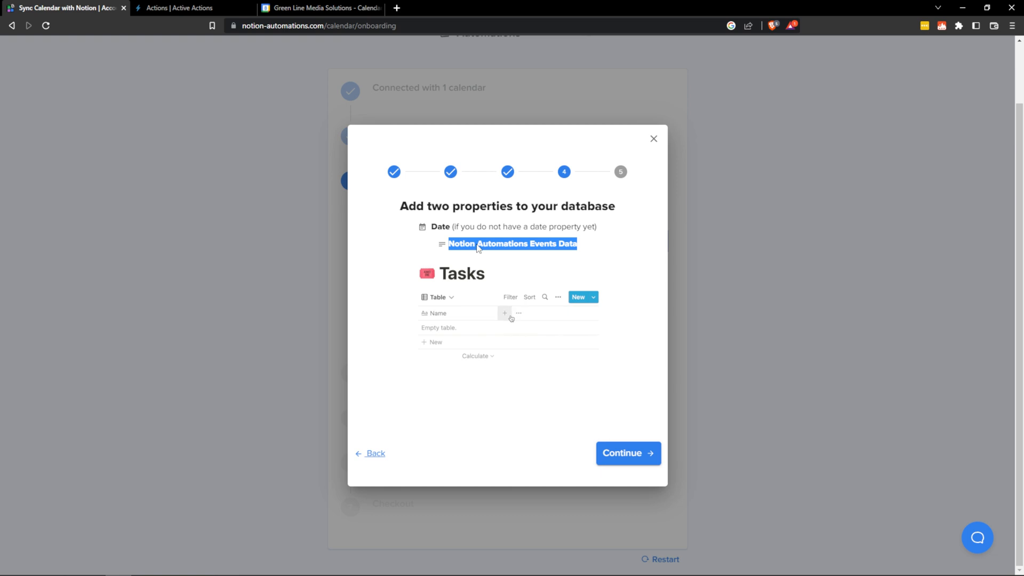
- Advance to the database link step and copy the Actions database share link
{"action": "left_click", "coordinate": [626, 454]}
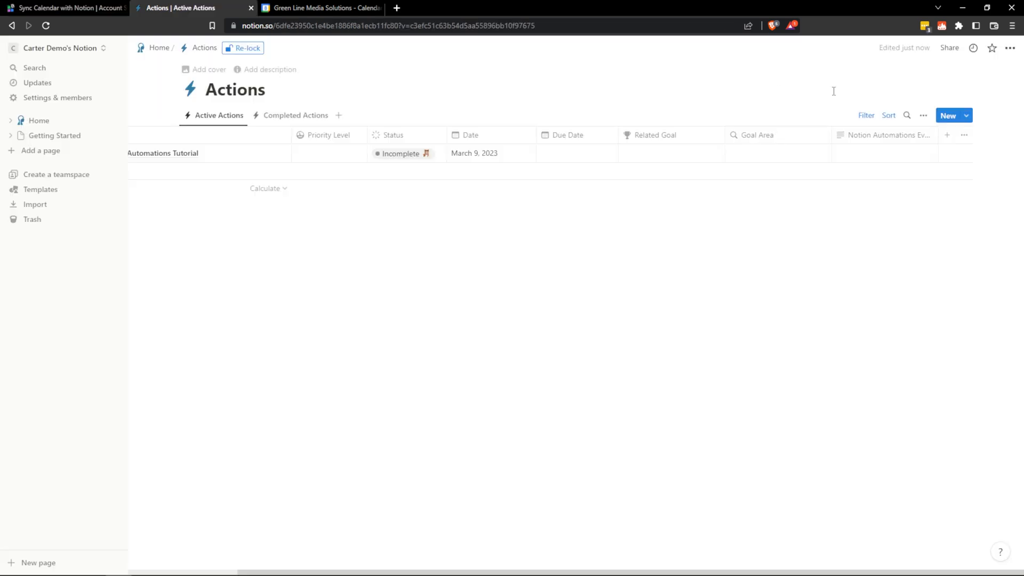
{"action": "left_click", "coordinate": [949, 48]}
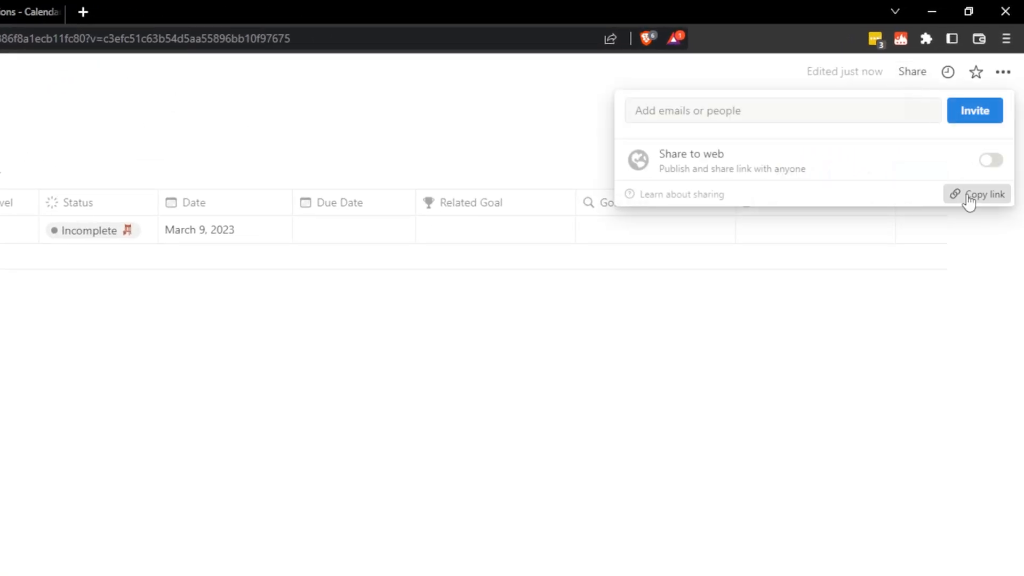
{"action": "left_click", "coordinate": [65, 8]}
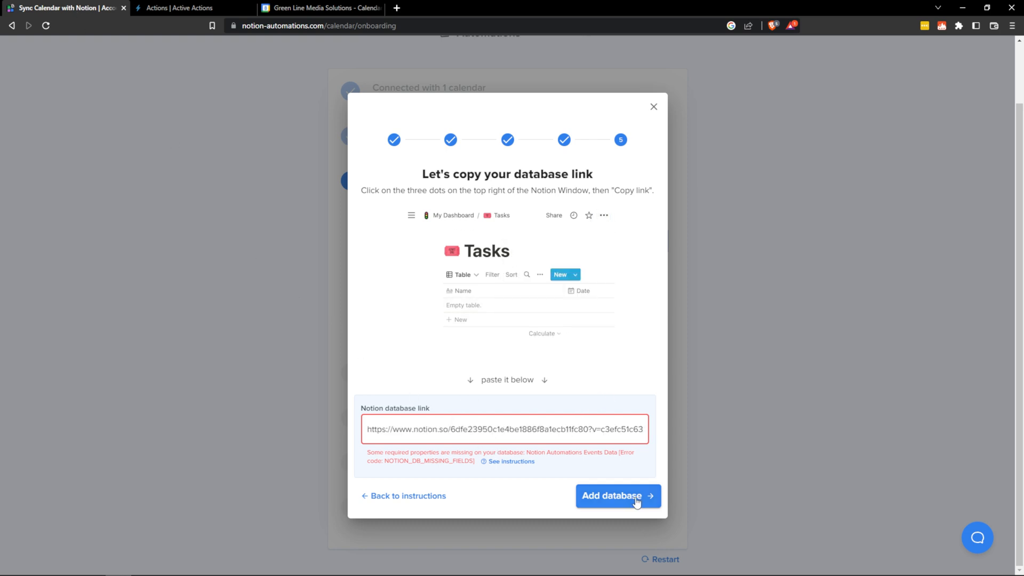
- Connect the pasted Actions database and choose Later for filtering out events
{"action": "left_click", "coordinate": [617, 496]}
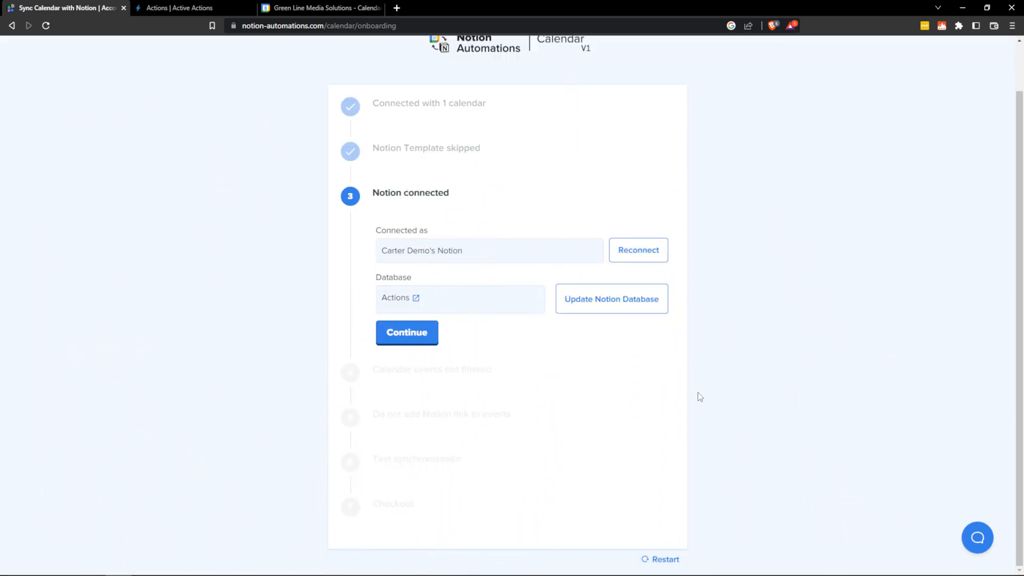
{"action": "mouse_move", "coordinate": [406, 332]}
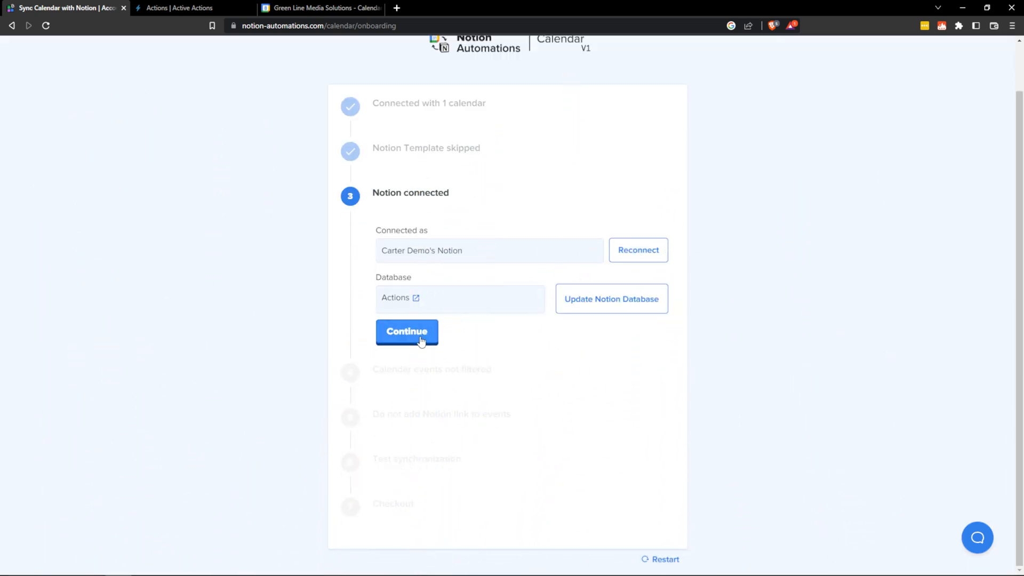
{"action": "left_click", "coordinate": [406, 336]}
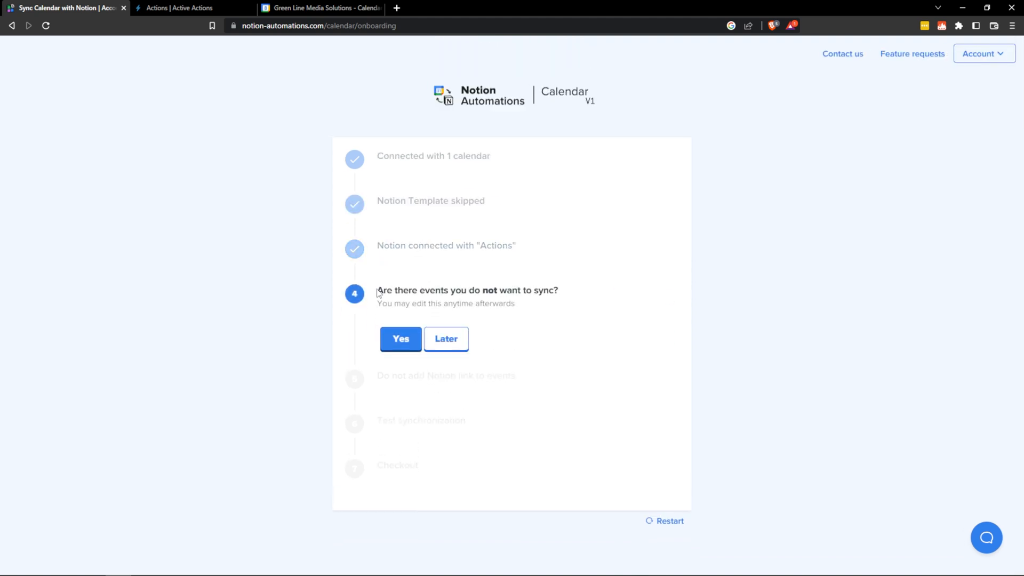
{"action": "left_click_drag", "start_coordinate": [377, 291], "coordinate": [558, 290]}
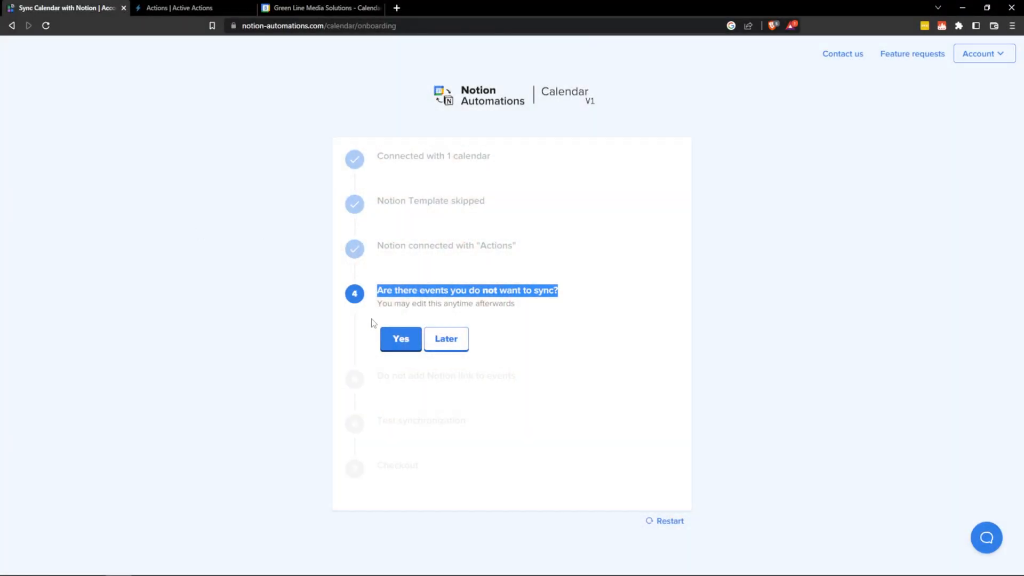
{"action": "mouse_move", "coordinate": [401, 338]}
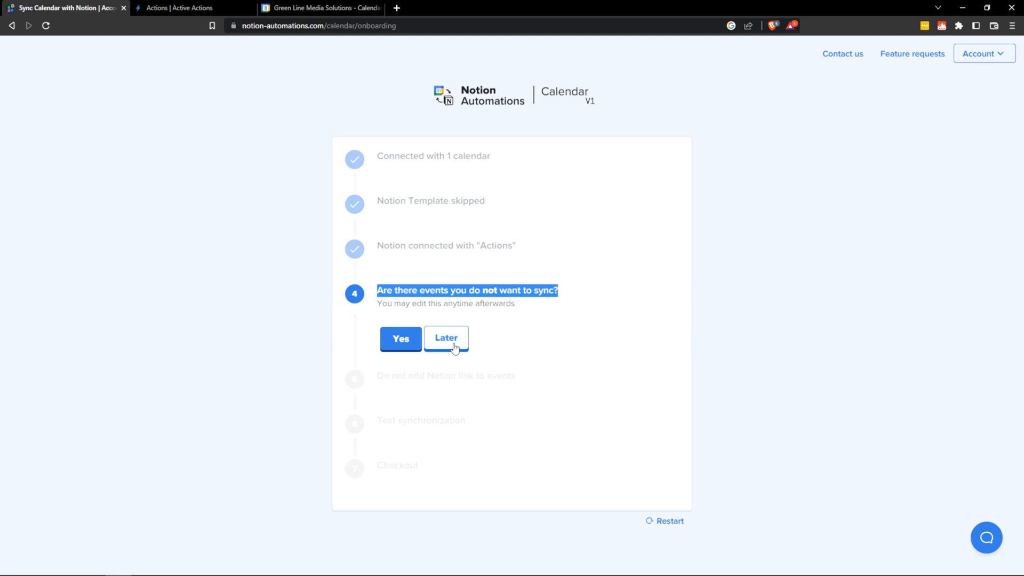
{"action": "left_click", "coordinate": [446, 338]}
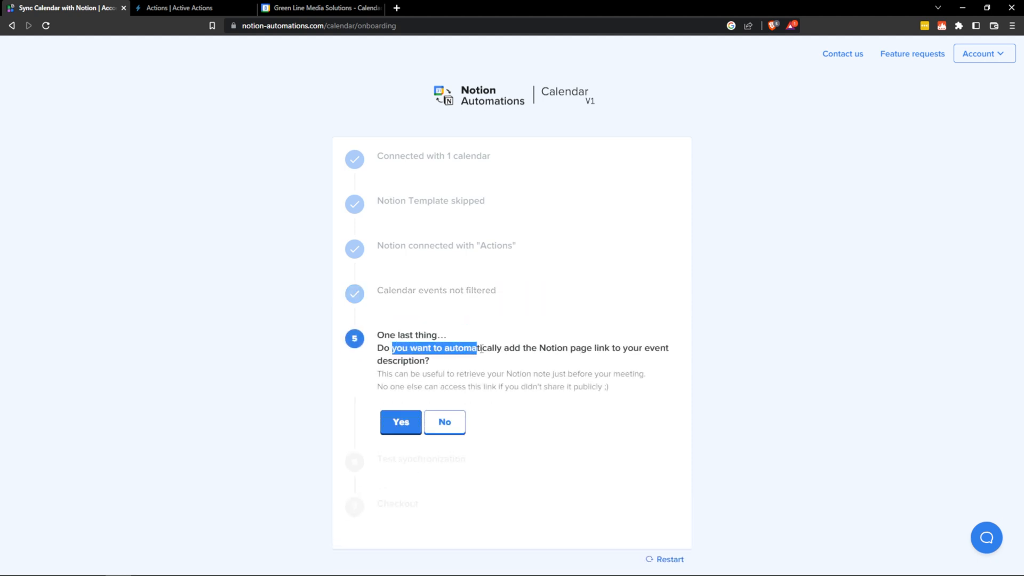
- Answer No to adding Notion page links to calendar events
{"action": "left_click_drag", "start_coordinate": [476, 348], "coordinate": [669, 347]}
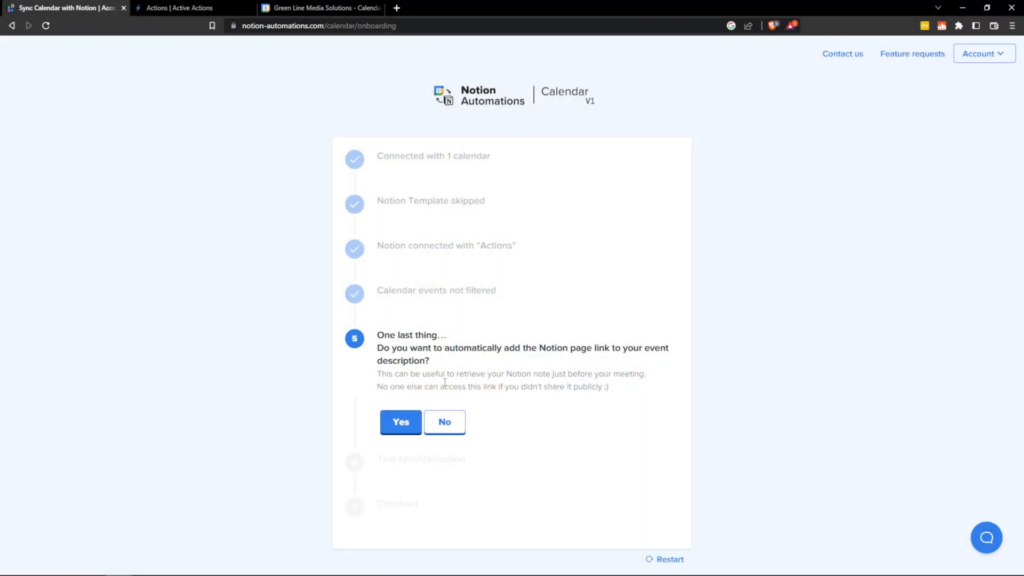
{"action": "left_click", "coordinate": [443, 421]}
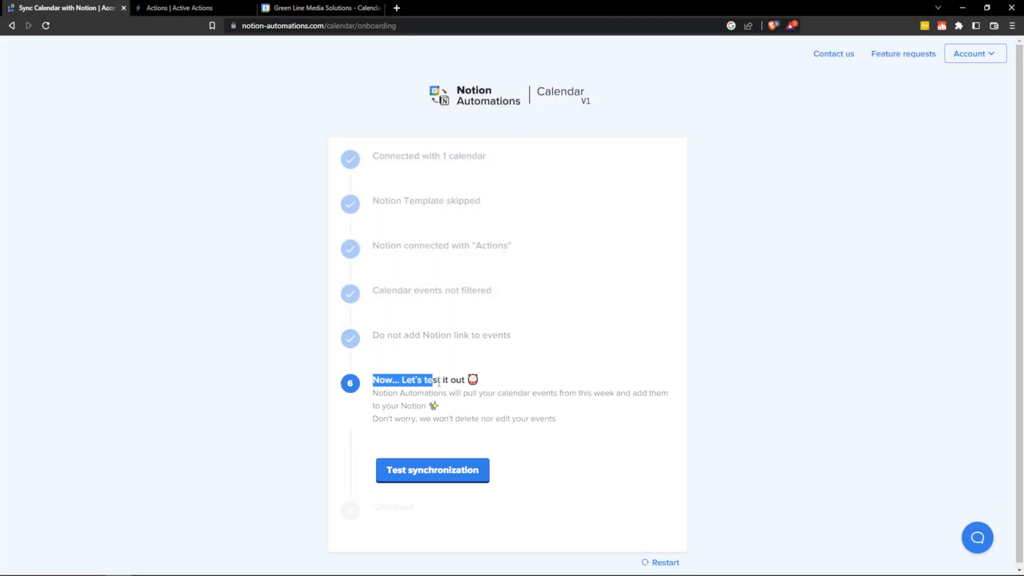
- Run the test synchronization of this week's events and return to the setup tab
{"action": "left_click", "coordinate": [432, 469]}
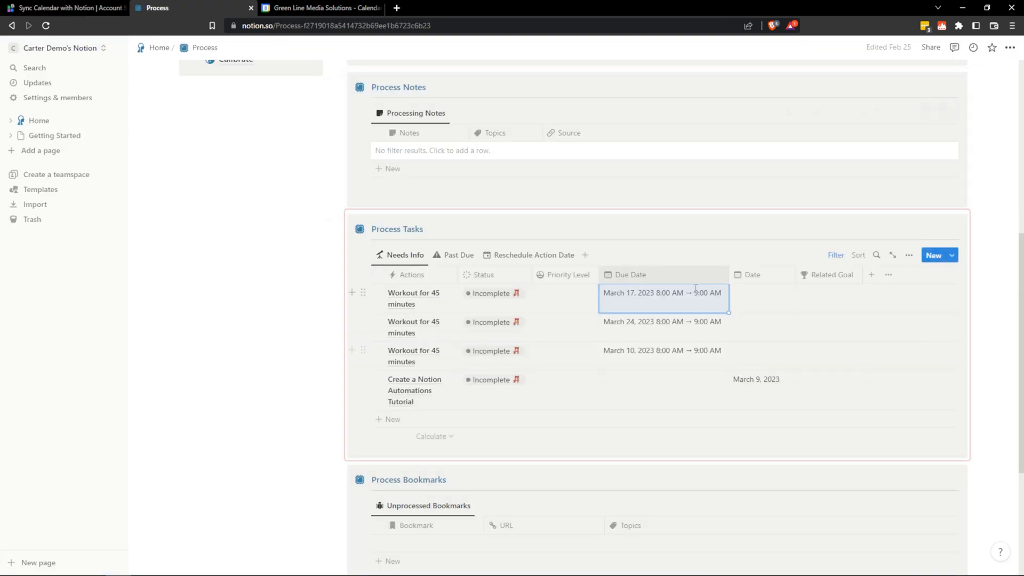
{"action": "mouse_move", "coordinate": [630, 274]}
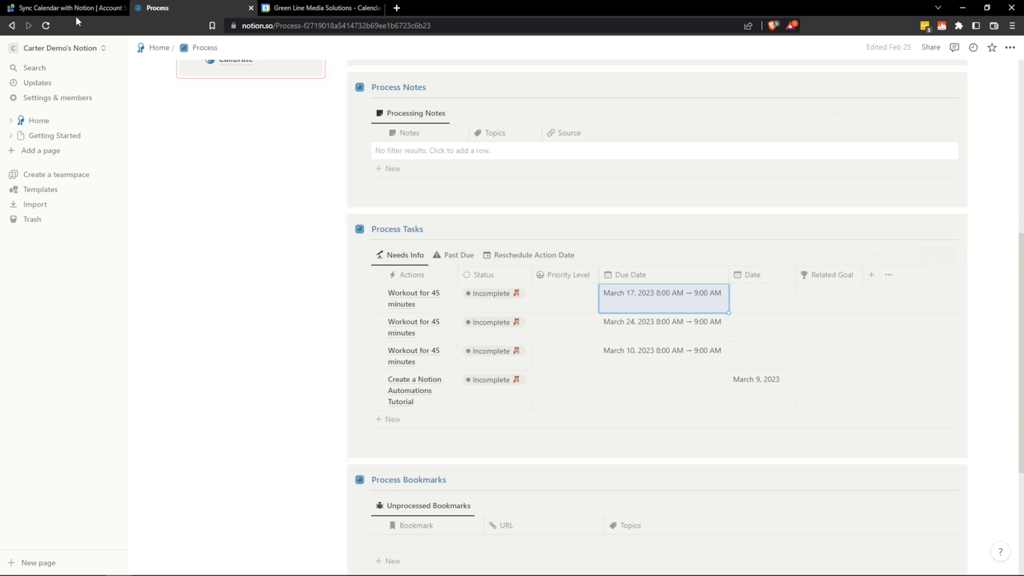
{"action": "left_click", "coordinate": [62, 8]}
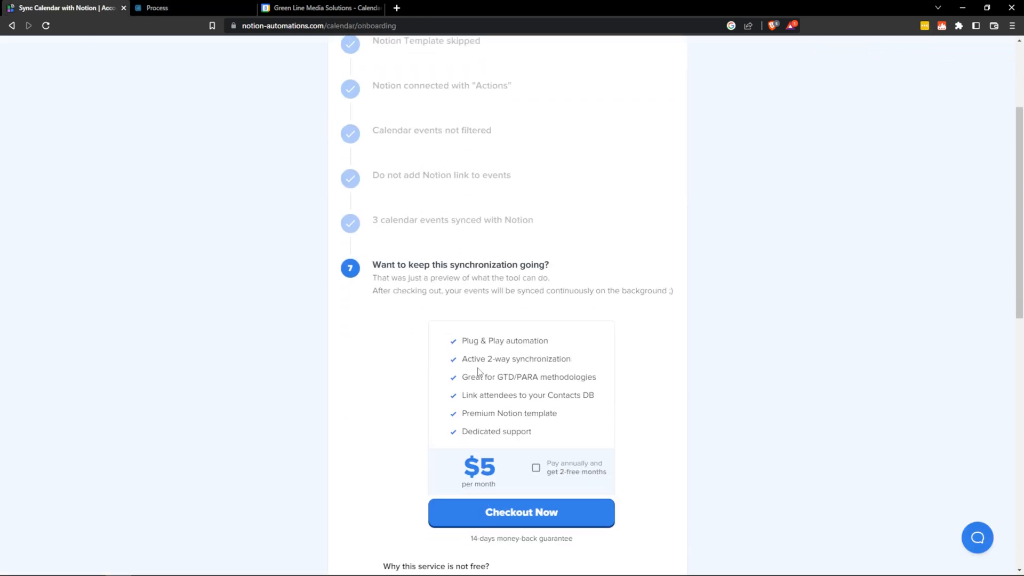
- Complete Checkout Now so the calendar sync runs continuously
{"action": "scroll", "scroll_direction": "down", "scroll_amount": 3}
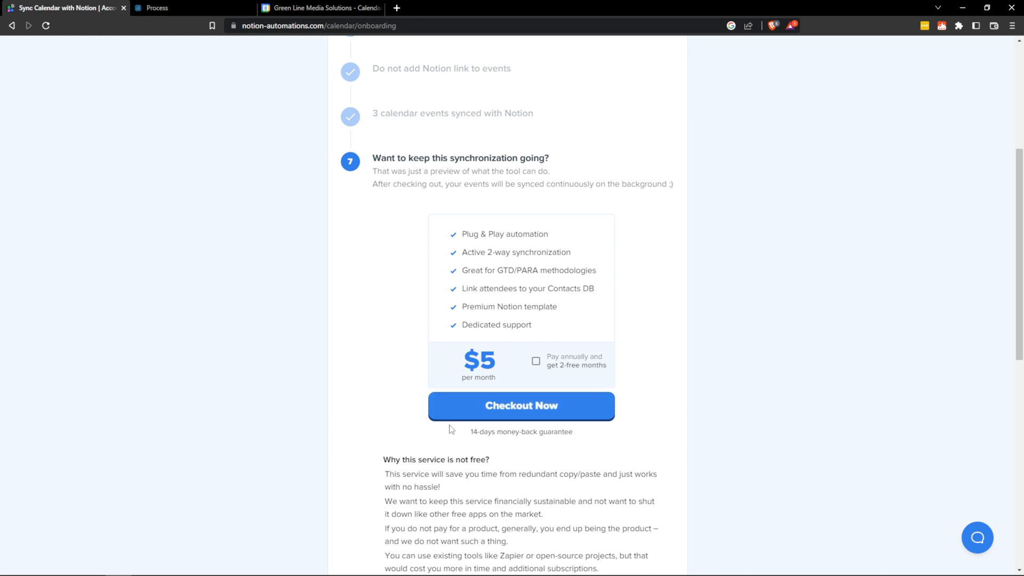
{"action": "mouse_move", "coordinate": [528, 463]}
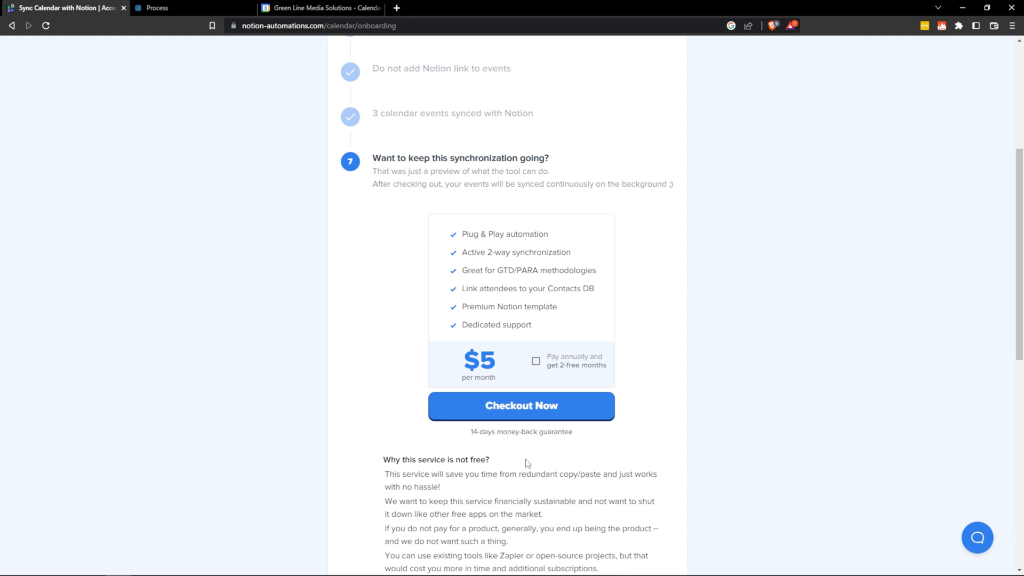
{"action": "mouse_move", "coordinate": [762, 500]}
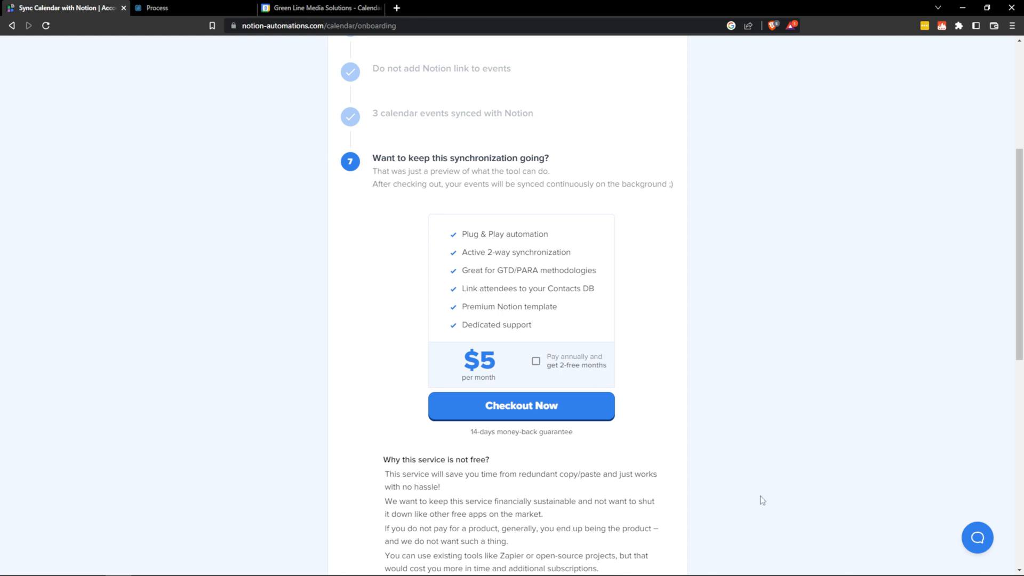
{"action": "mouse_move", "coordinate": [545, 417]}
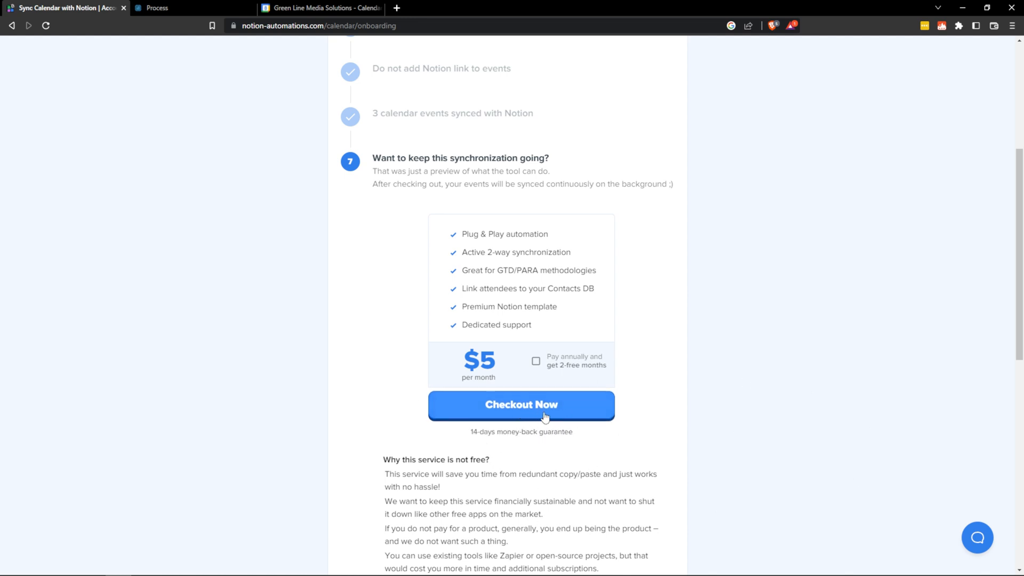
{"action": "left_click", "coordinate": [520, 403]}
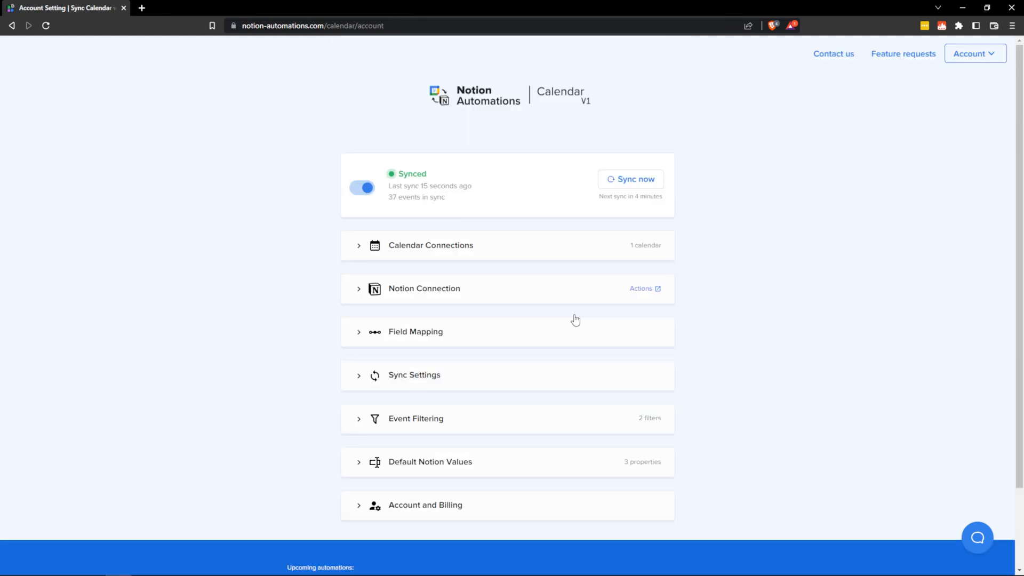
{"action": "mouse_move", "coordinate": [744, 223]}
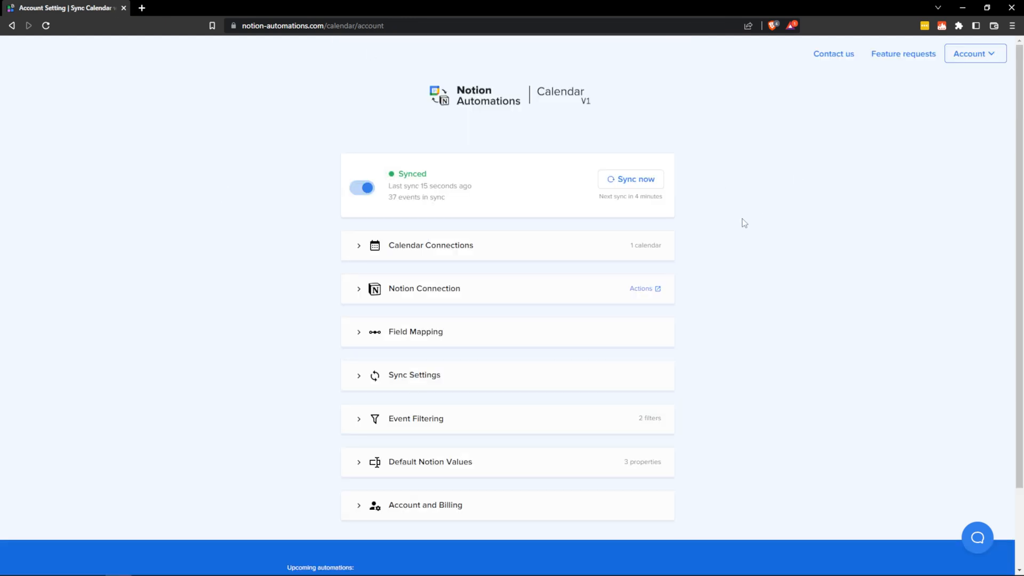
{"action": "scroll", "scroll_direction": "down", "scroll_amount": 3}
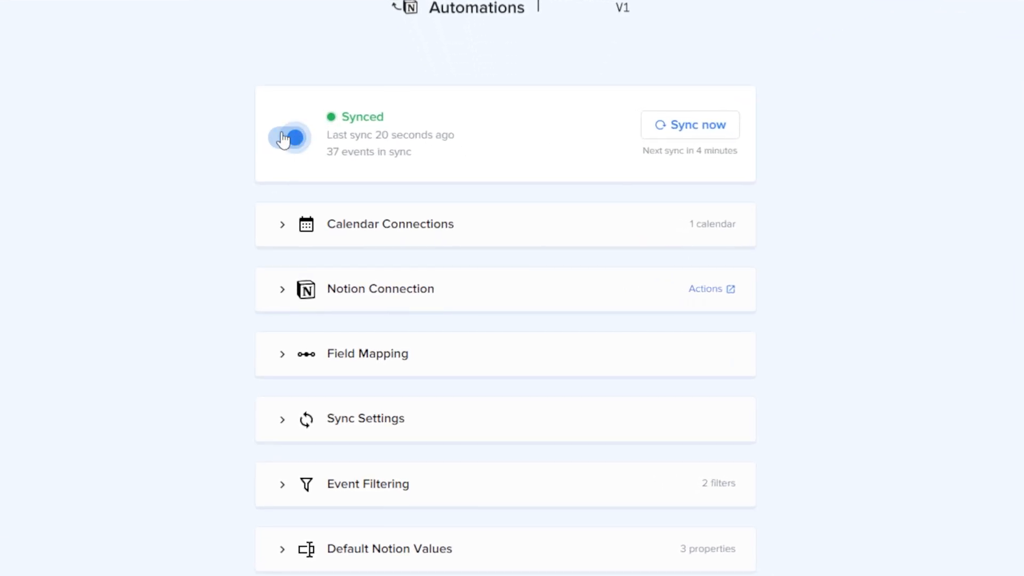
{"action": "left_click", "coordinate": [286, 137]}
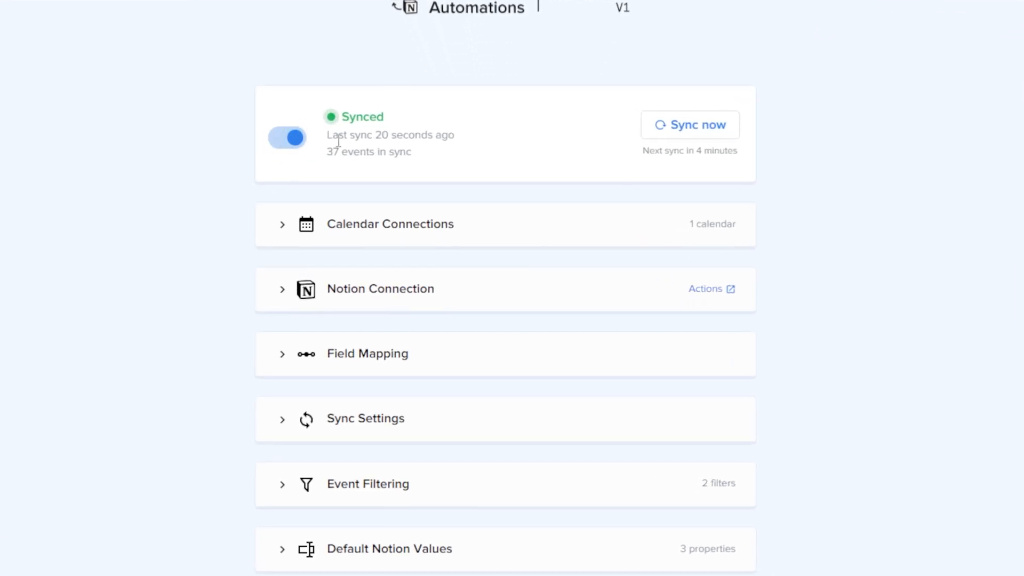
{"action": "mouse_move", "coordinate": [493, 120]}
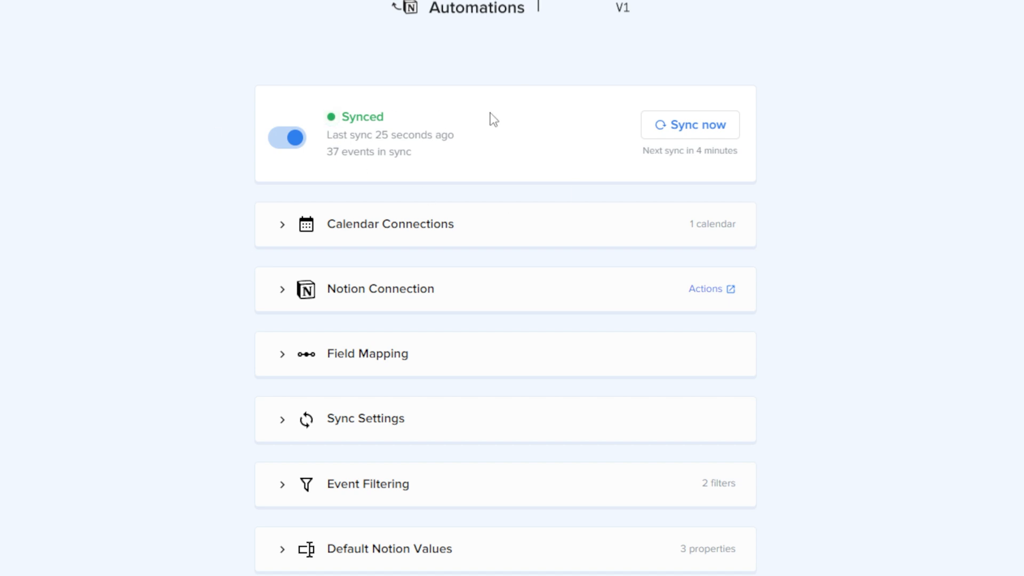
{"action": "scroll", "scroll_direction": "down", "scroll_amount": 3}
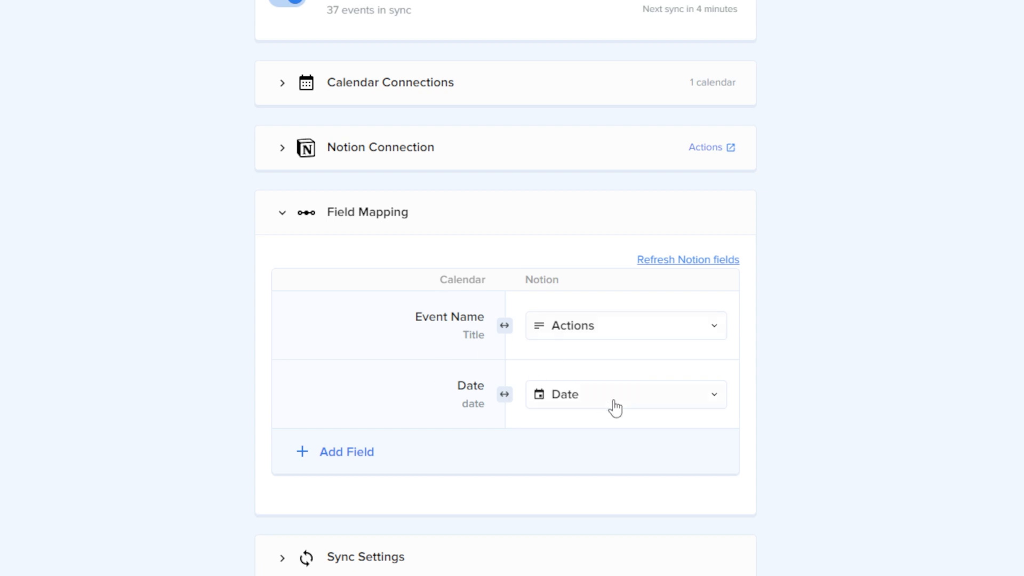
- Keep calendar Date mapped to the Date property and Event Name to Actions
{"action": "left_click", "coordinate": [624, 394]}
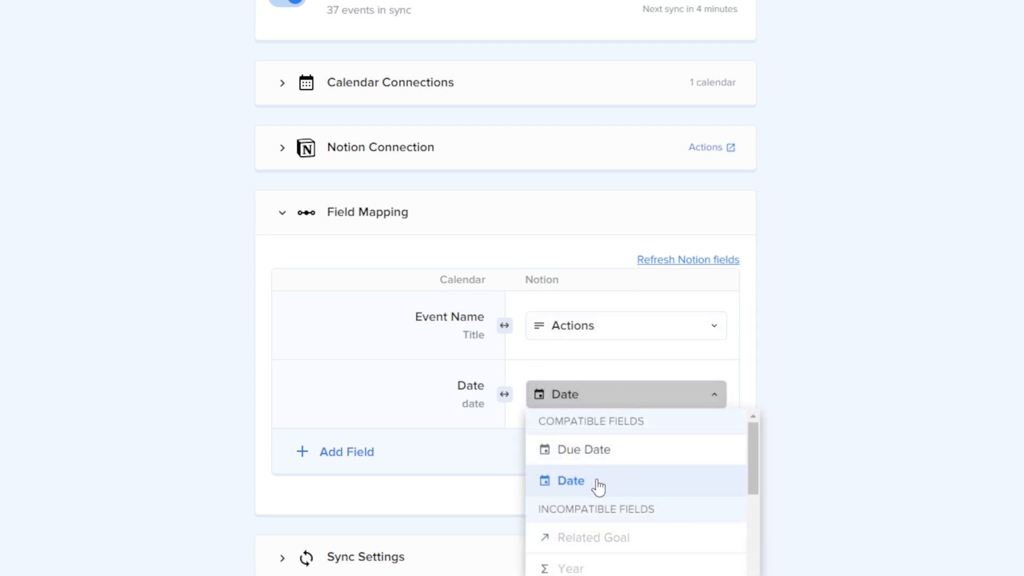
{"action": "left_click", "coordinate": [624, 326]}
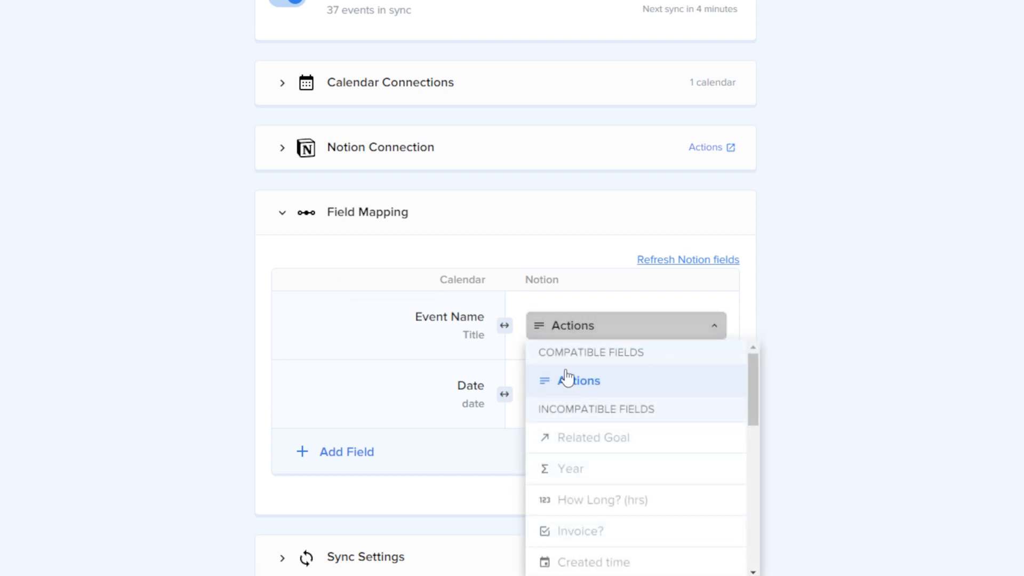
{"action": "left_click", "coordinate": [282, 211]}
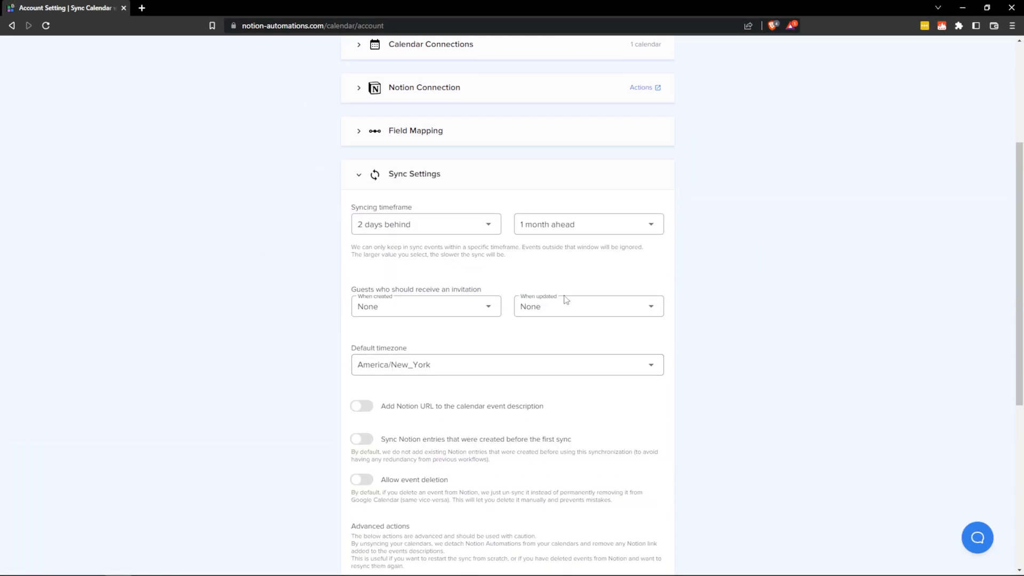
{"action": "mouse_move", "coordinate": [418, 206]}
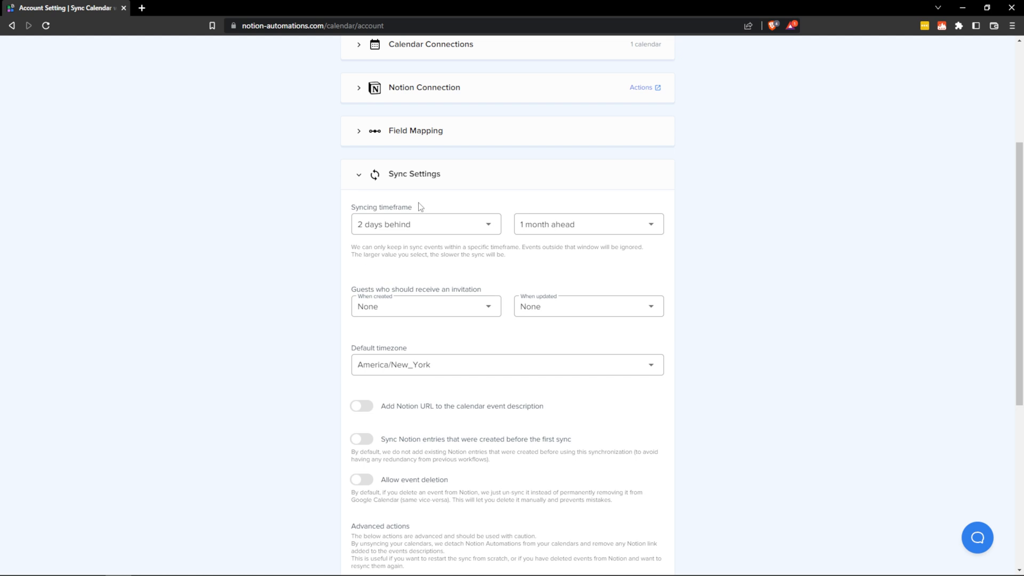
{"action": "mouse_move", "coordinate": [361, 210]}
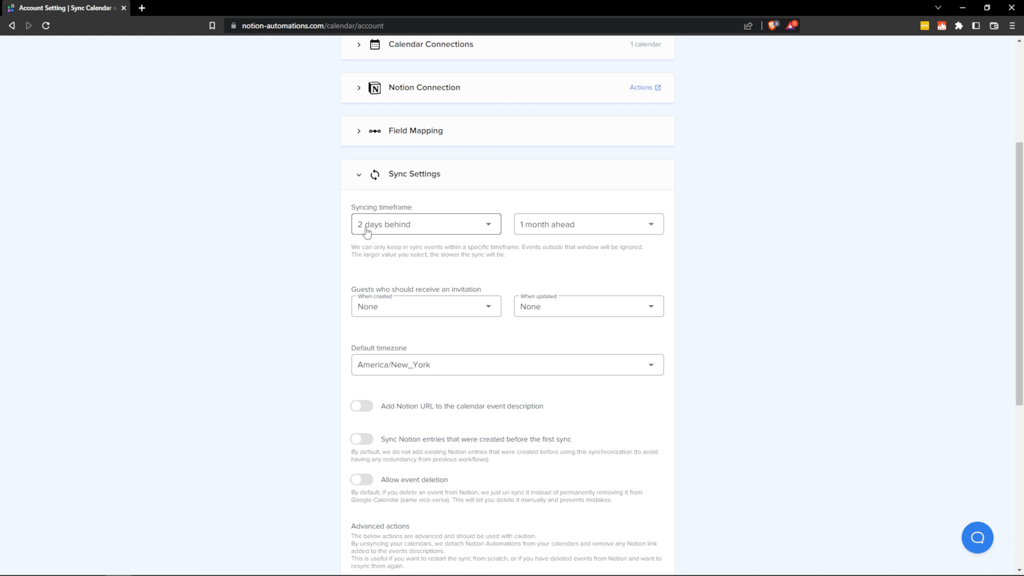
{"action": "mouse_move", "coordinate": [369, 227]}
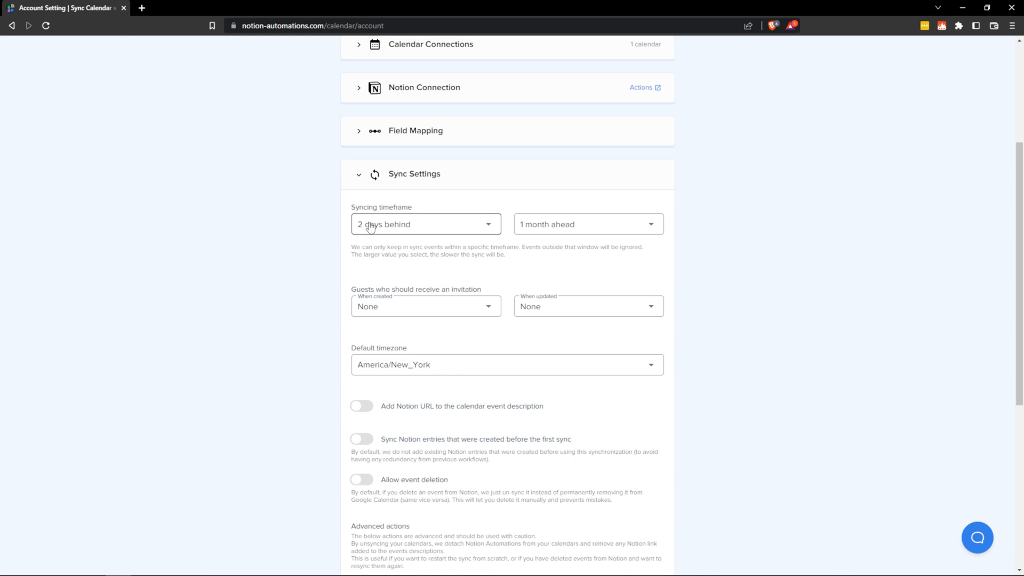
{"action": "mouse_move", "coordinate": [537, 237]}
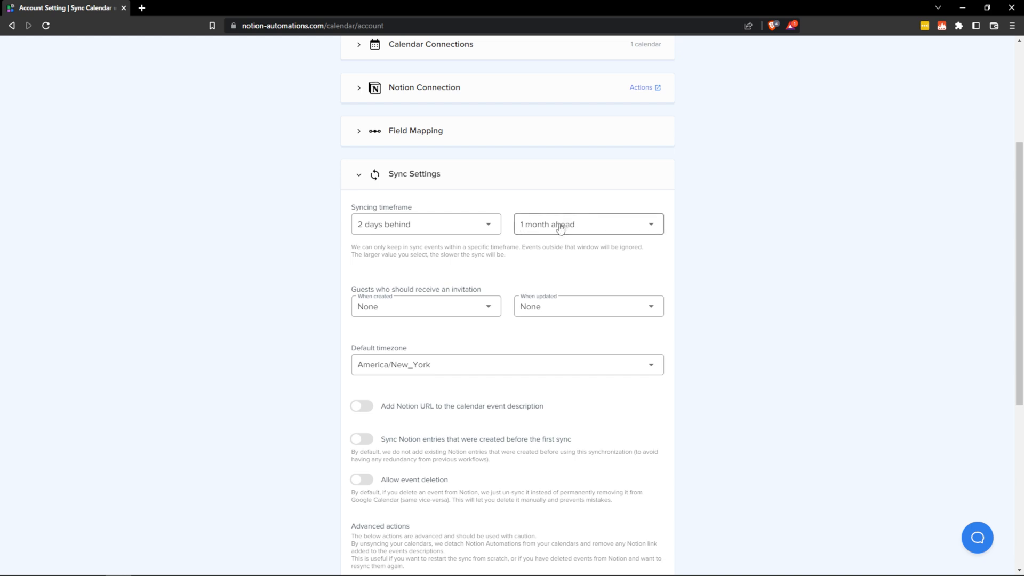
{"action": "left_click", "coordinate": [586, 224]}
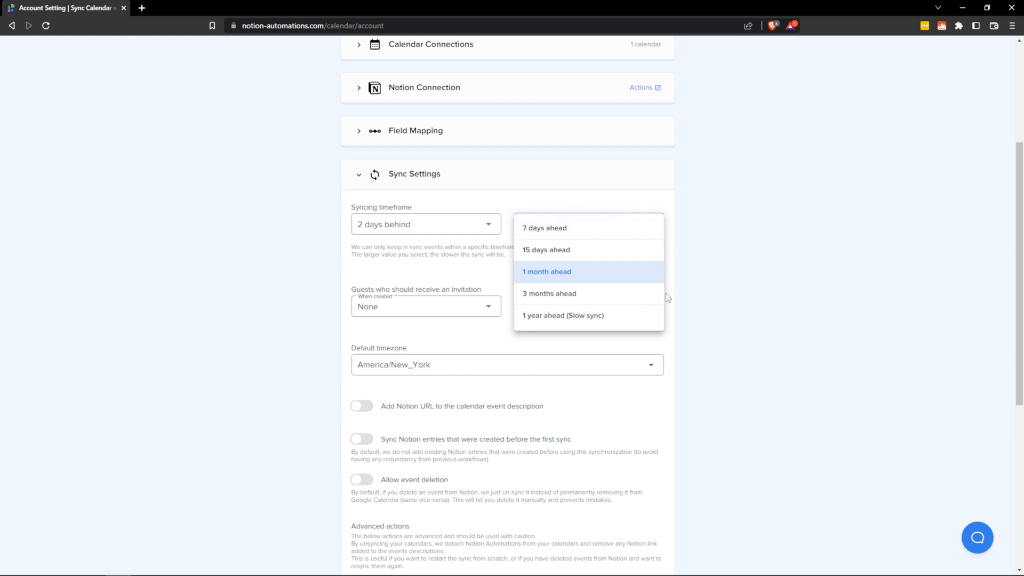
{"action": "mouse_move", "coordinate": [538, 330]}
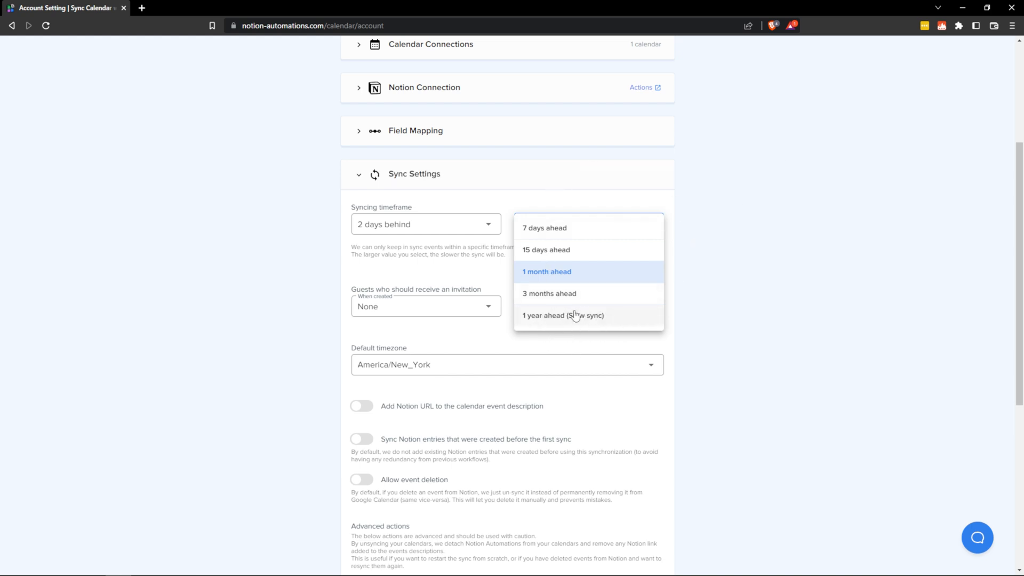
{"action": "mouse_move", "coordinate": [603, 324]}
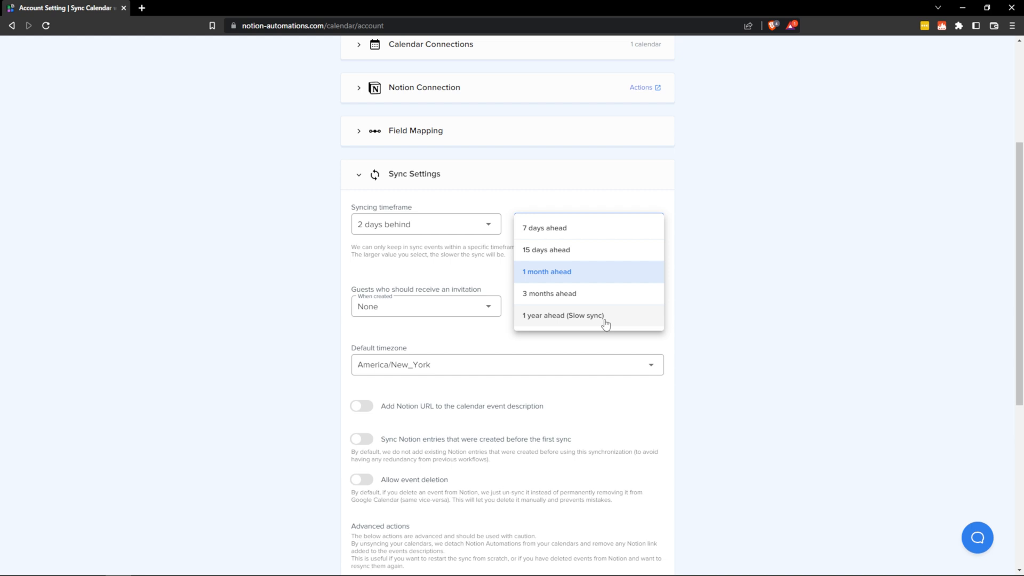
{"action": "mouse_move", "coordinate": [601, 327]}
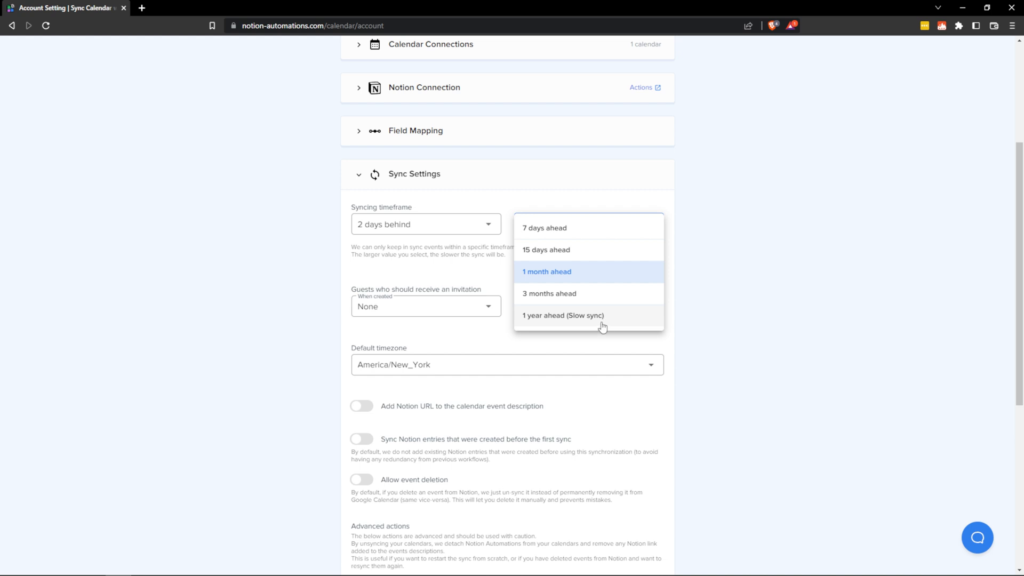
{"action": "left_click", "coordinate": [546, 272]}
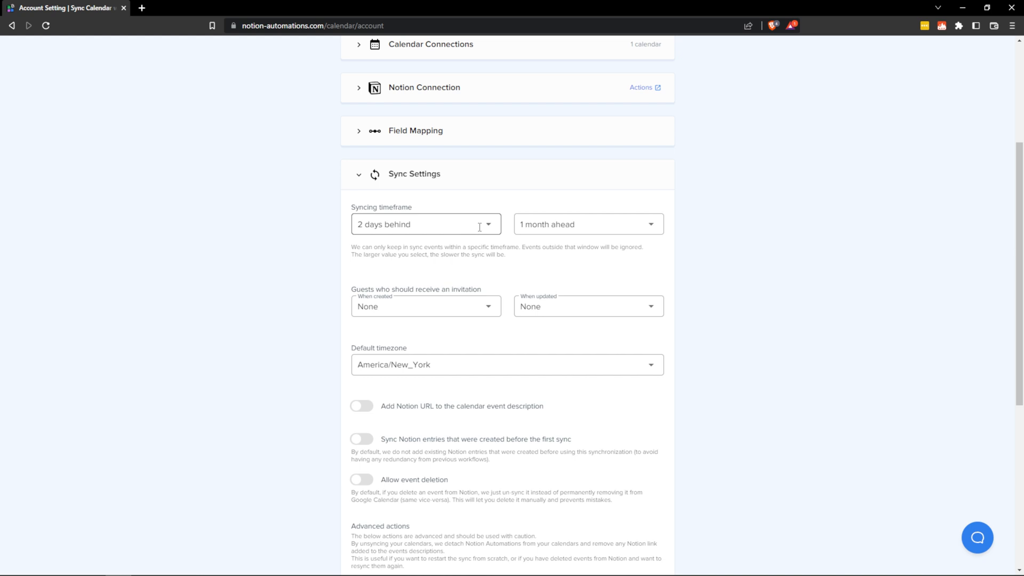
{"action": "left_click", "coordinate": [426, 224]}
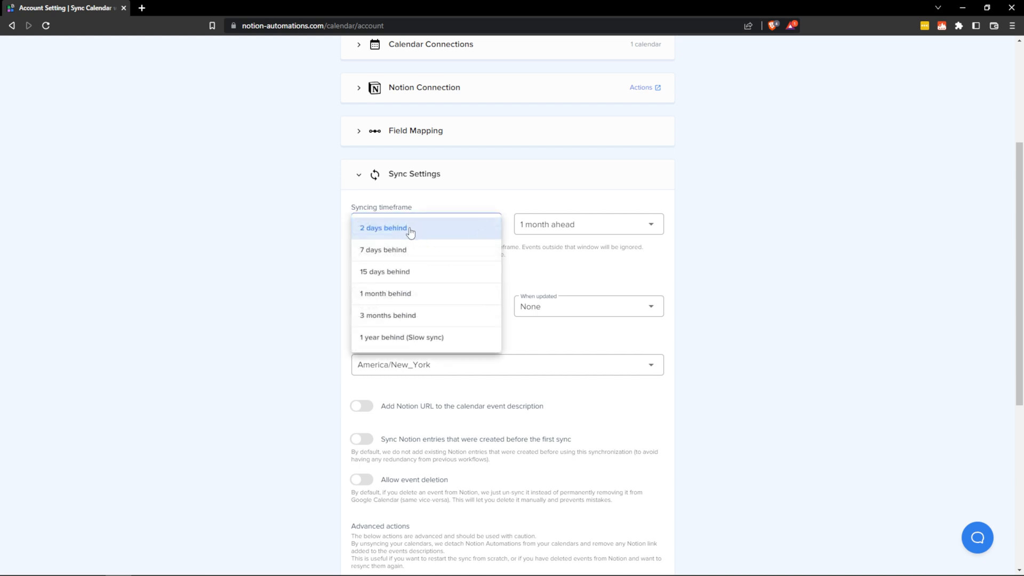
{"action": "left_click", "coordinate": [384, 229]}
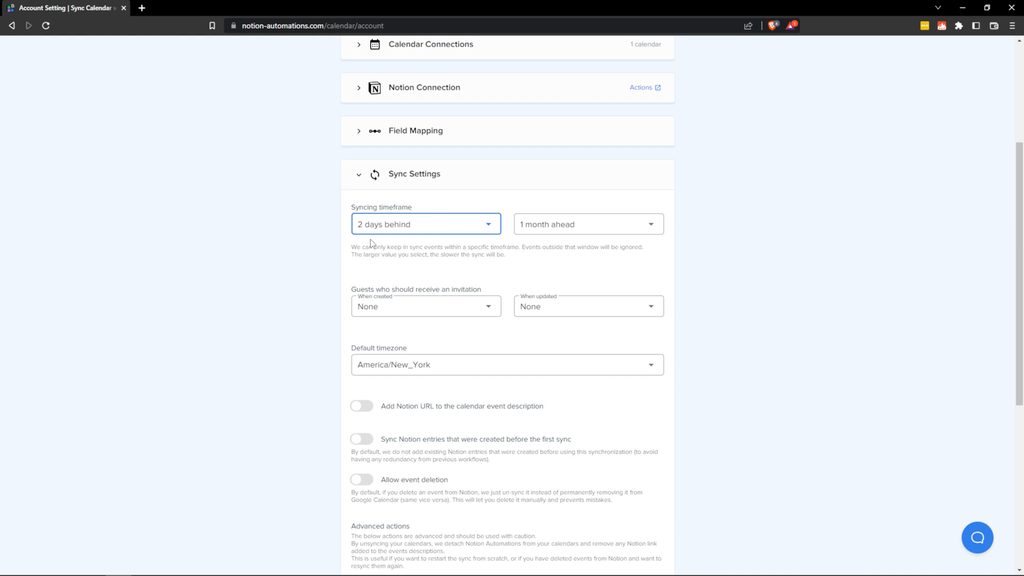
{"action": "scroll", "scroll_direction": "down", "scroll_amount": 3}
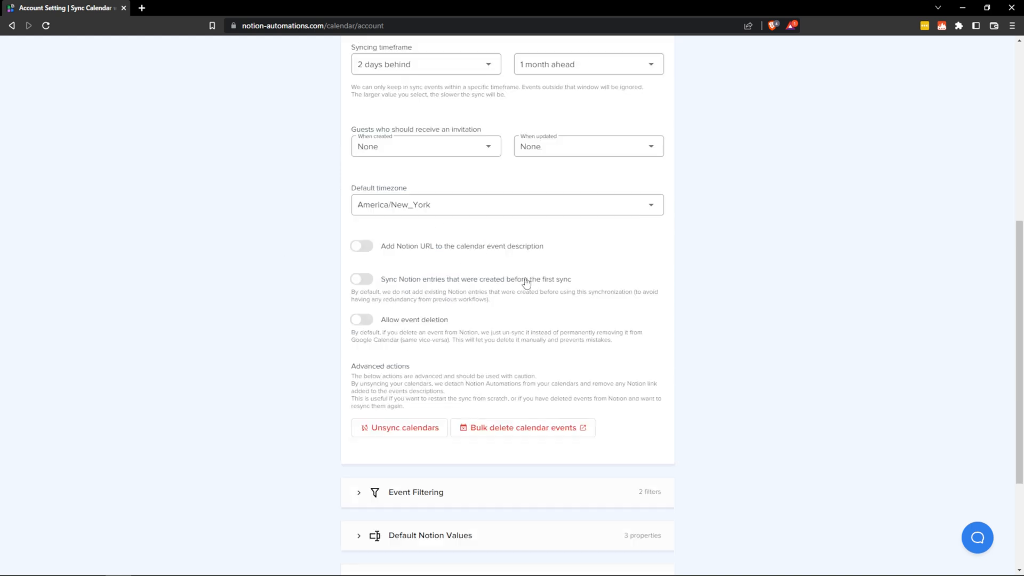
{"action": "mouse_move", "coordinate": [485, 370]}
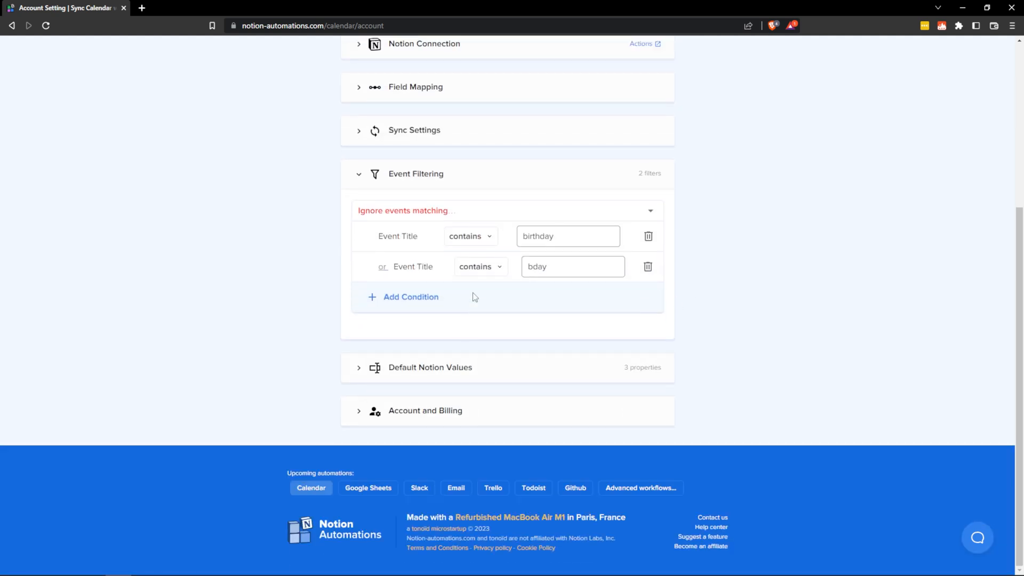
- Reveal the Event Filtering rules ignoring events whose title contains 'birthday' or 'bday'
{"action": "scroll", "scroll_direction": "down", "scroll_amount": 3}
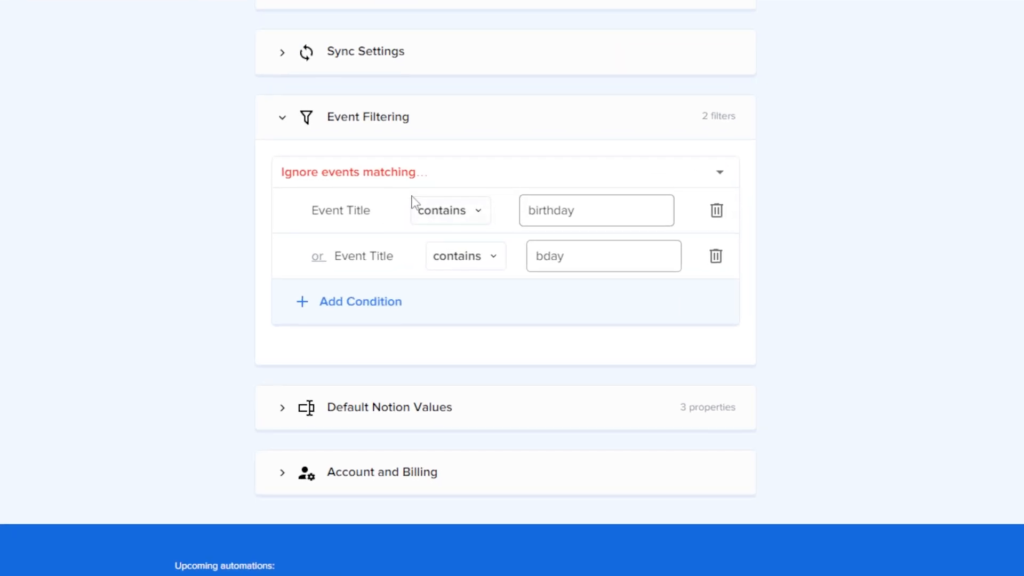
{"action": "mouse_move", "coordinate": [599, 280]}
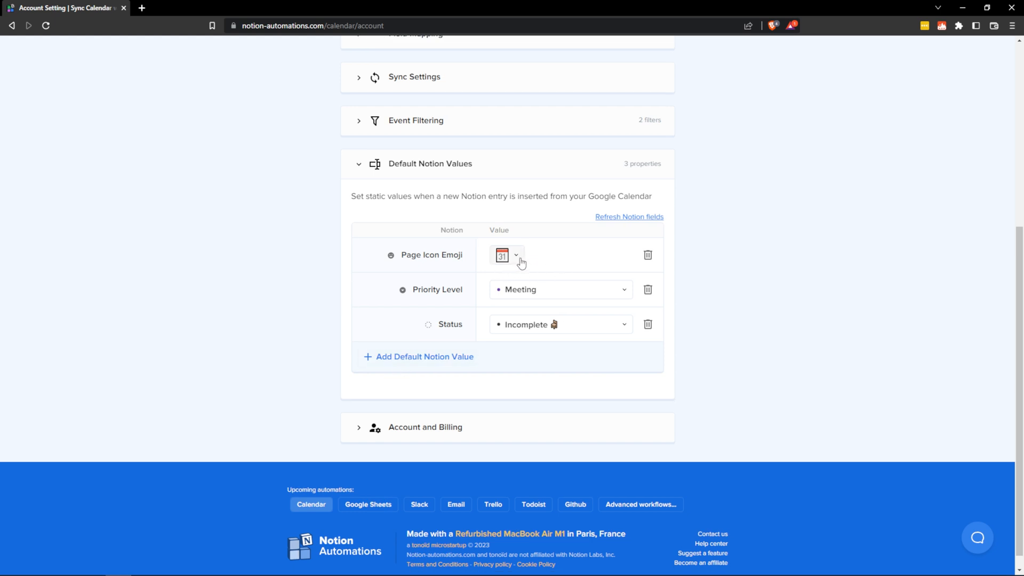
{"action": "mouse_move", "coordinate": [511, 258]}
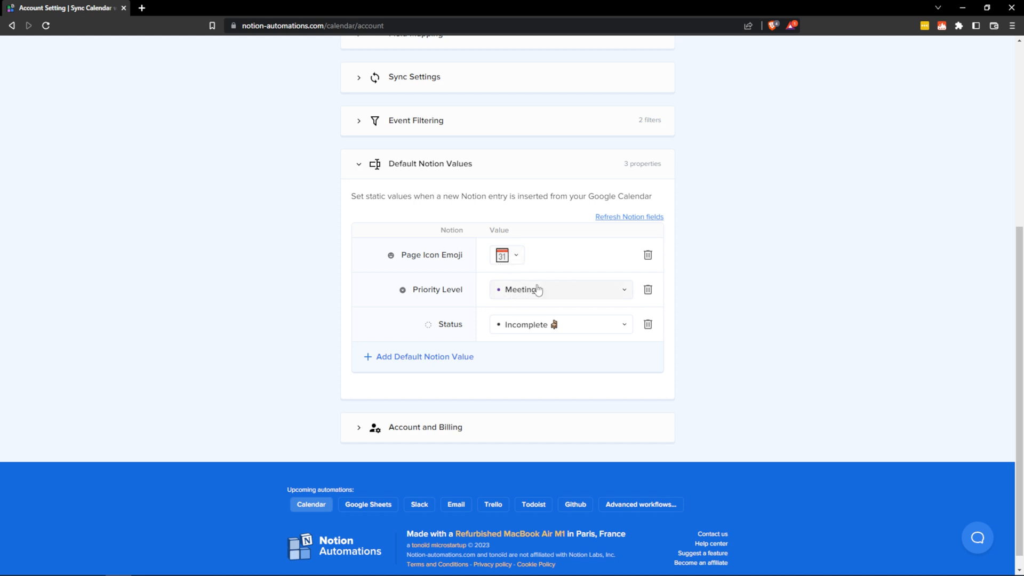
{"action": "mouse_move", "coordinate": [529, 299]}
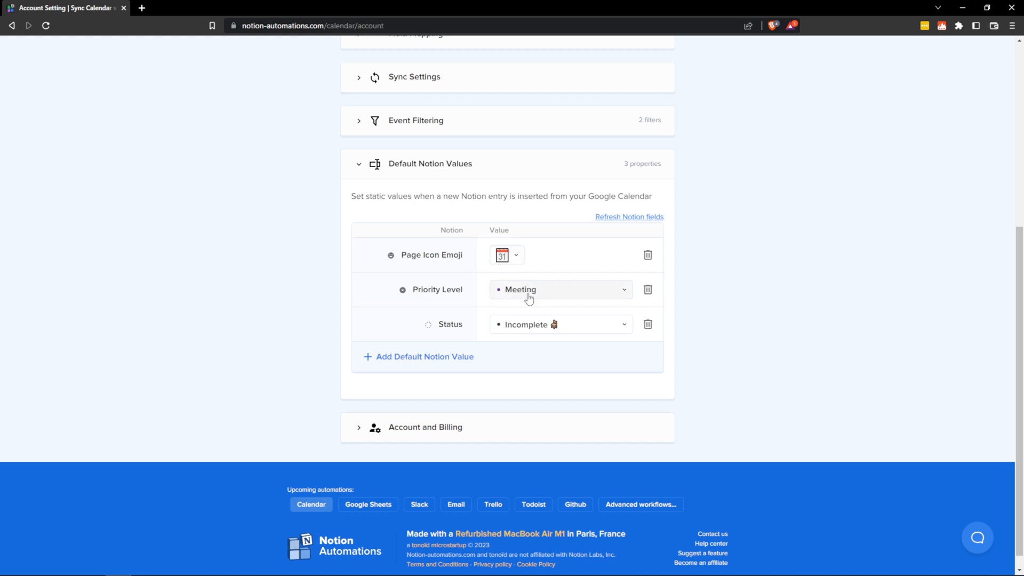
{"action": "mouse_move", "coordinate": [540, 333]}
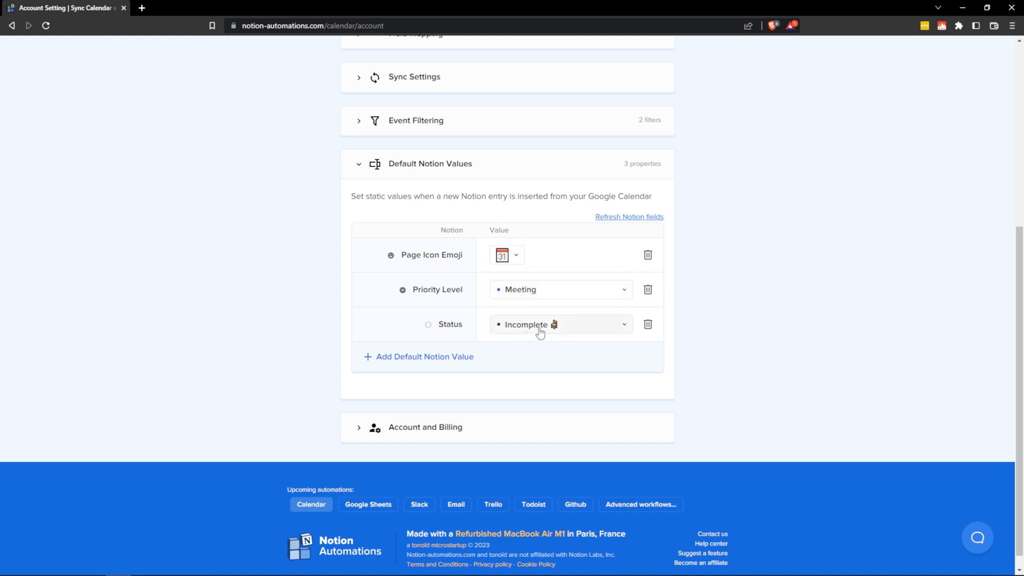
{"action": "mouse_move", "coordinate": [537, 333]}
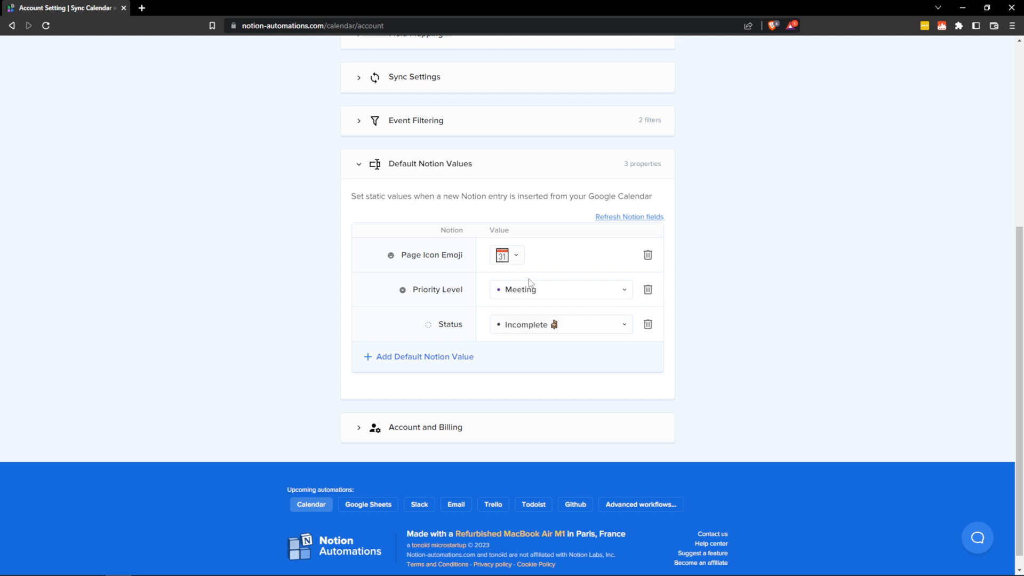
{"action": "mouse_move", "coordinate": [396, 260]}
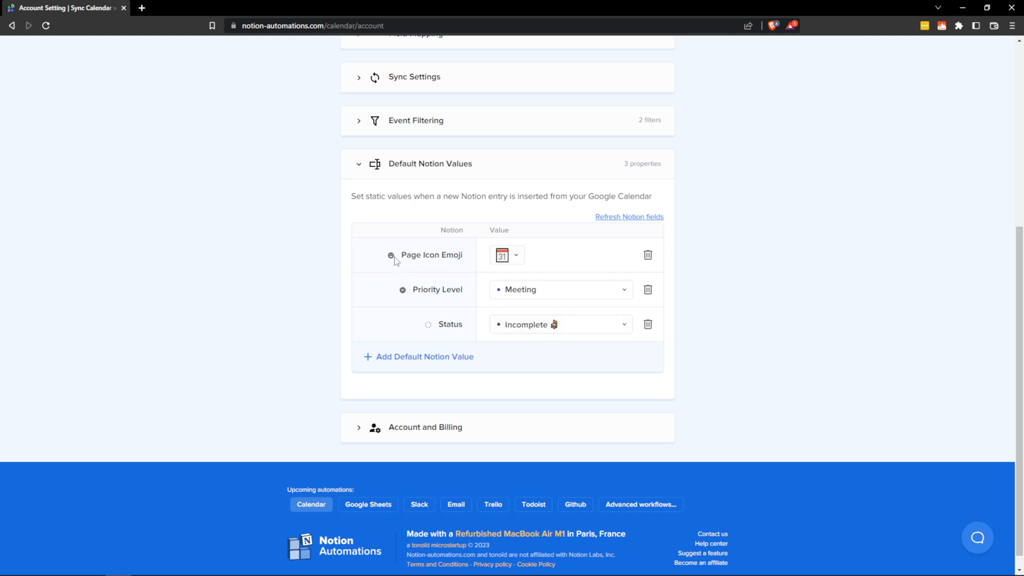
{"action": "mouse_move", "coordinate": [394, 272]}
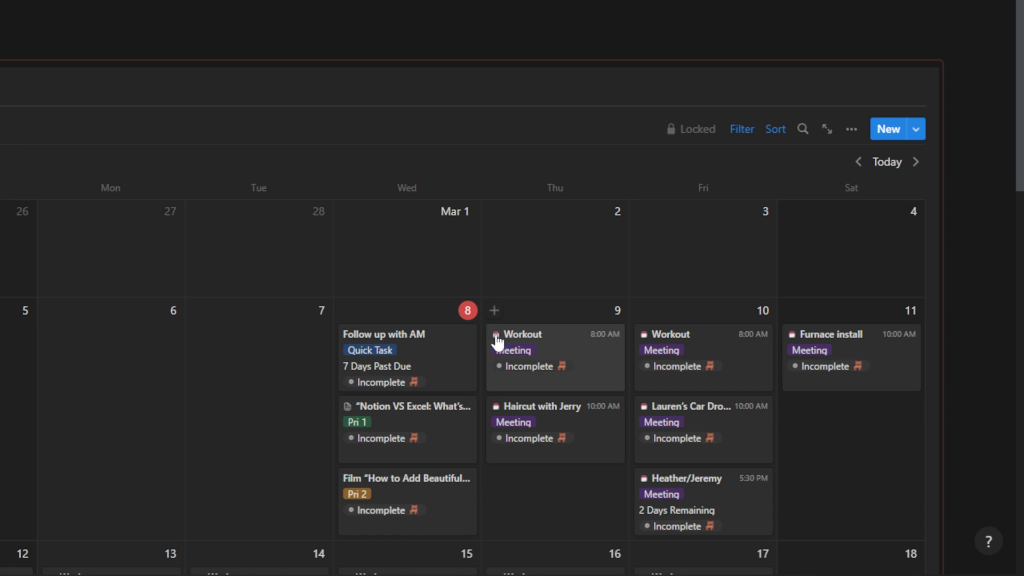
{"action": "mouse_move", "coordinate": [498, 346]}
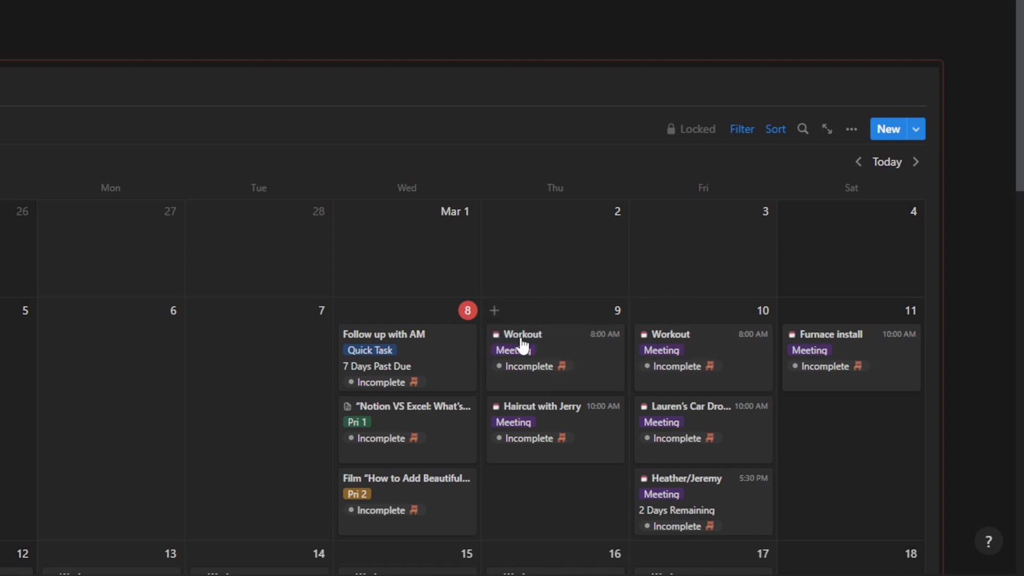
- Reveal the following week's synced events: daily Workouts, AC Branding and Networking Event
{"action": "scroll", "scroll_direction": "down", "scroll_amount": 3}
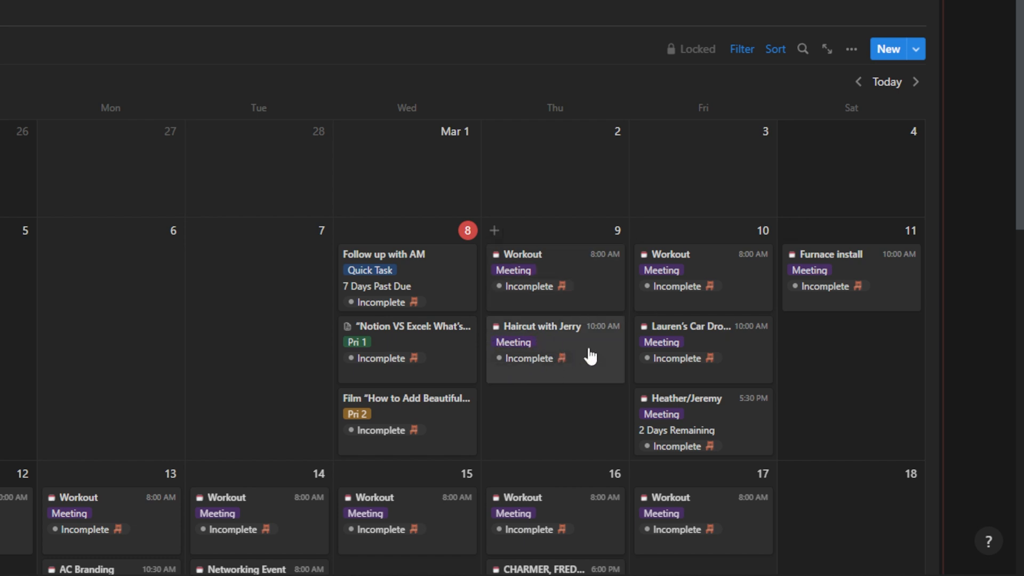
{"action": "mouse_move", "coordinate": [718, 343]}
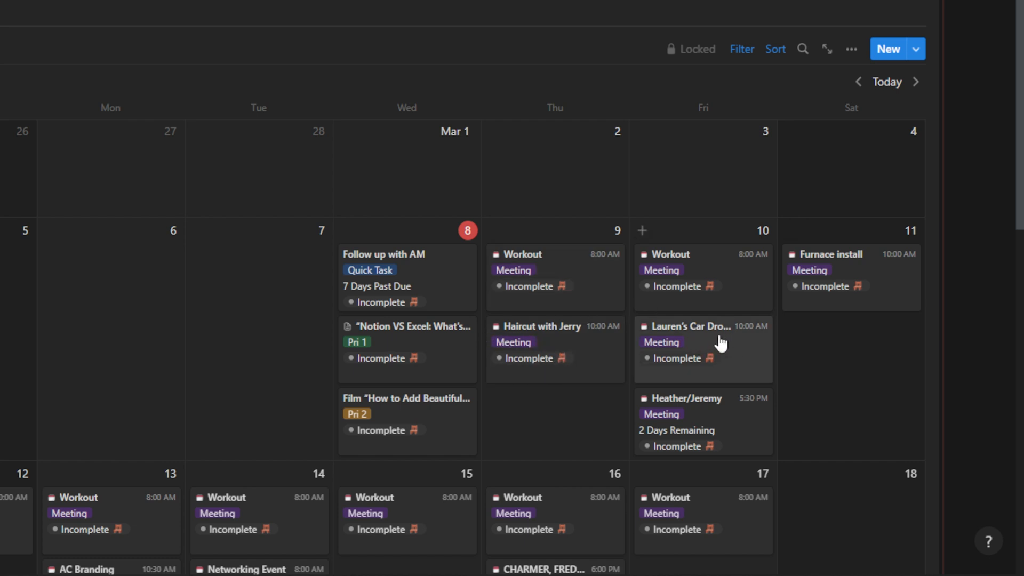
{"action": "mouse_move", "coordinate": [862, 281]}
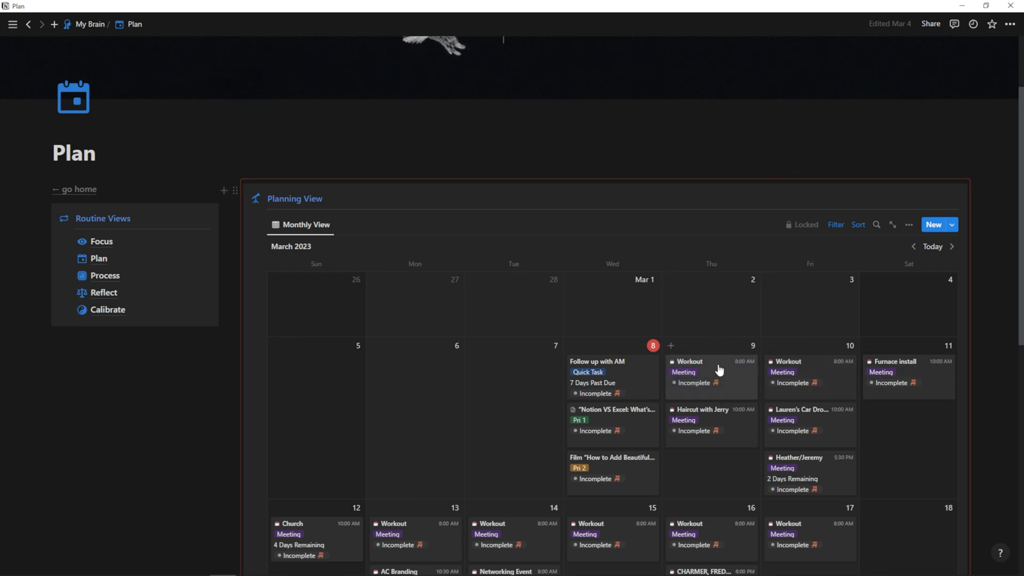
- Show the March 9 and 10 workouts retitled 'Workout for Arms' and 'Workout for LEgs'
{"action": "left_click", "coordinate": [690, 361]}
{"action": "type", "text": " for Arms"}
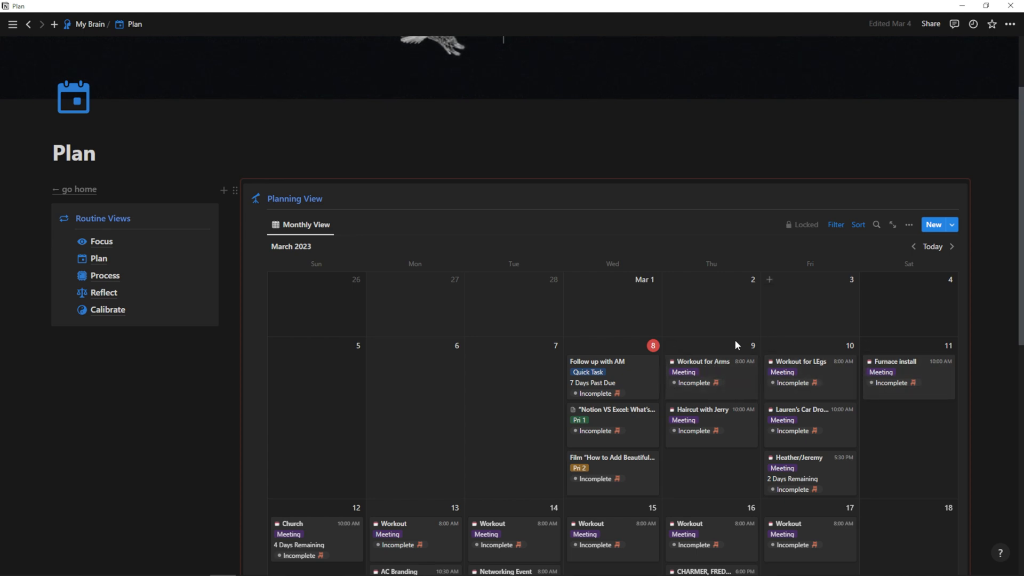
{"action": "mouse_move", "coordinate": [812, 388]}
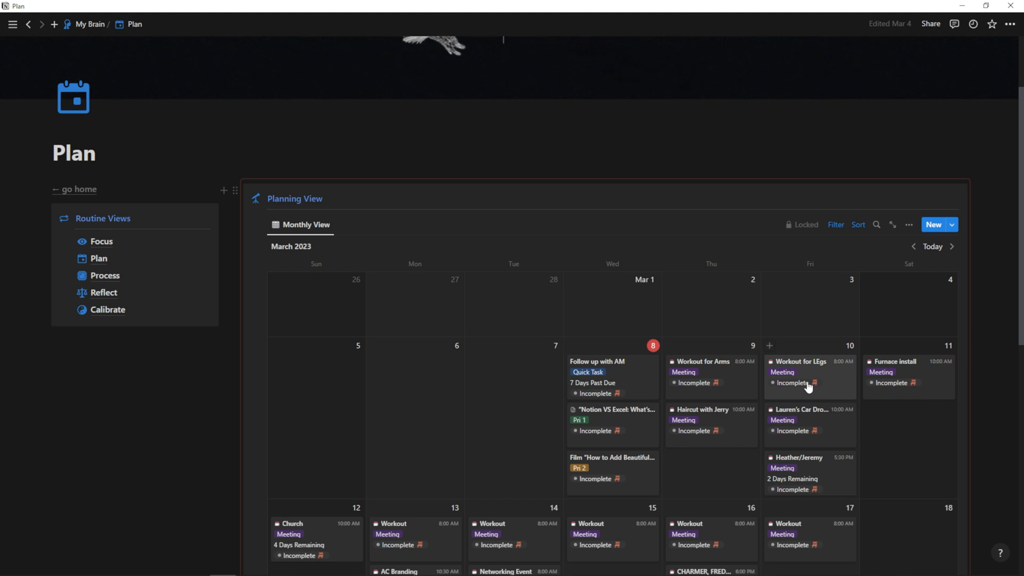
{"action": "mouse_move", "coordinate": [805, 388]}
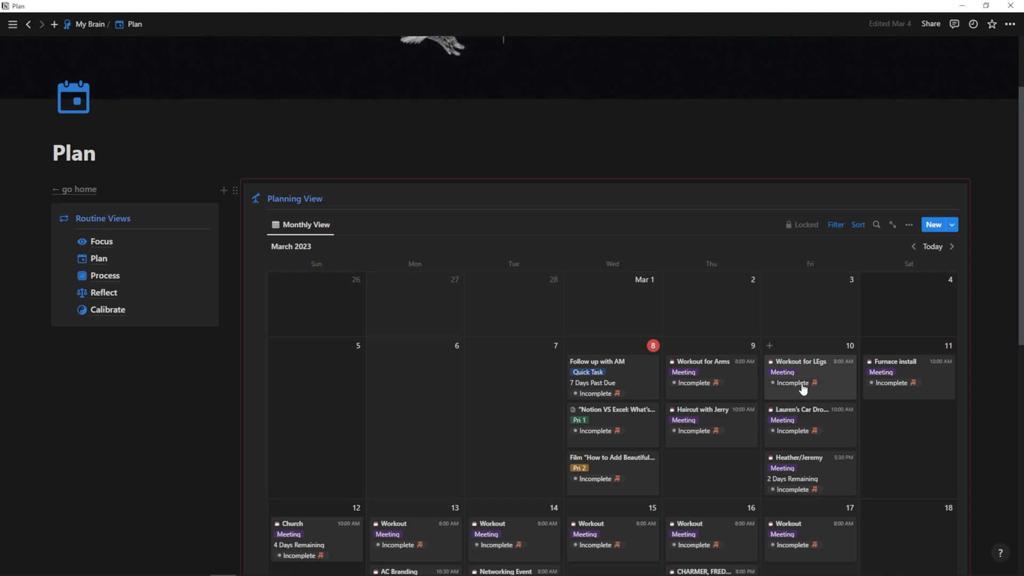